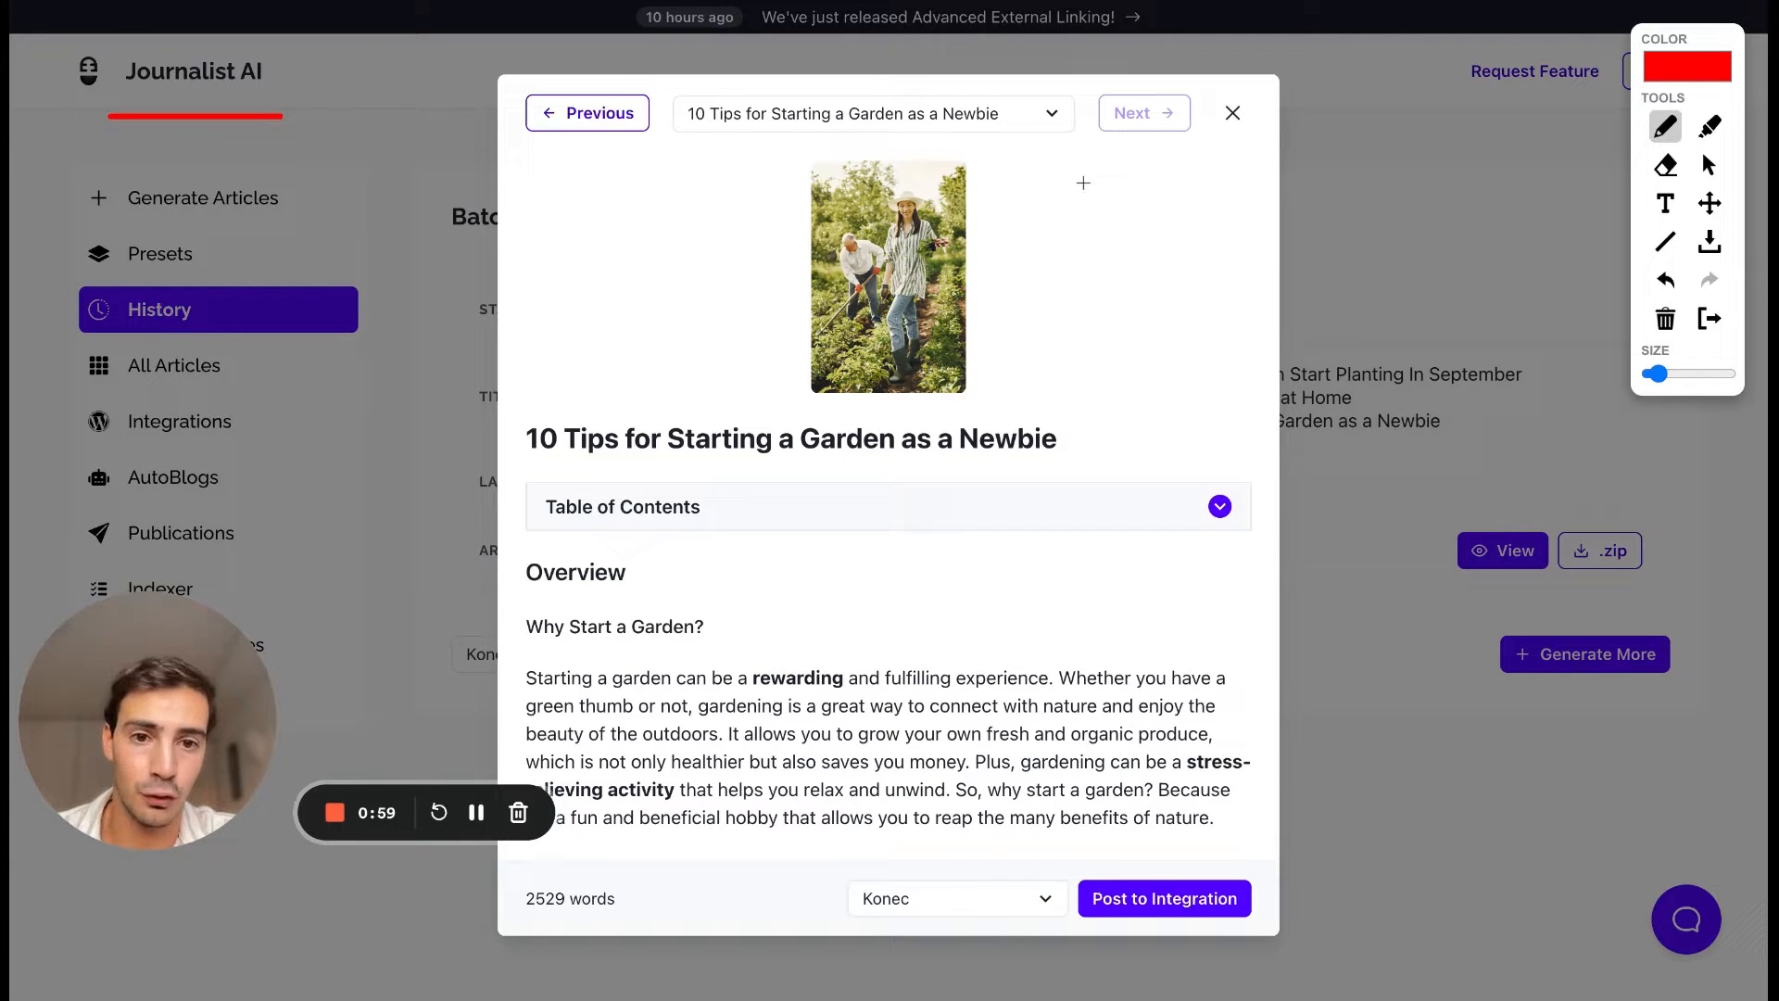
Step: Scroll the garden article preview to its Benefits of Gardening and Getting Started sections
left_click_drag(1084, 195, 1099, 604)
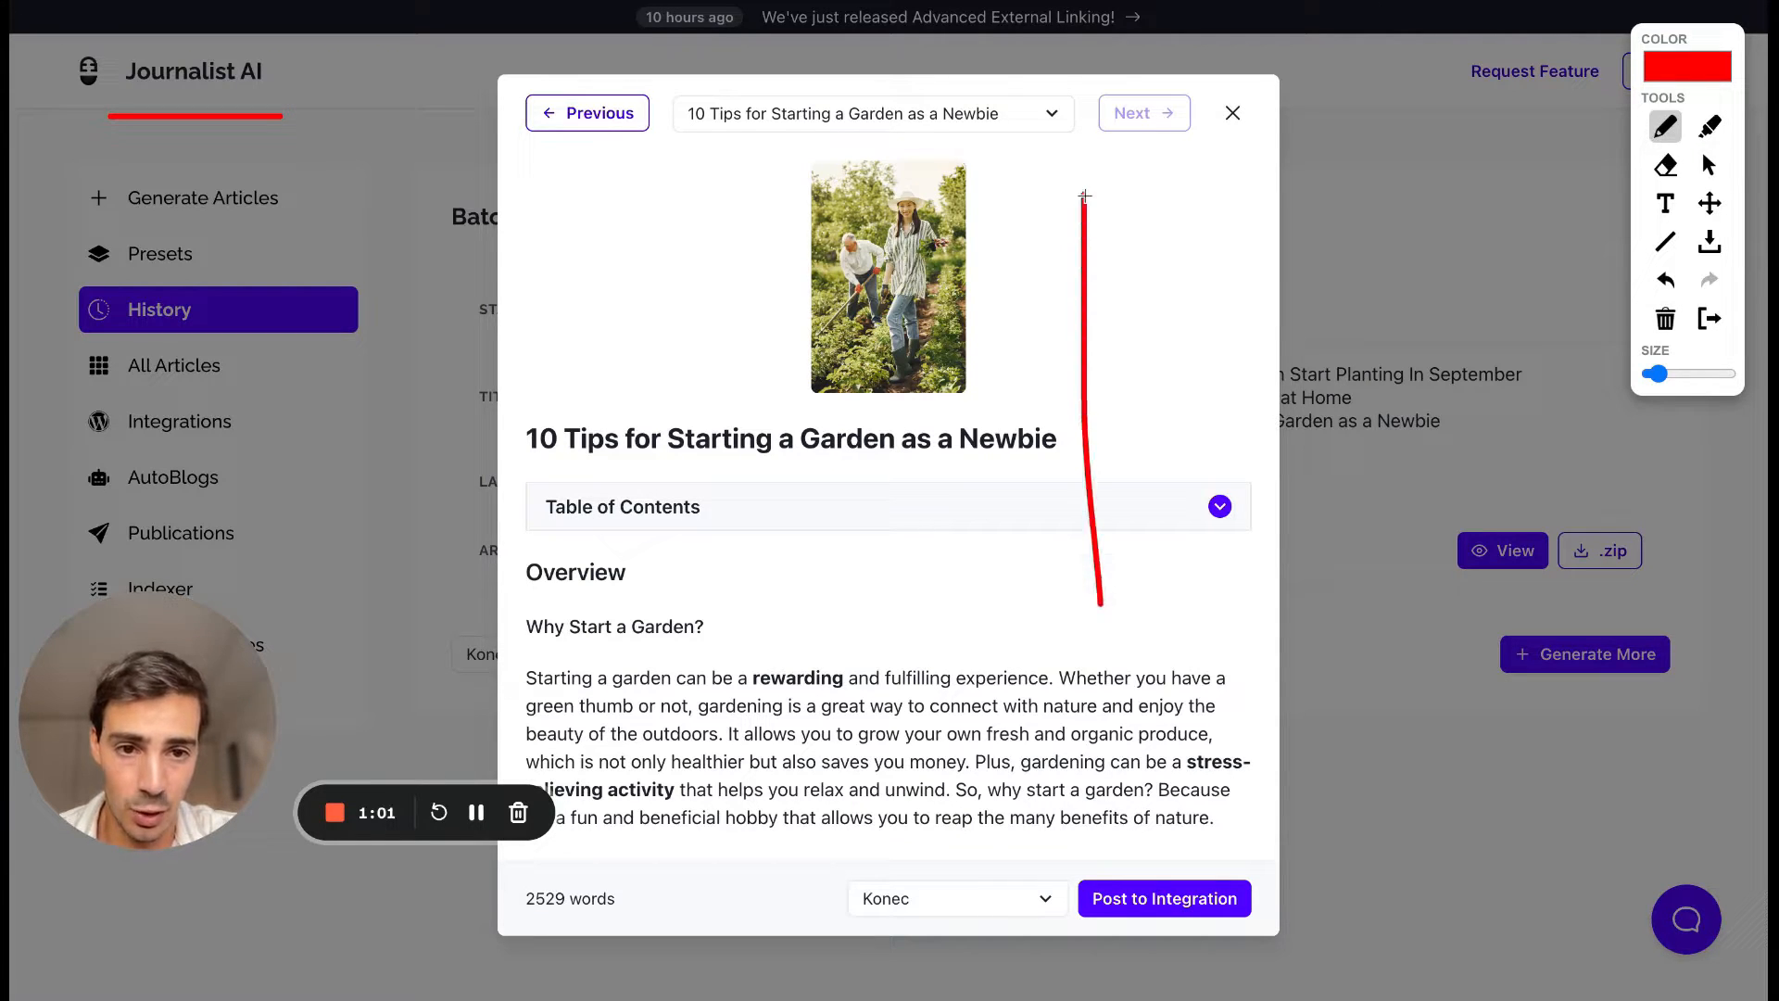
left_click_drag(1090, 159, 1464, 613)
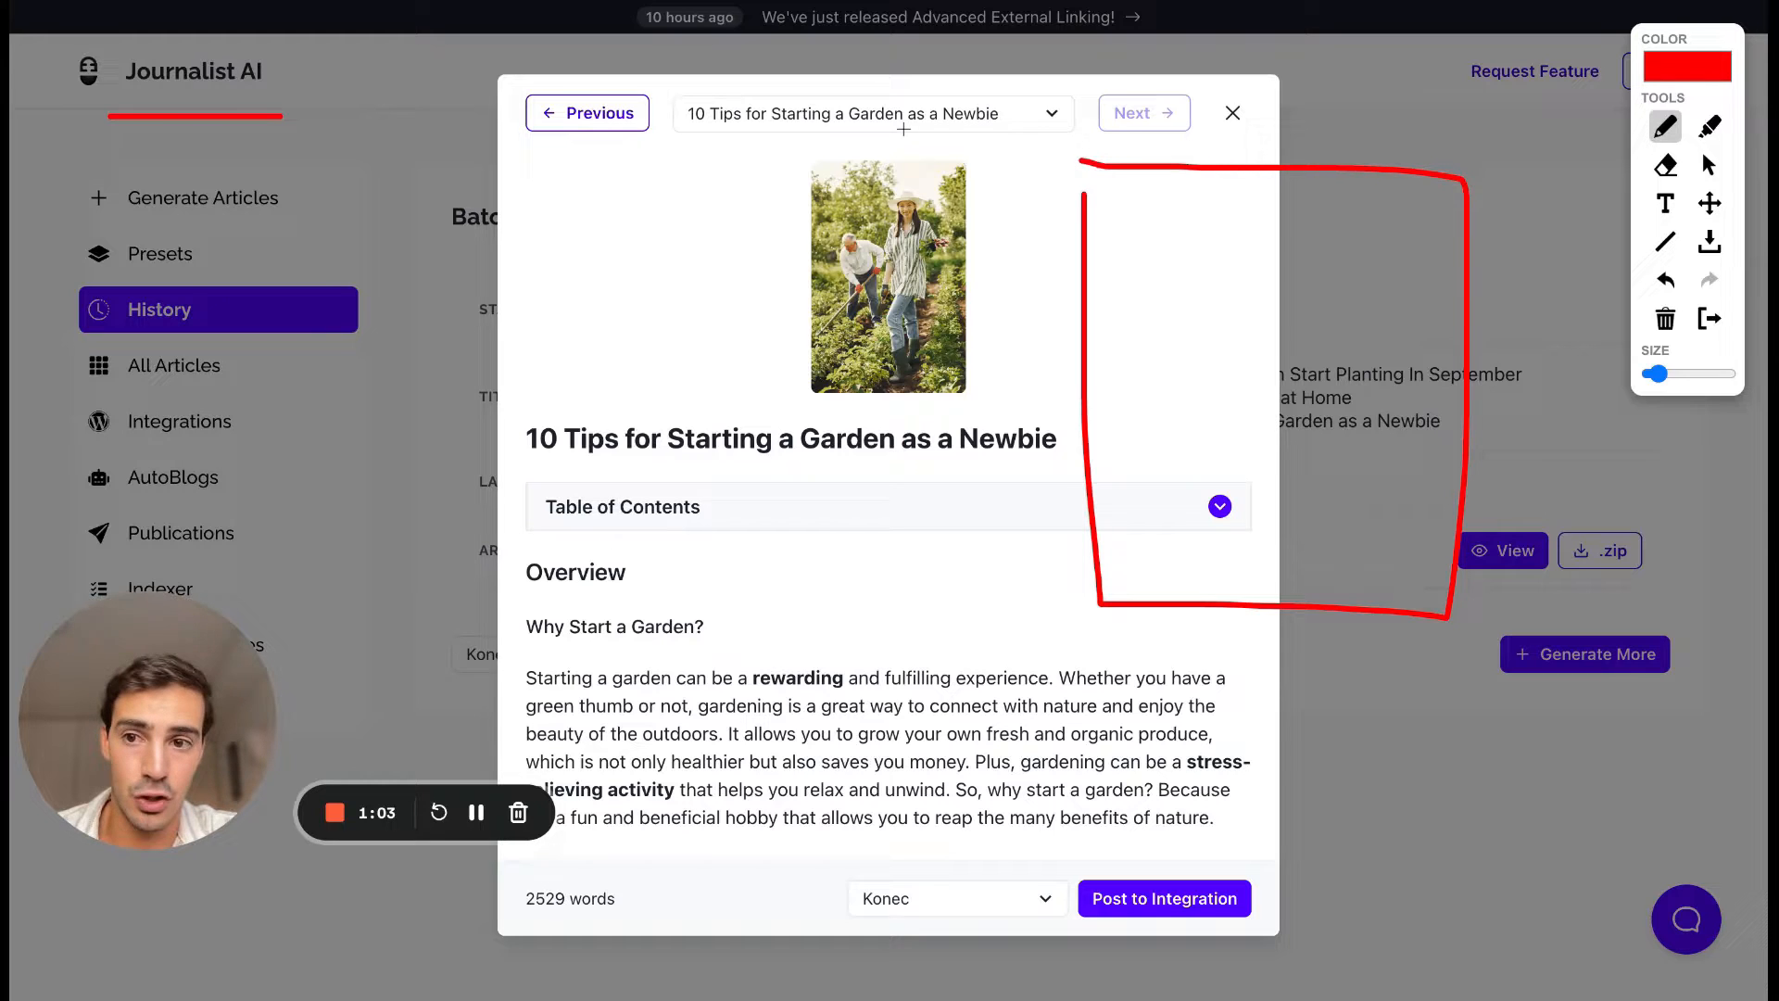
left_click_drag(1115, 215, 1176, 278)
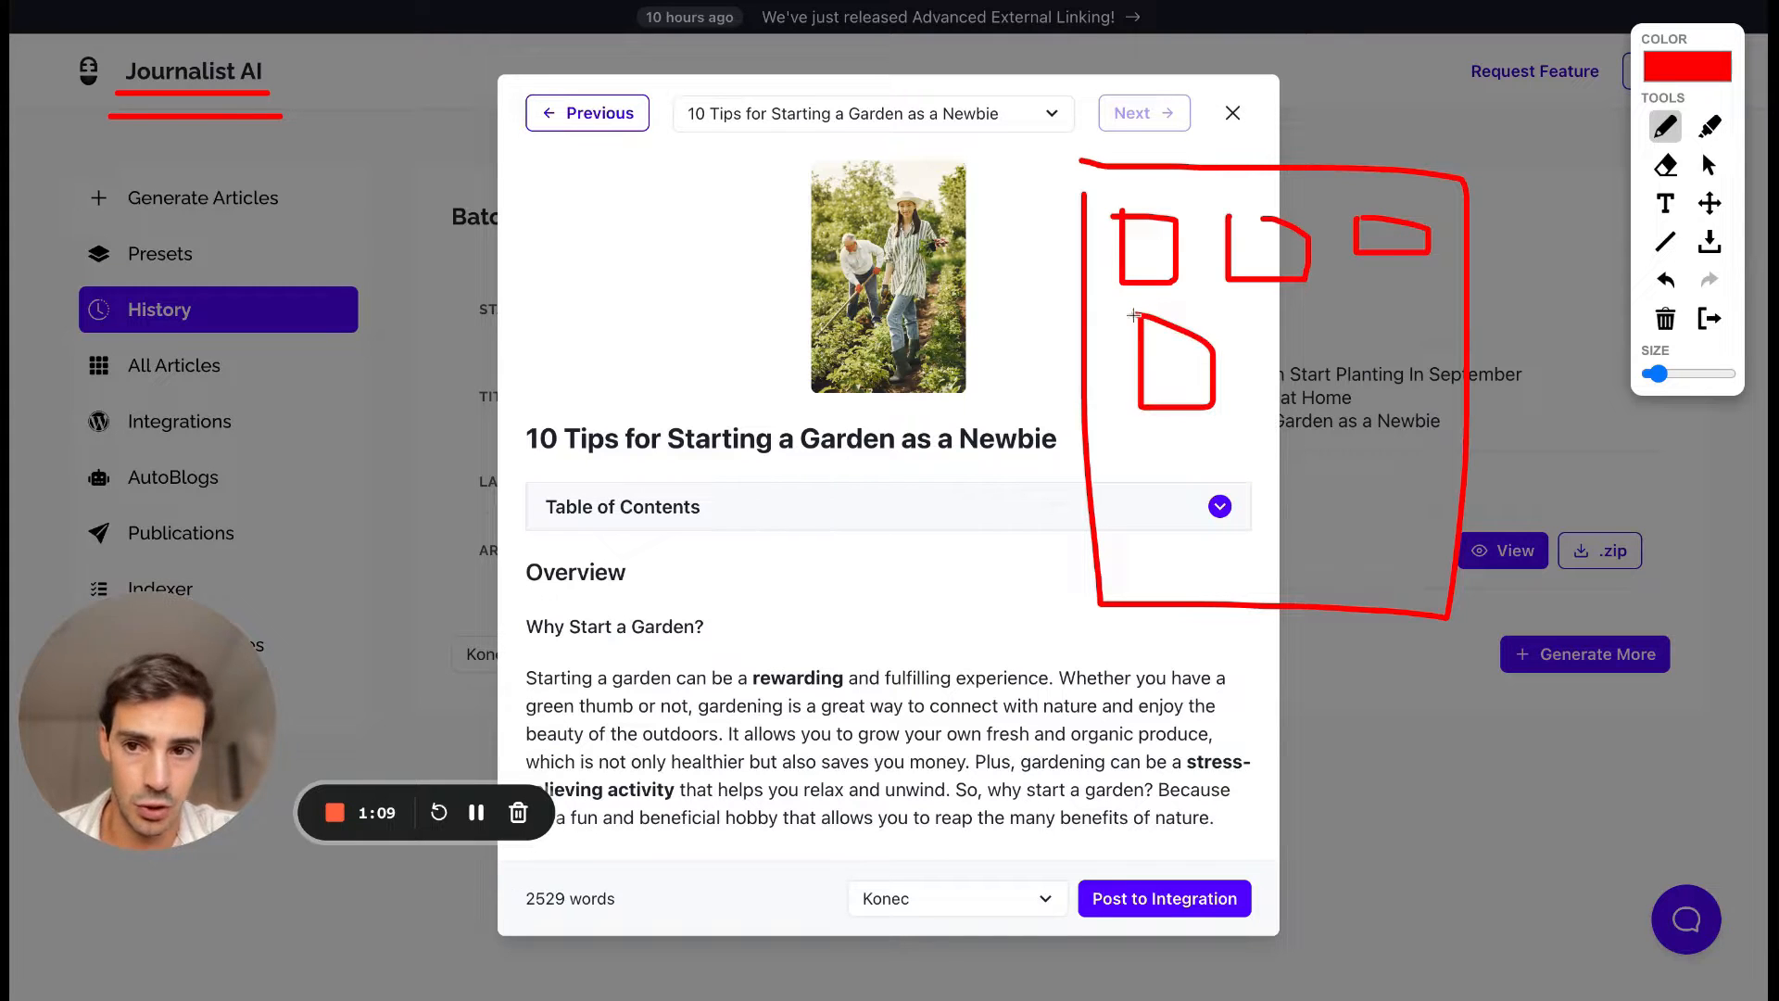
left_click_drag(226, 124, 1049, 341)
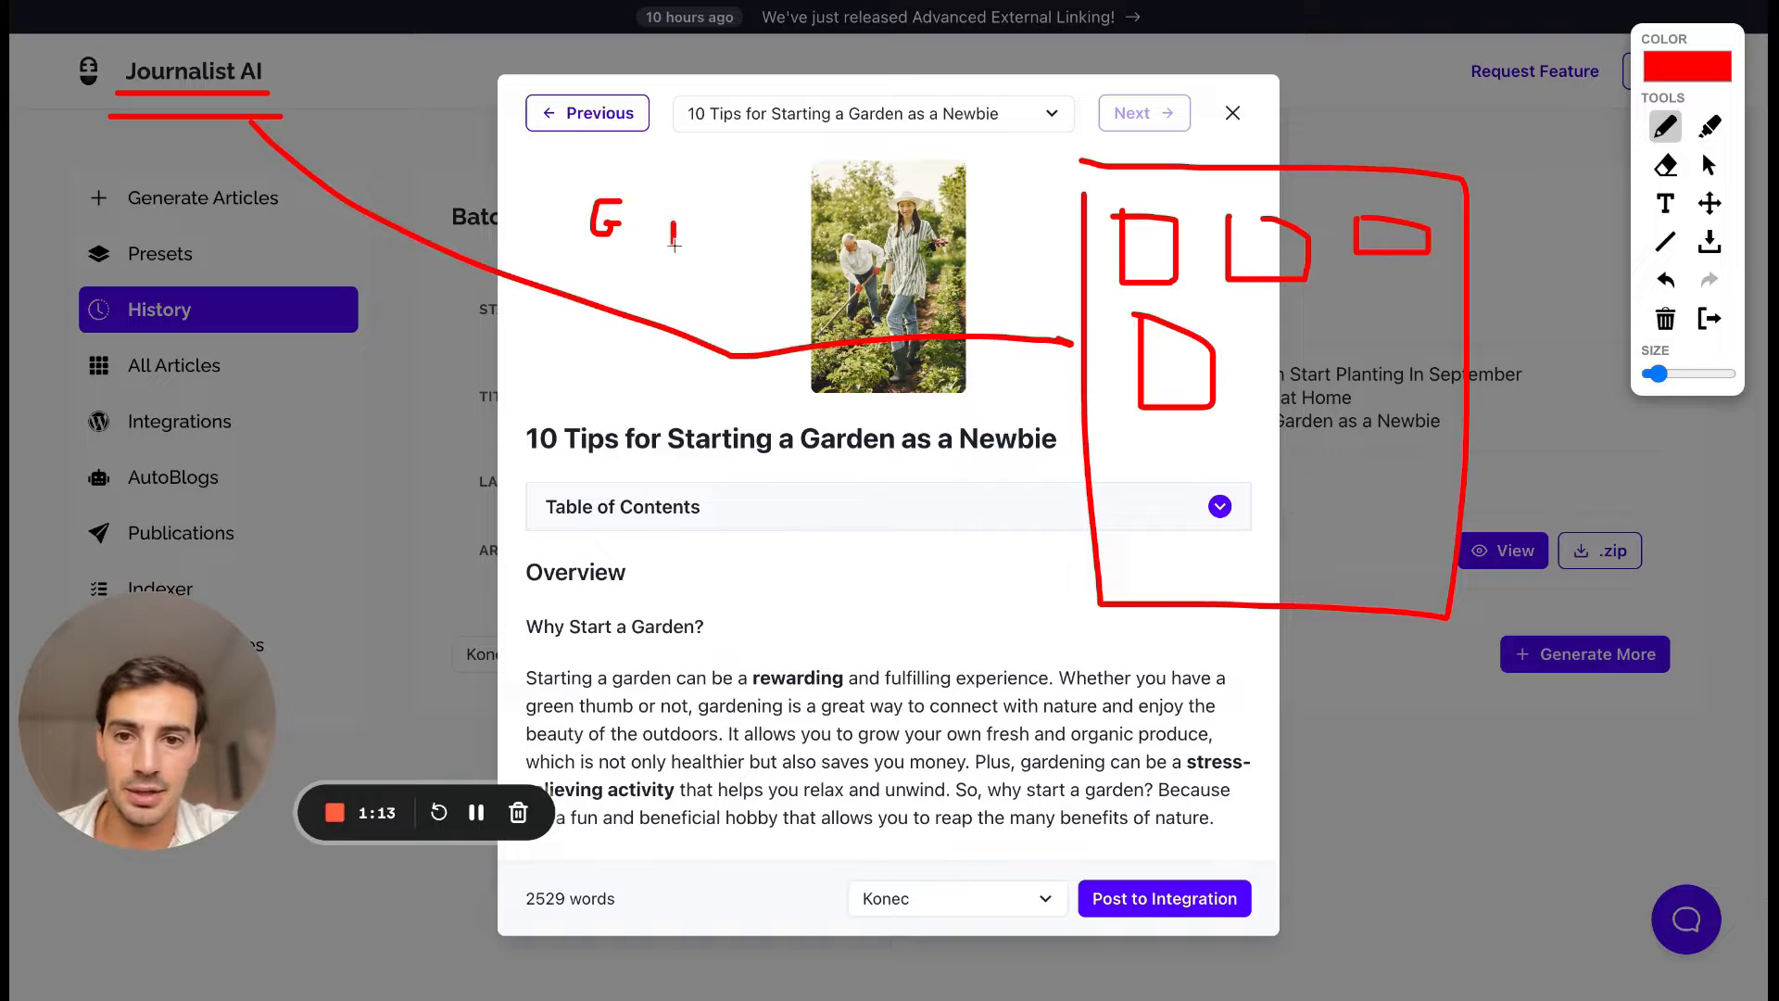
left_click_drag(691, 192, 704, 244)
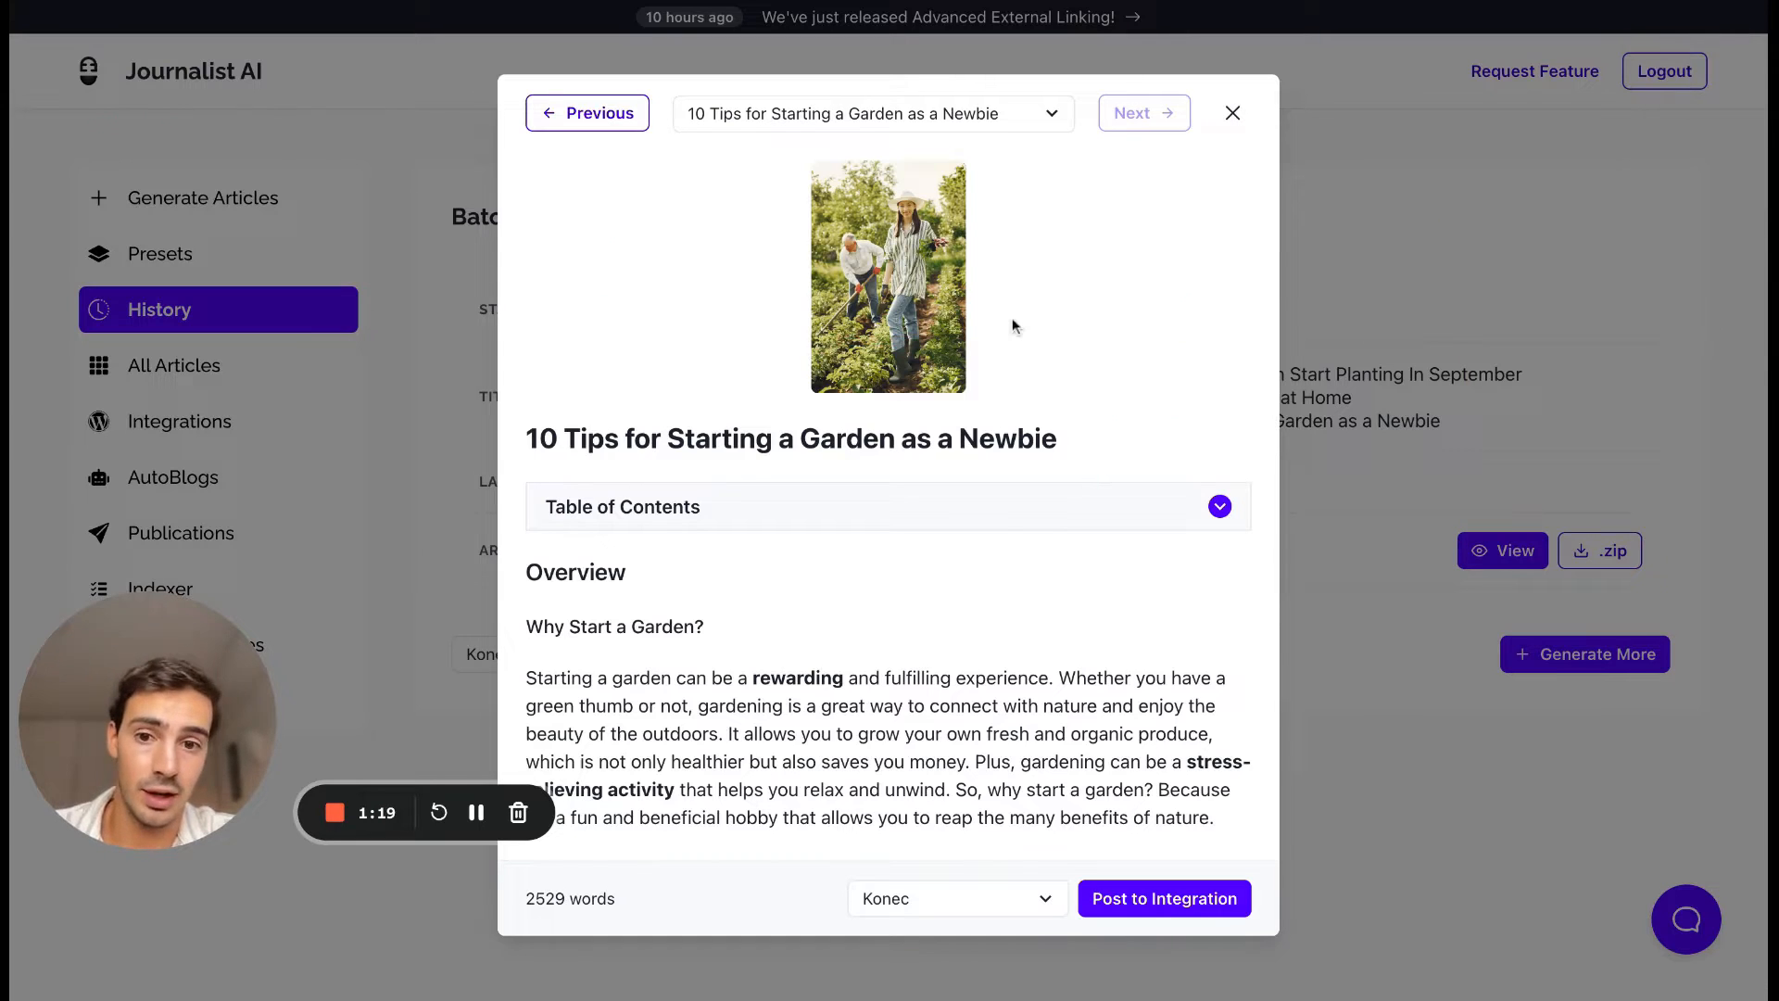
mouse_move(912, 482)
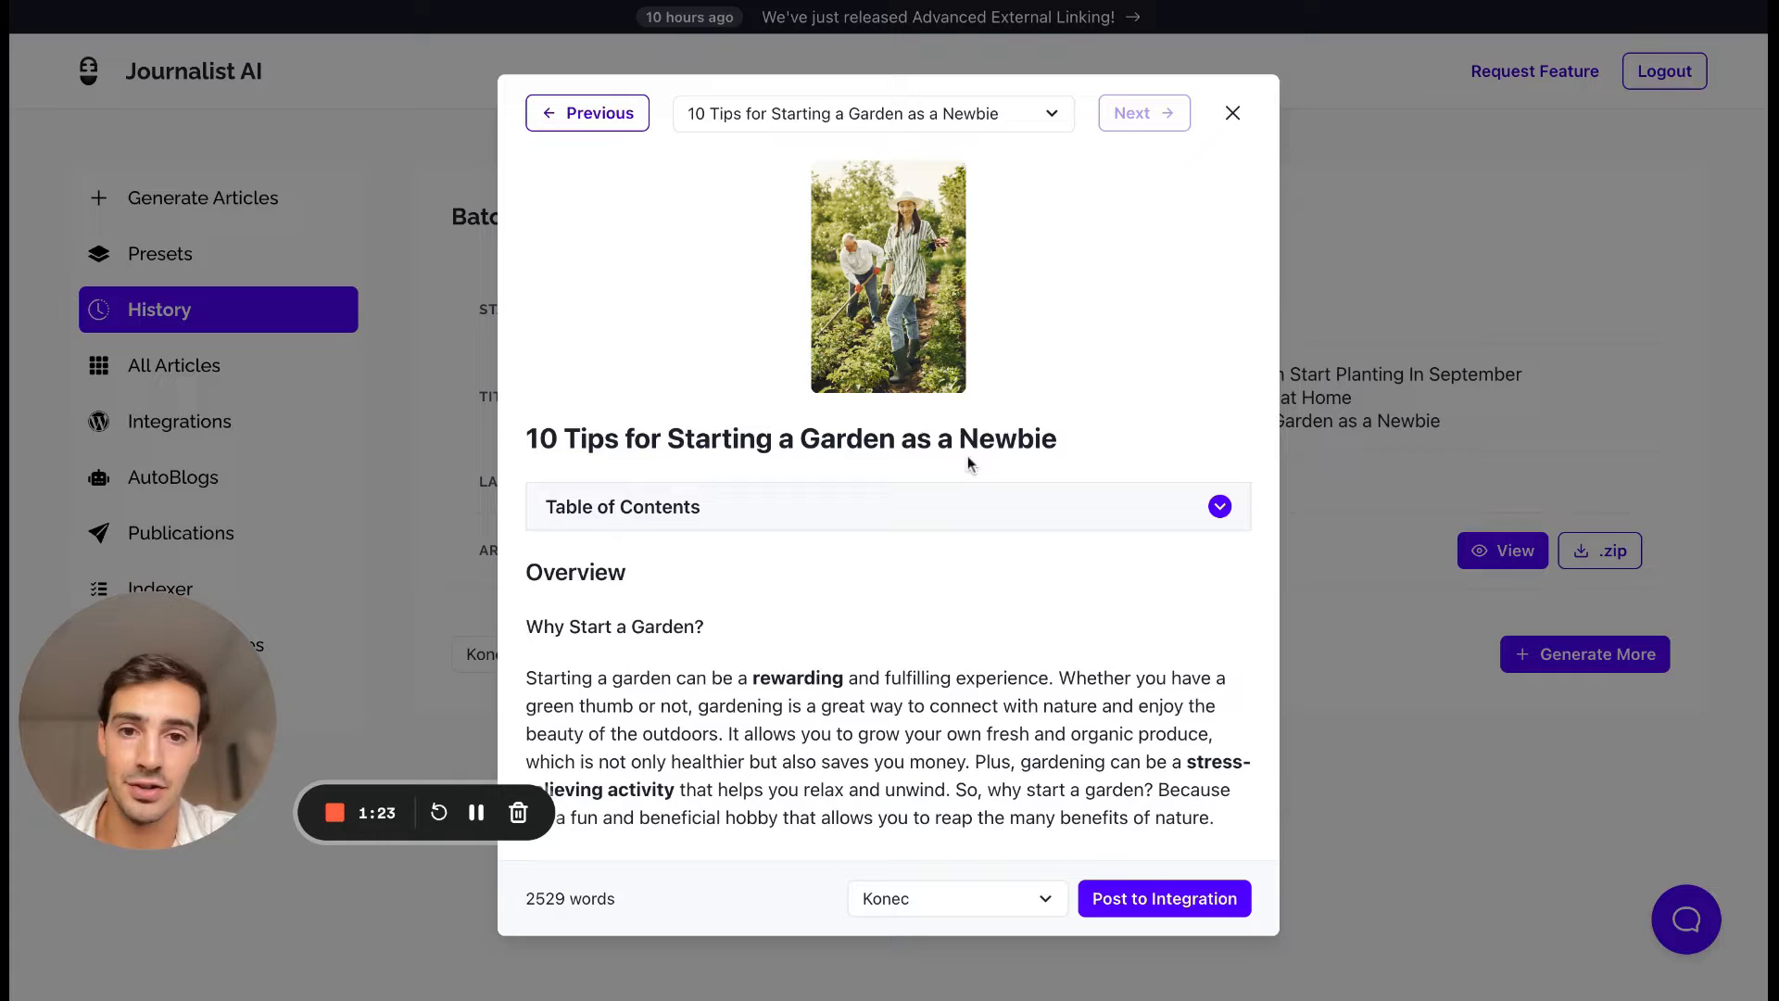
mouse_move(1034, 322)
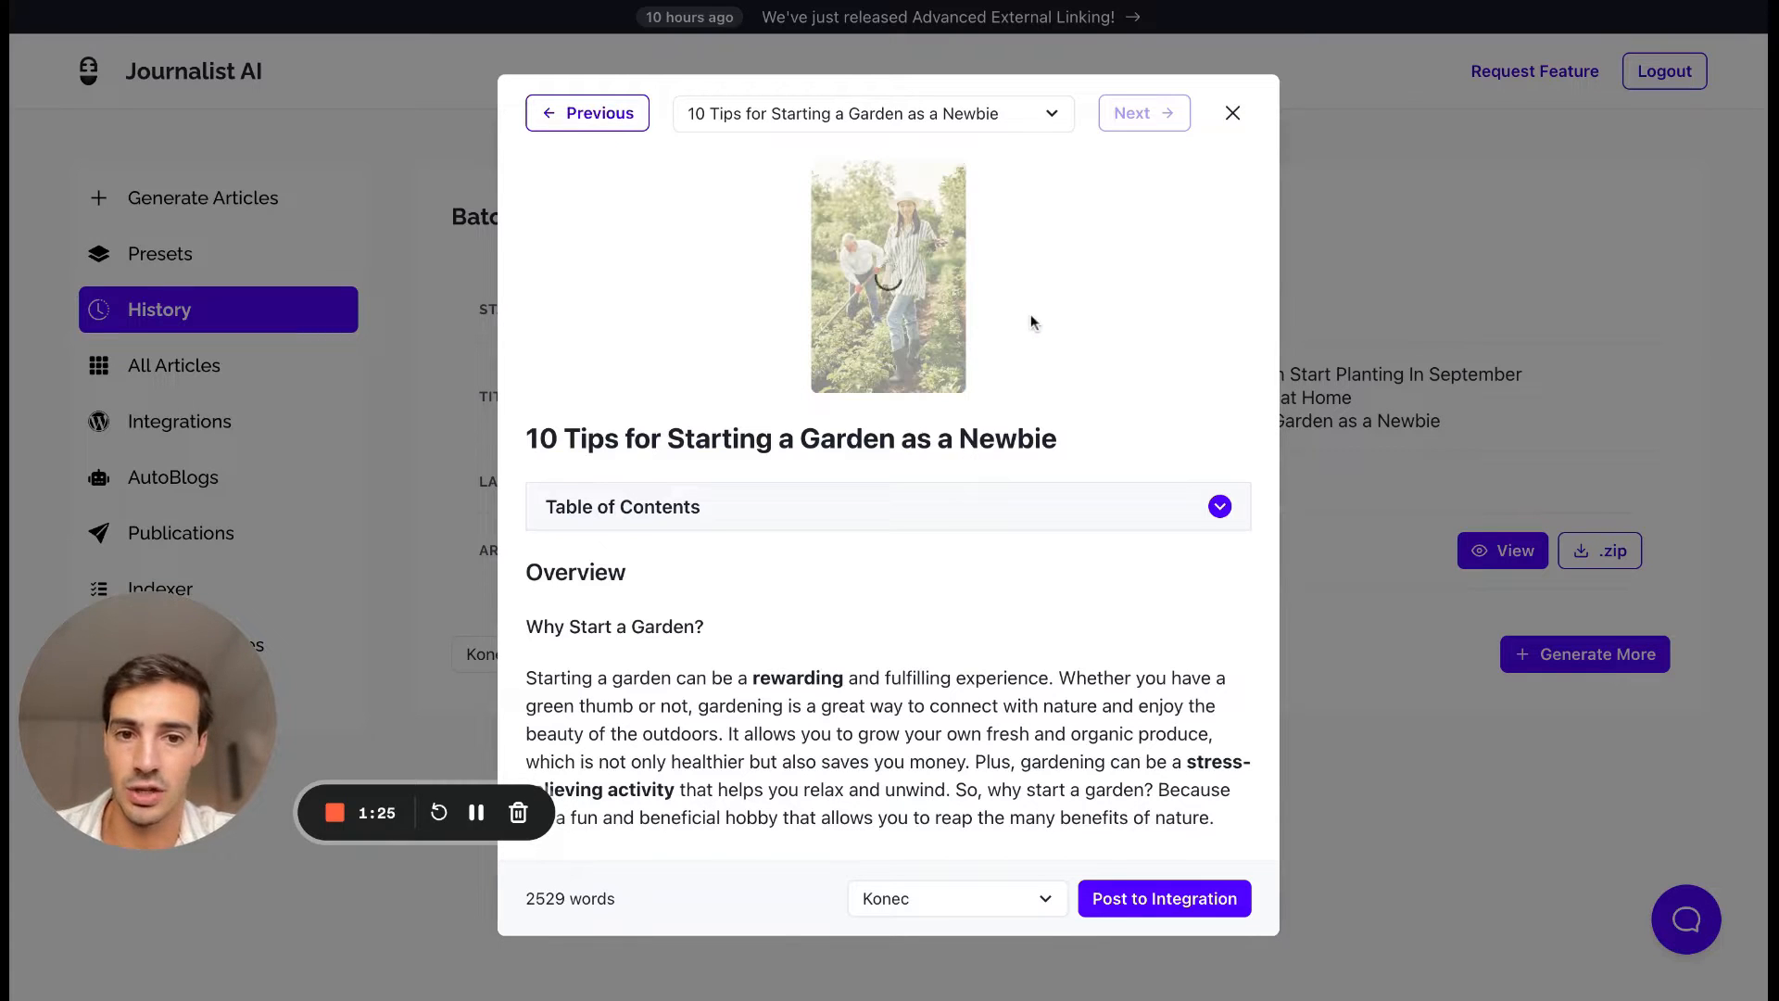
mouse_move(1038, 311)
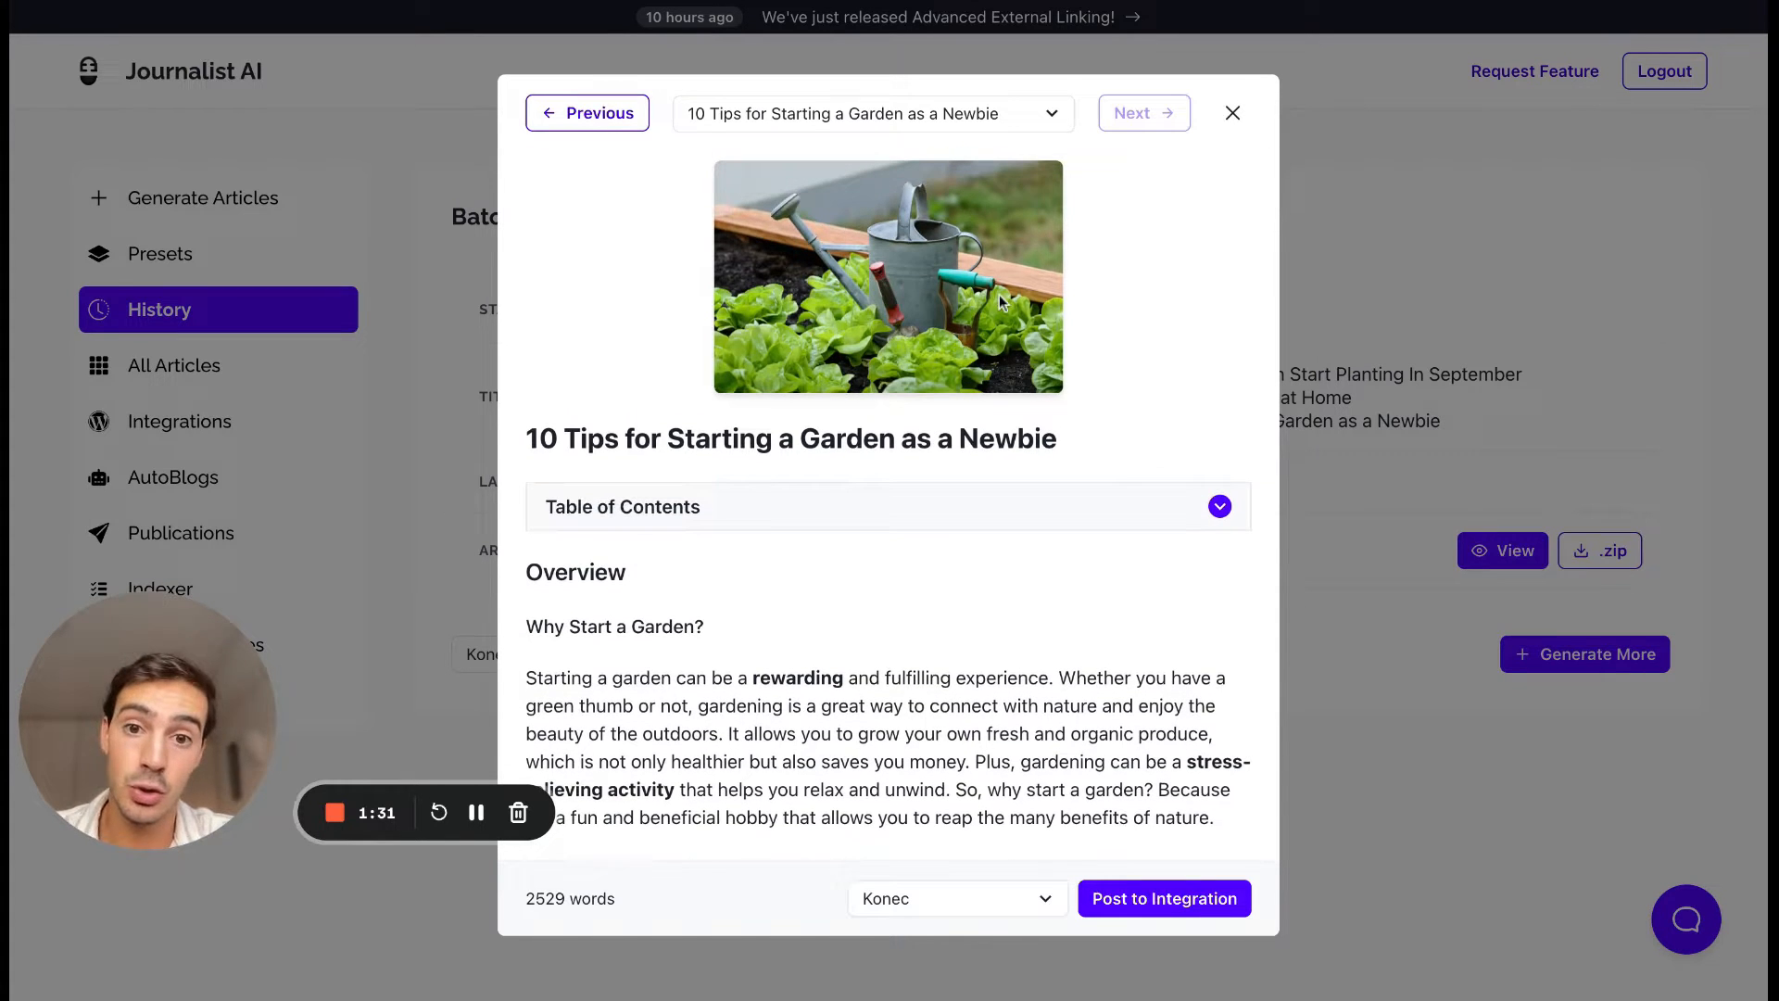
scroll("down", 3)
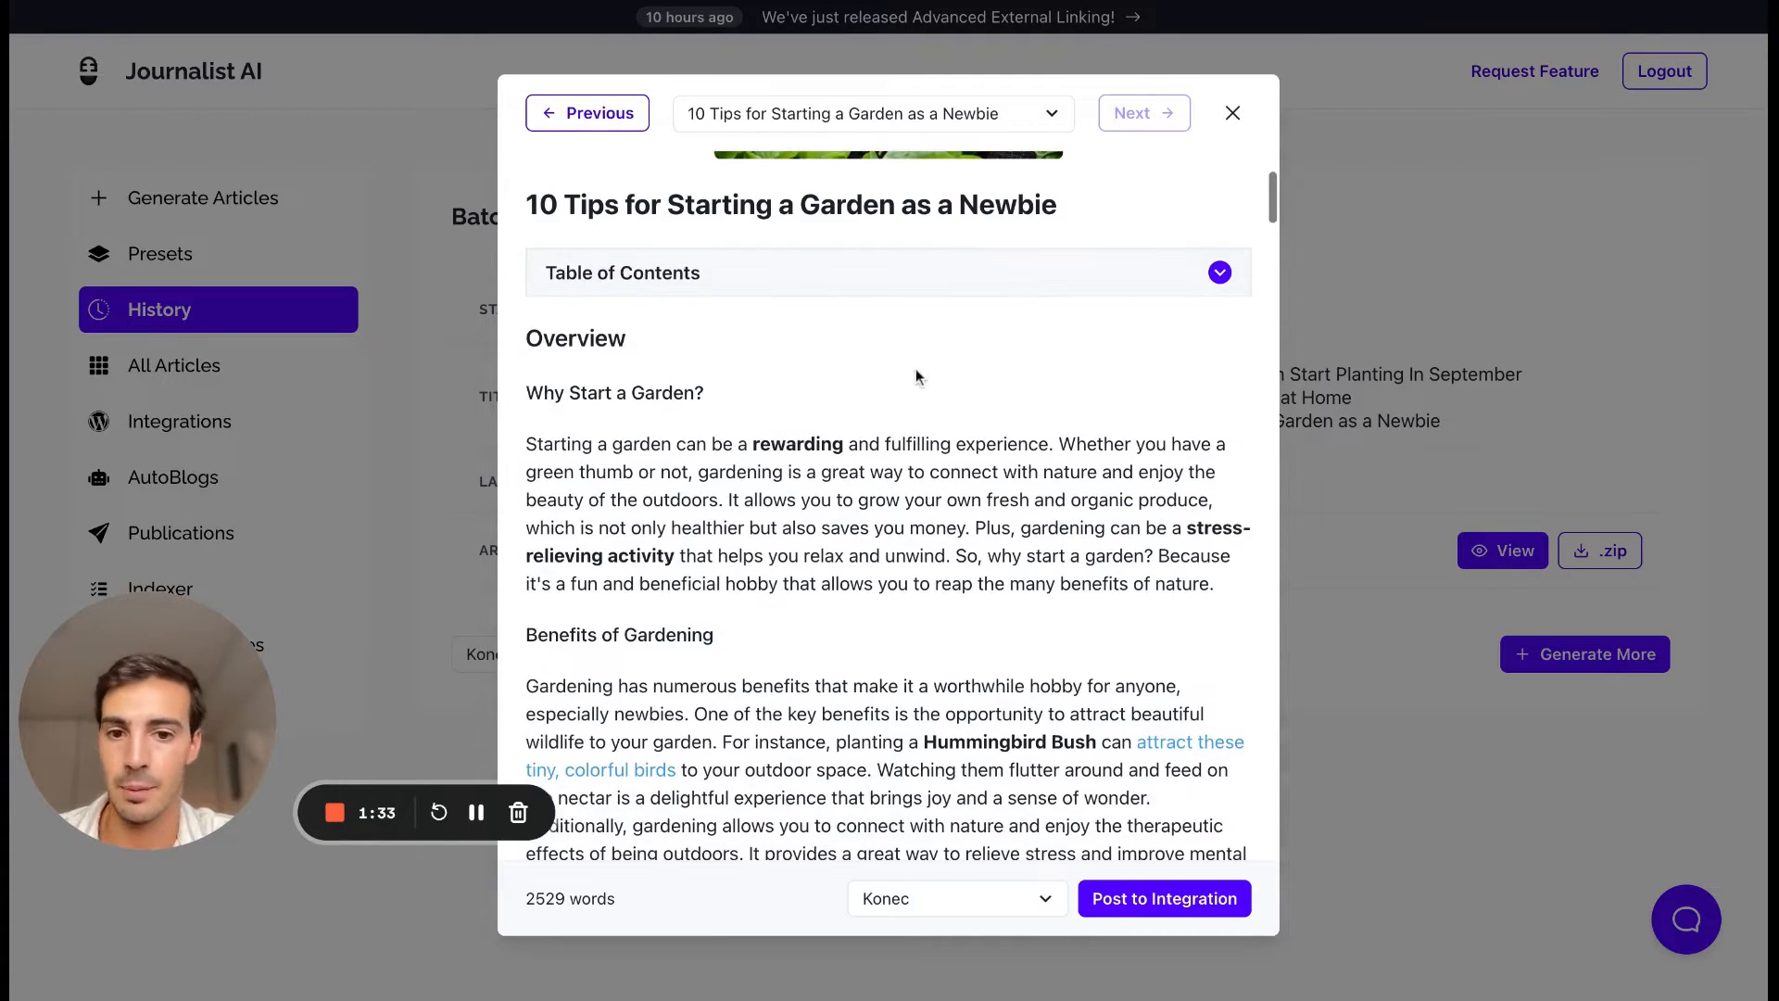
scroll("down", 3)
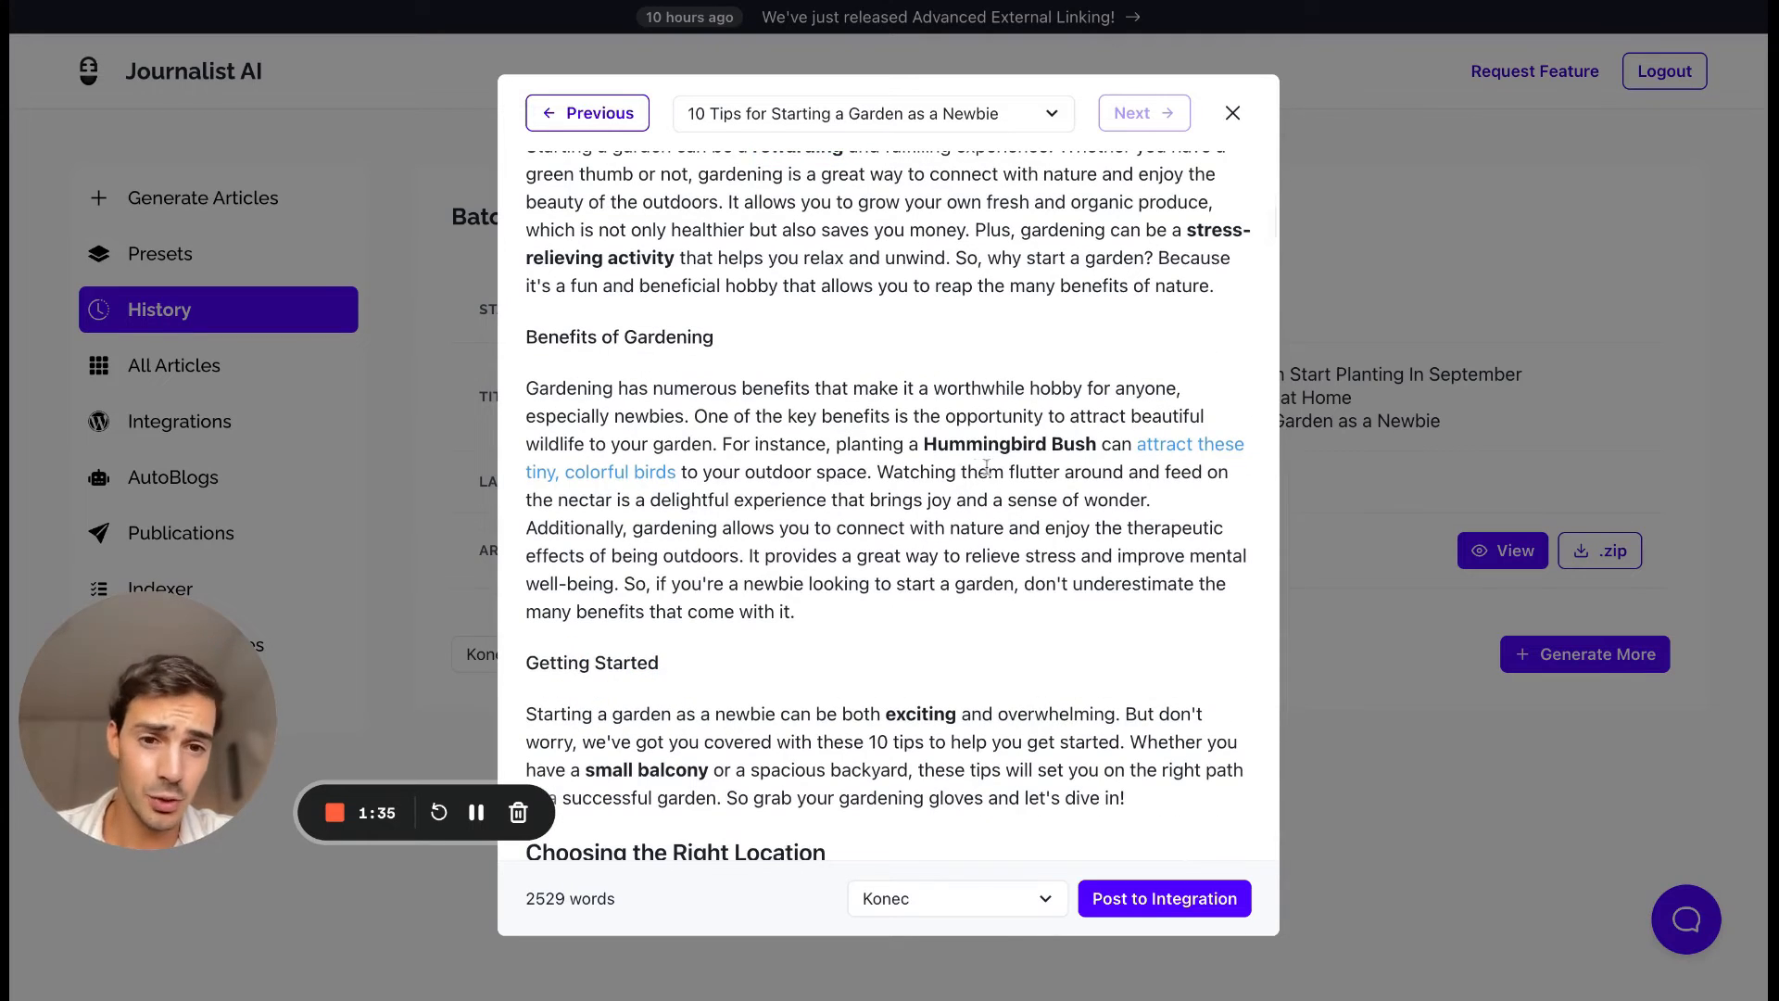
mouse_move(1155, 474)
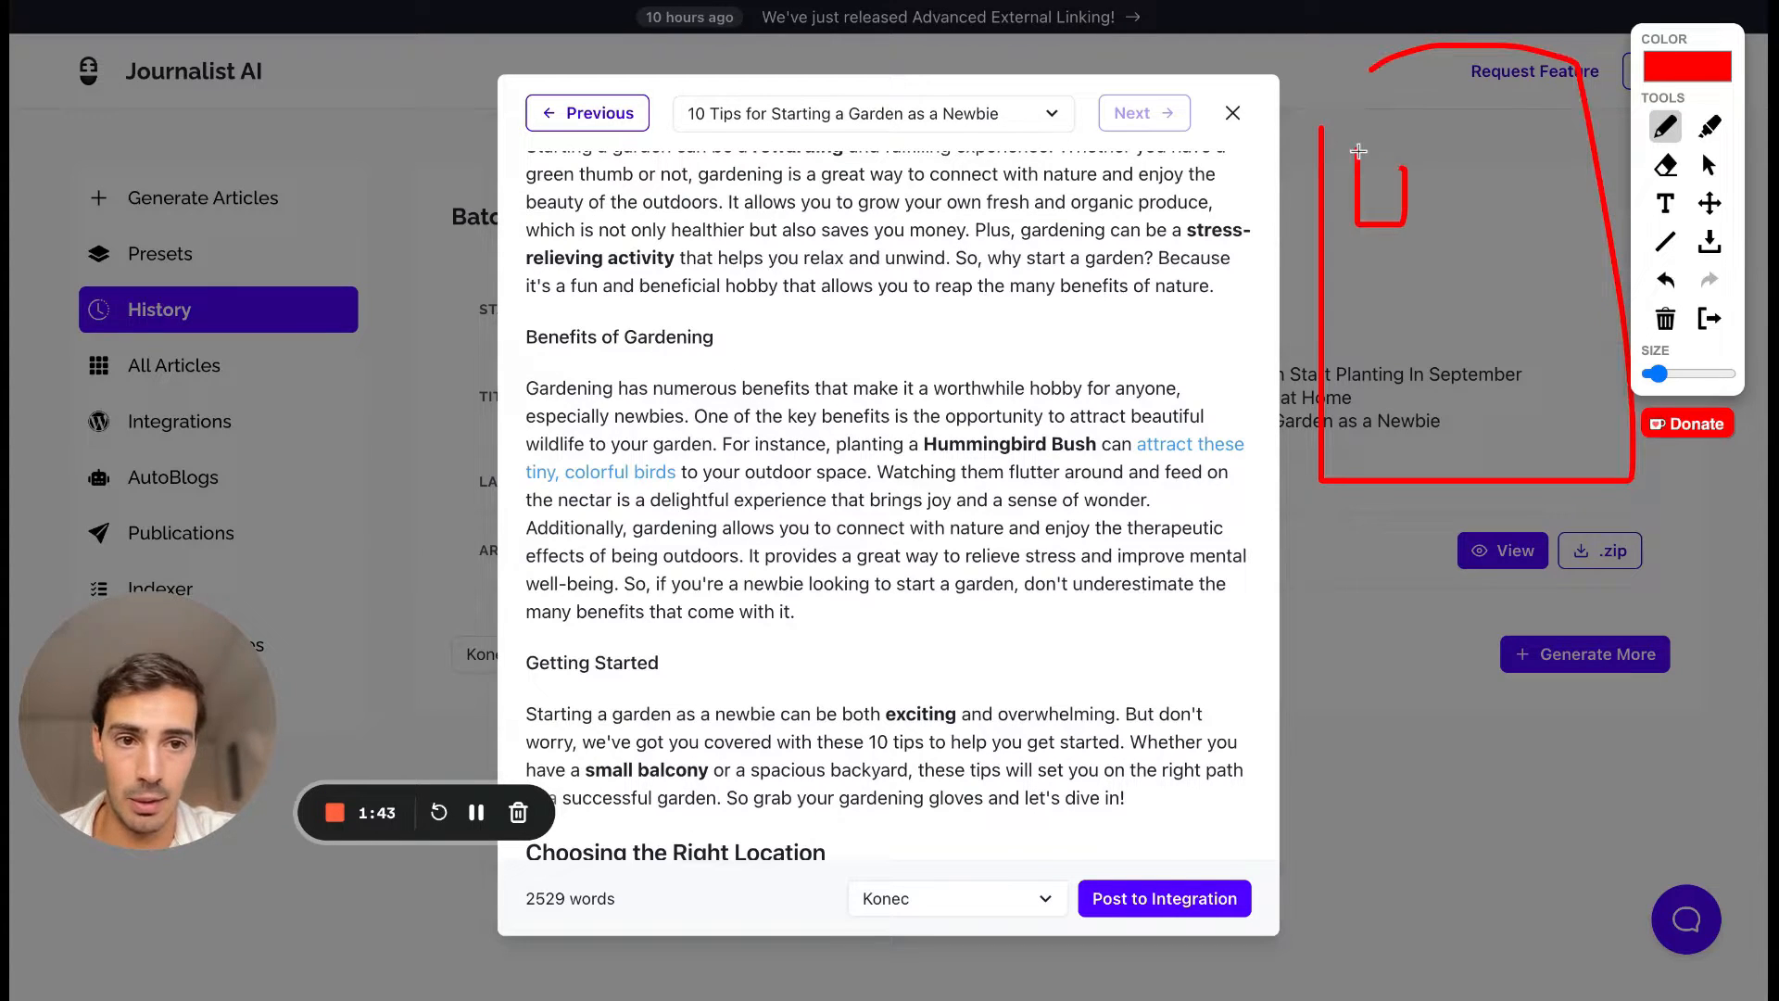
Step: Scroll the article to the Choosing the Right Location section with its garden photo
left_click_drag(1429, 159, 1520, 204)
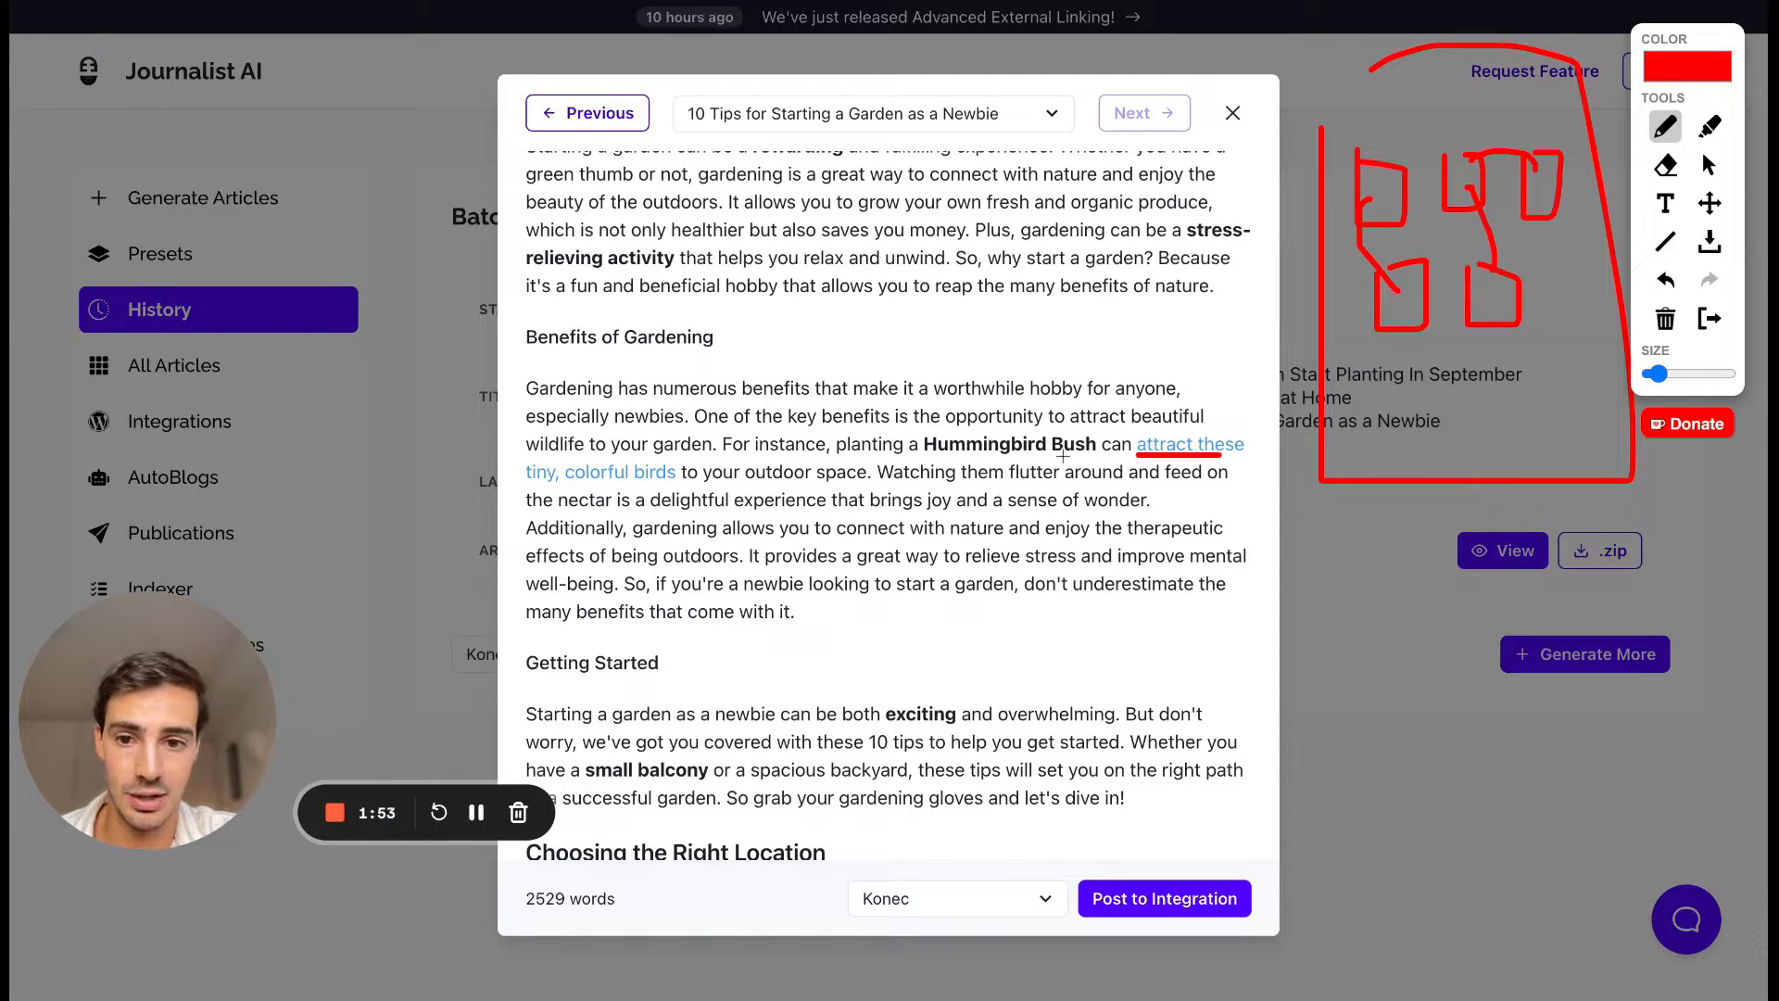
left_click_drag(680, 454, 1170, 176)
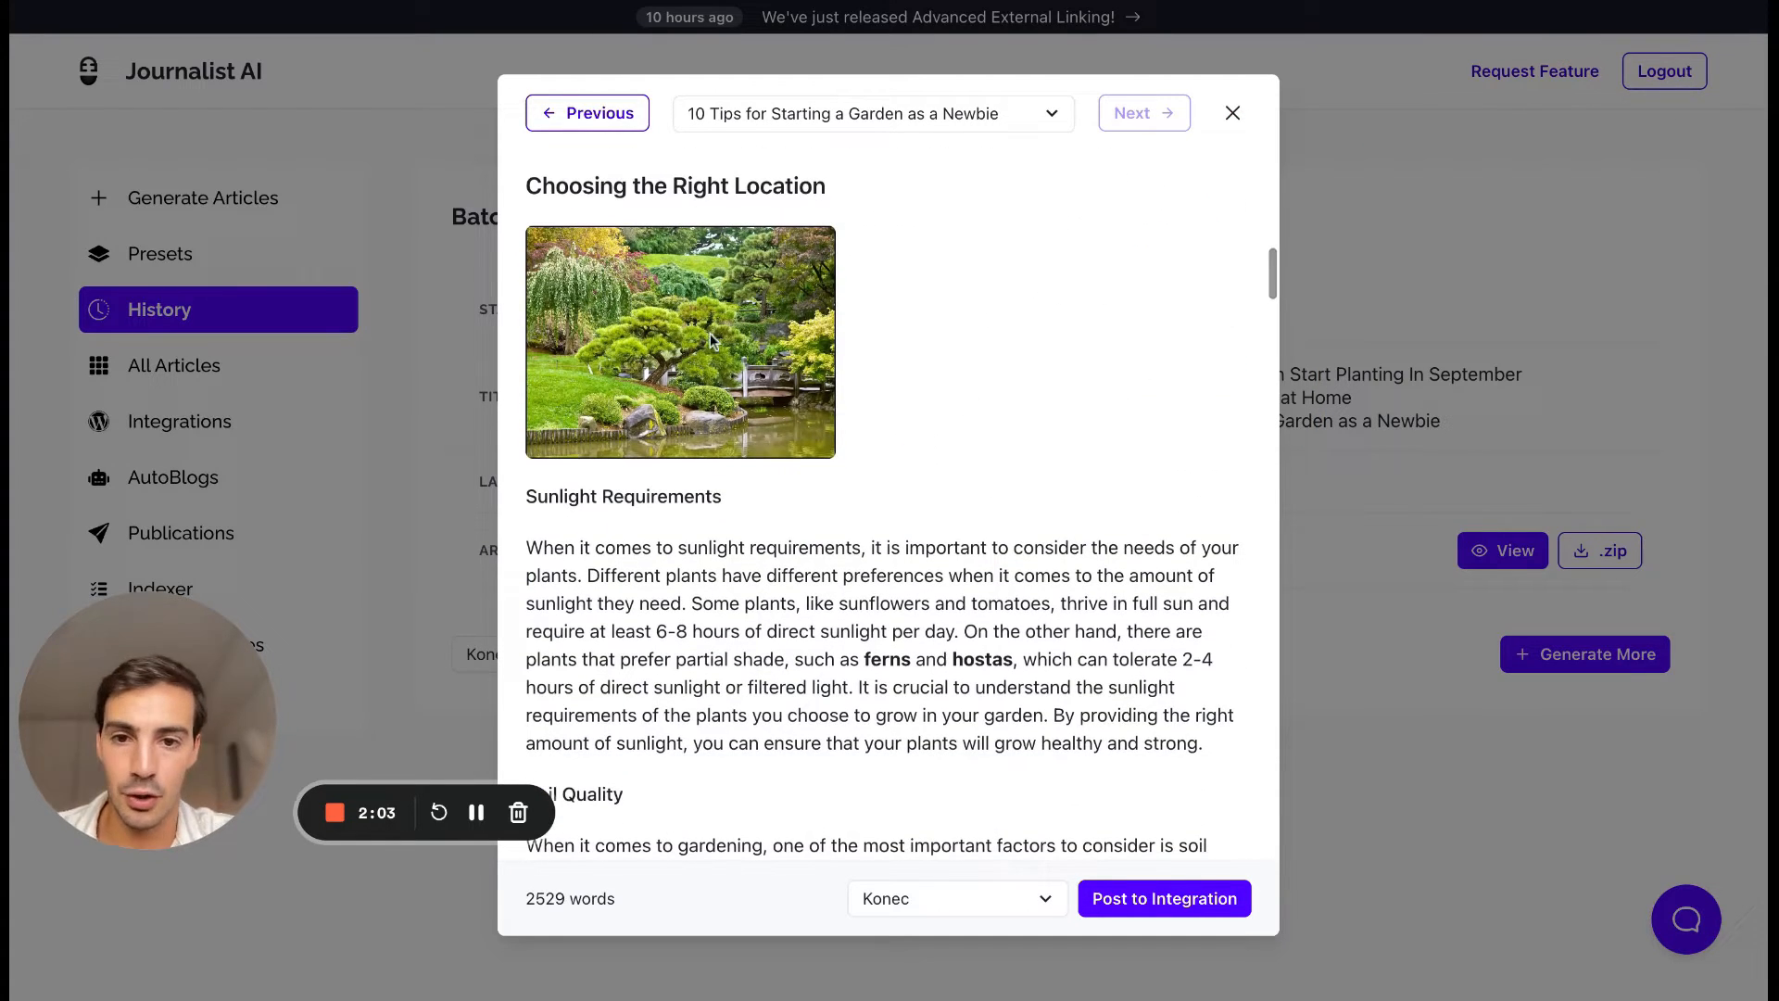
Step: Scroll through the article to the Mix It Up with Different Varieties section and embedded video
scroll("down", 3)
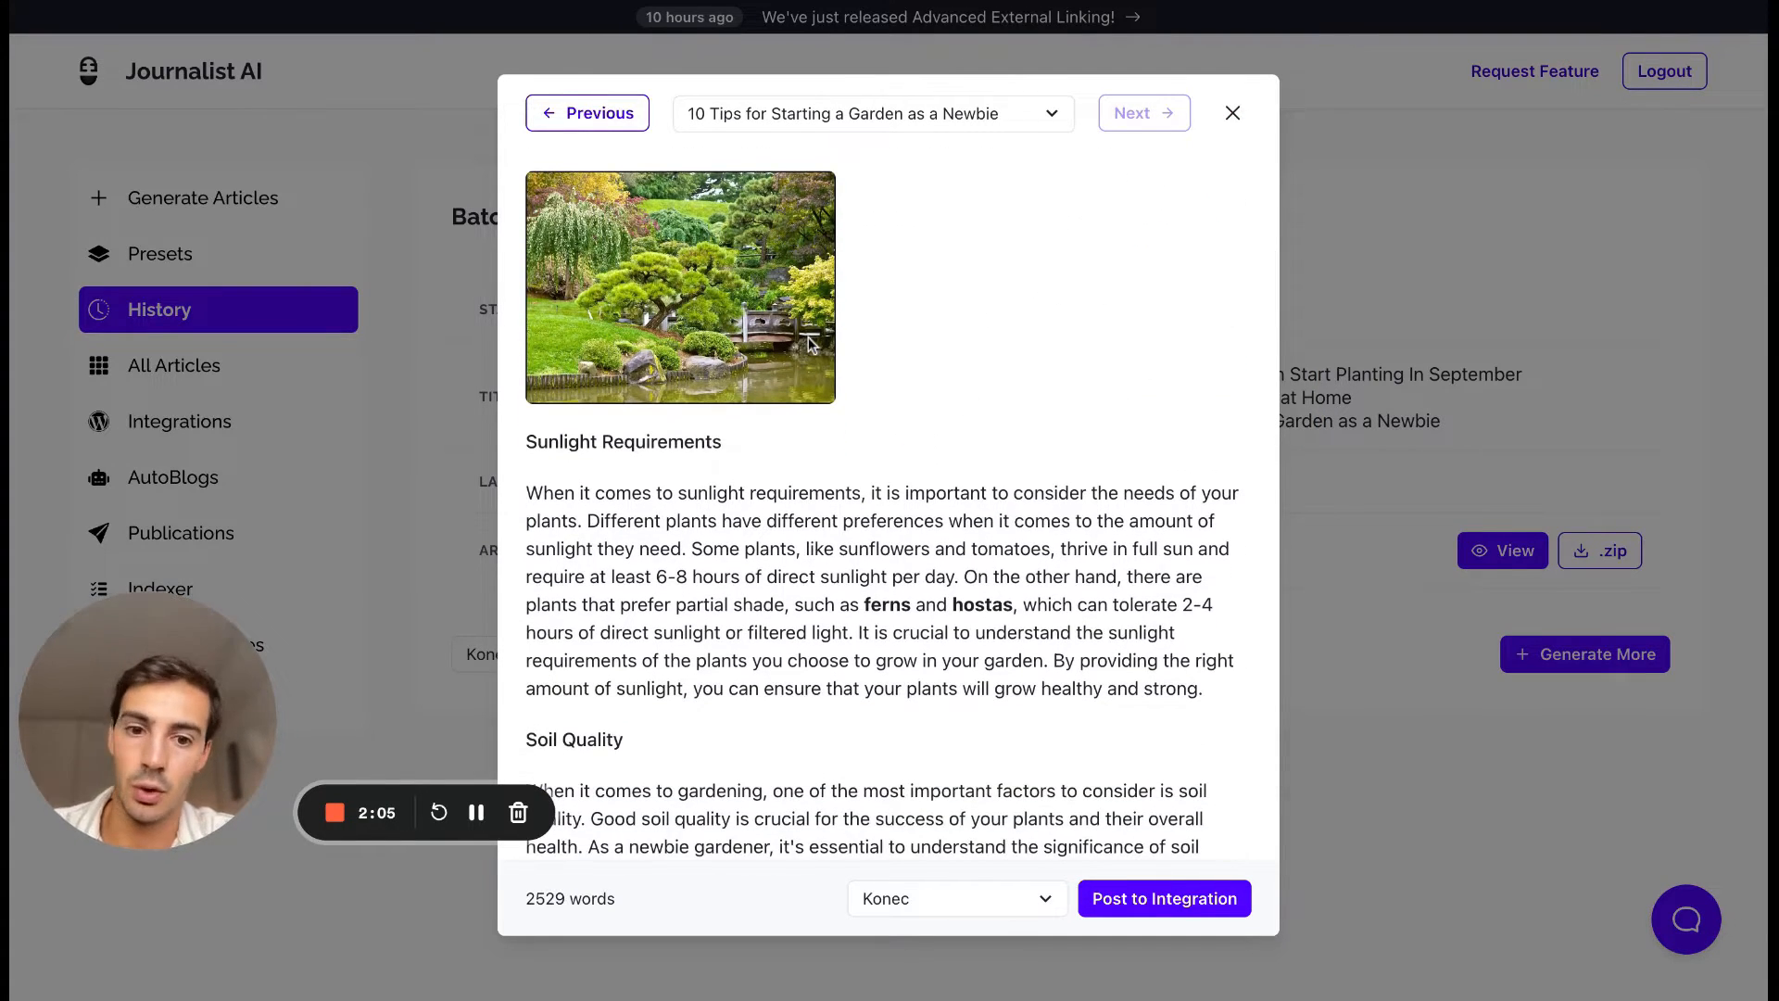
scroll("down", 3)
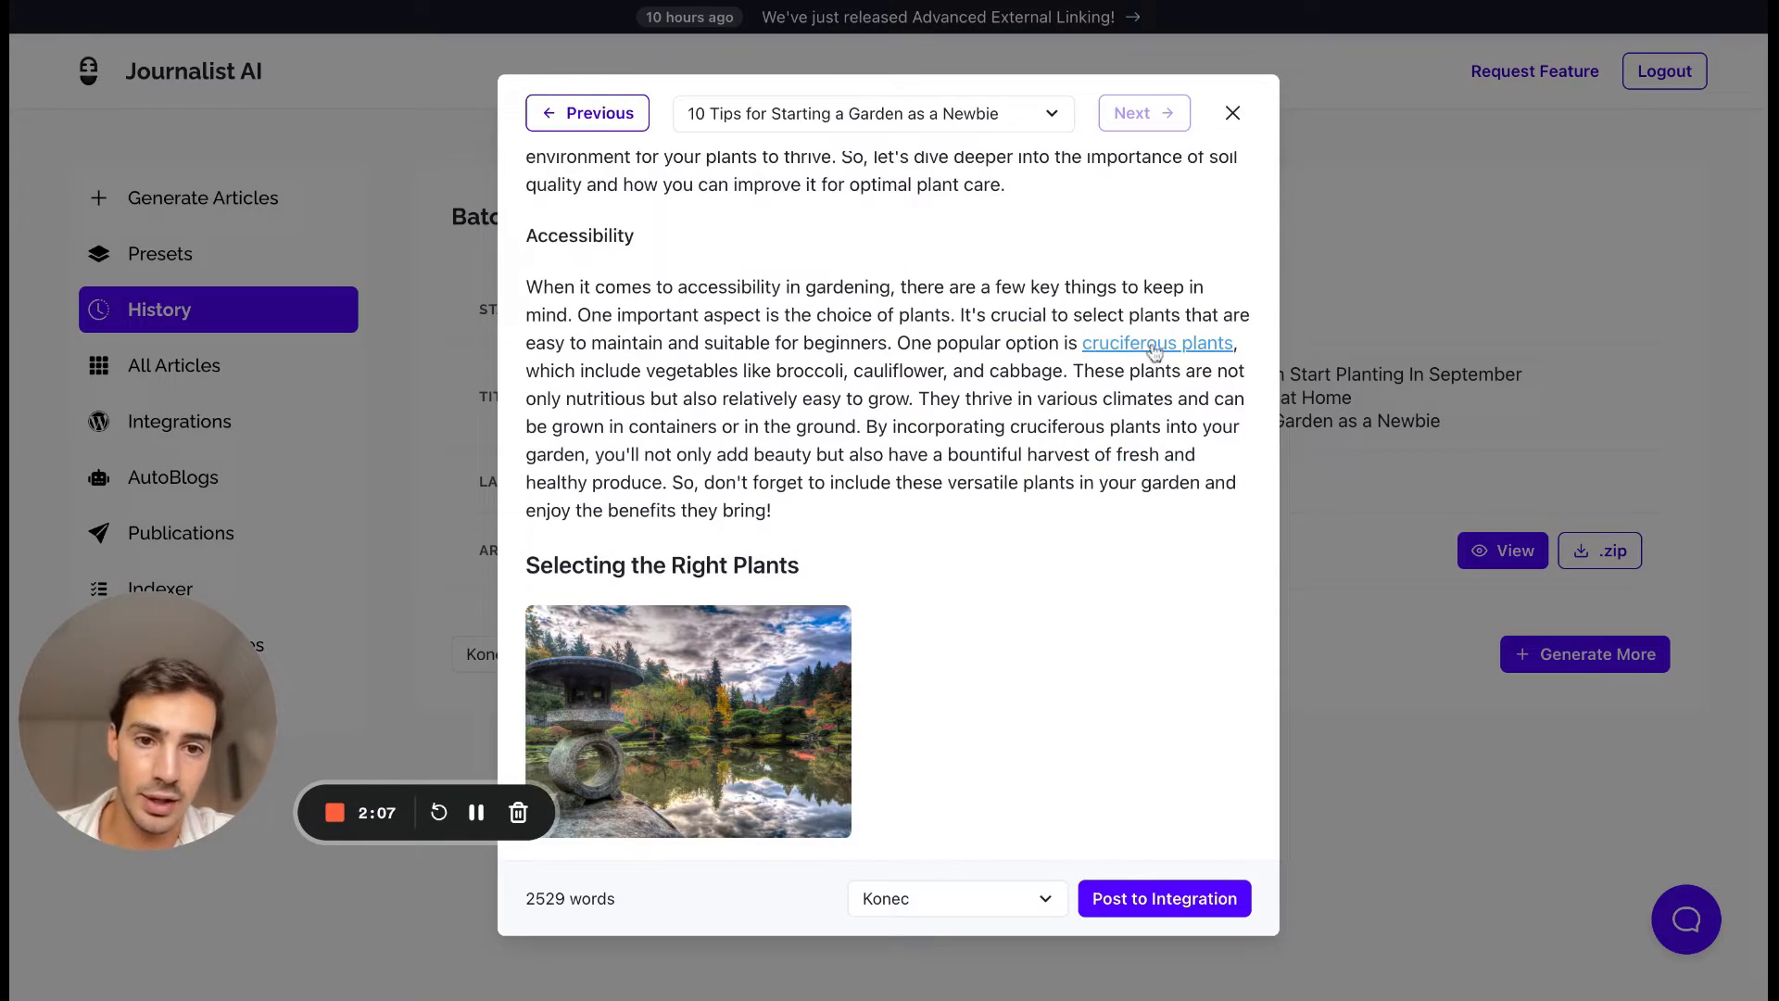
scroll("down", 3)
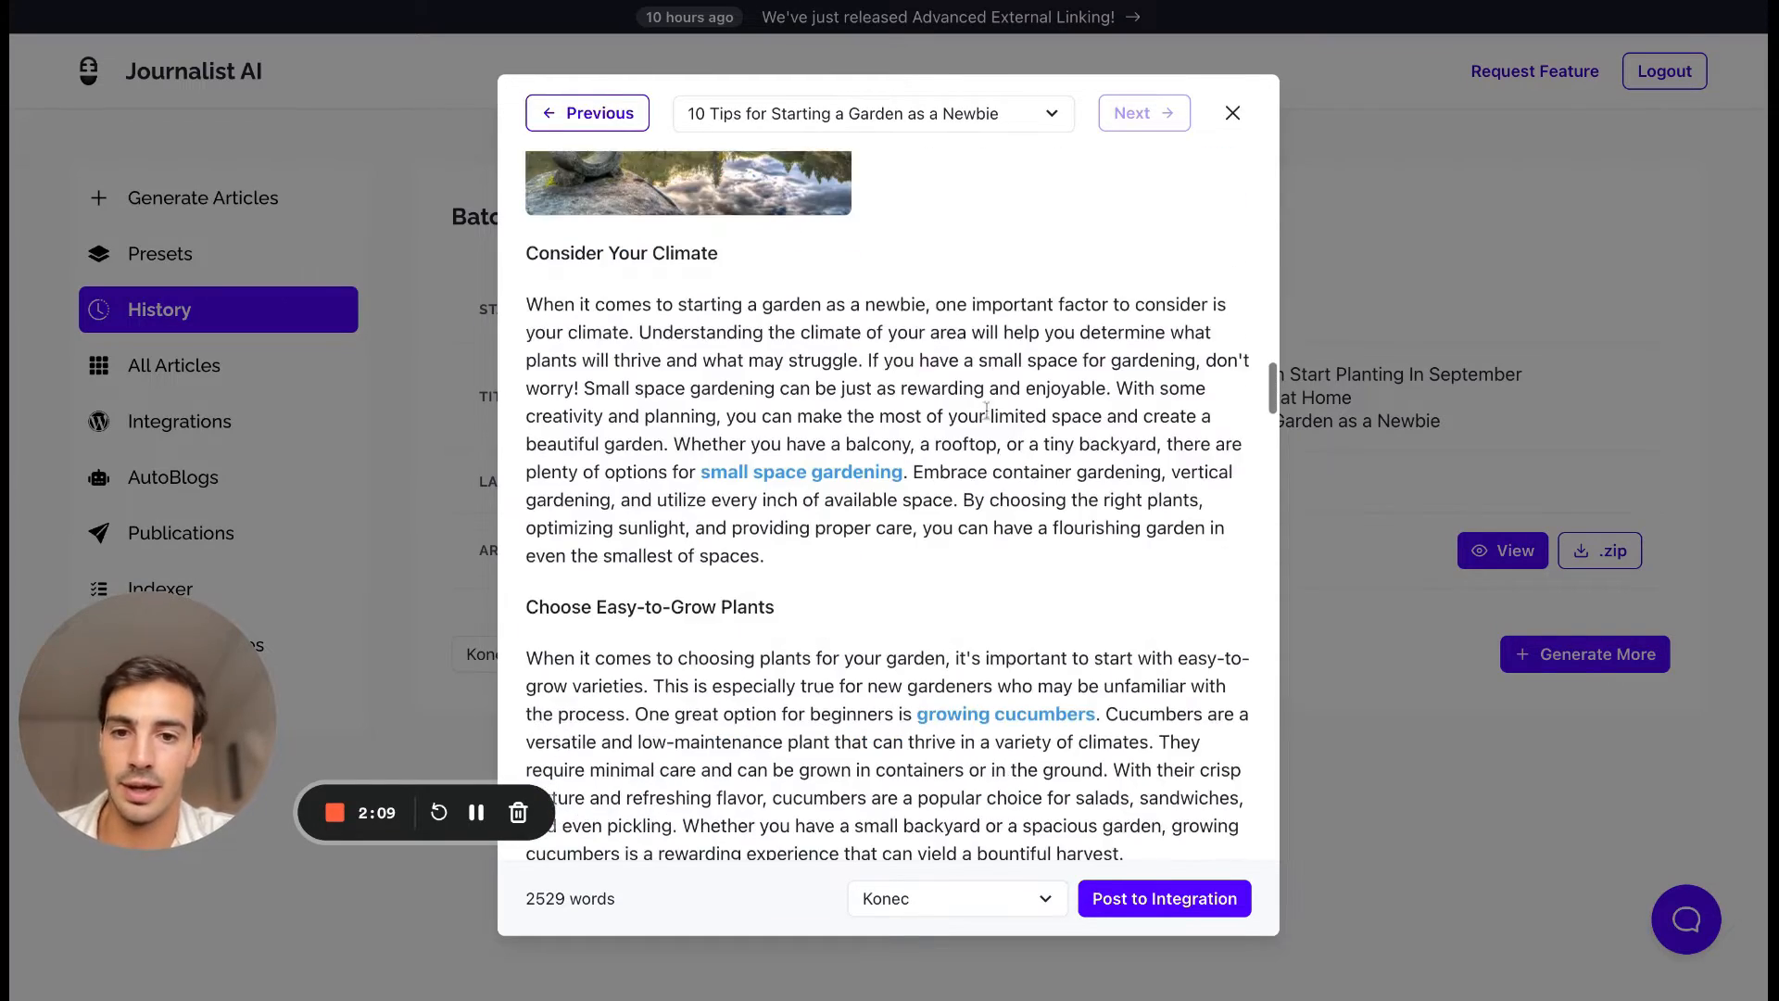
scroll("down", 3)
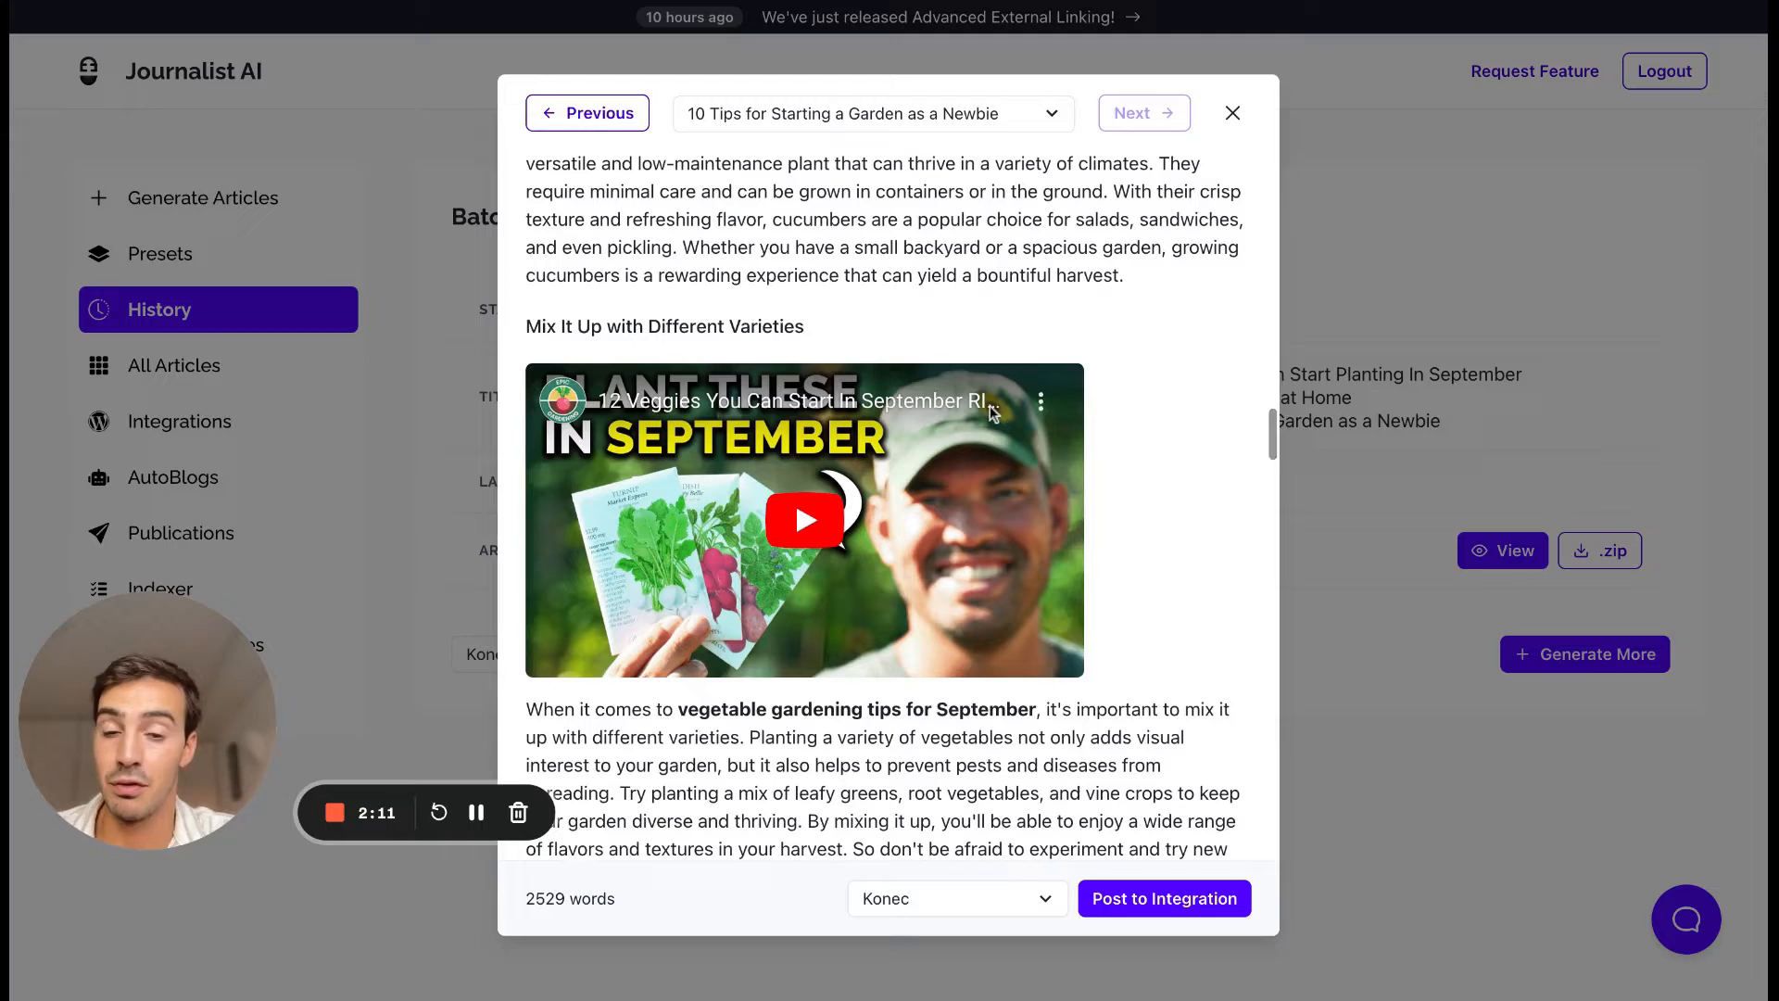
scroll("down", 3)
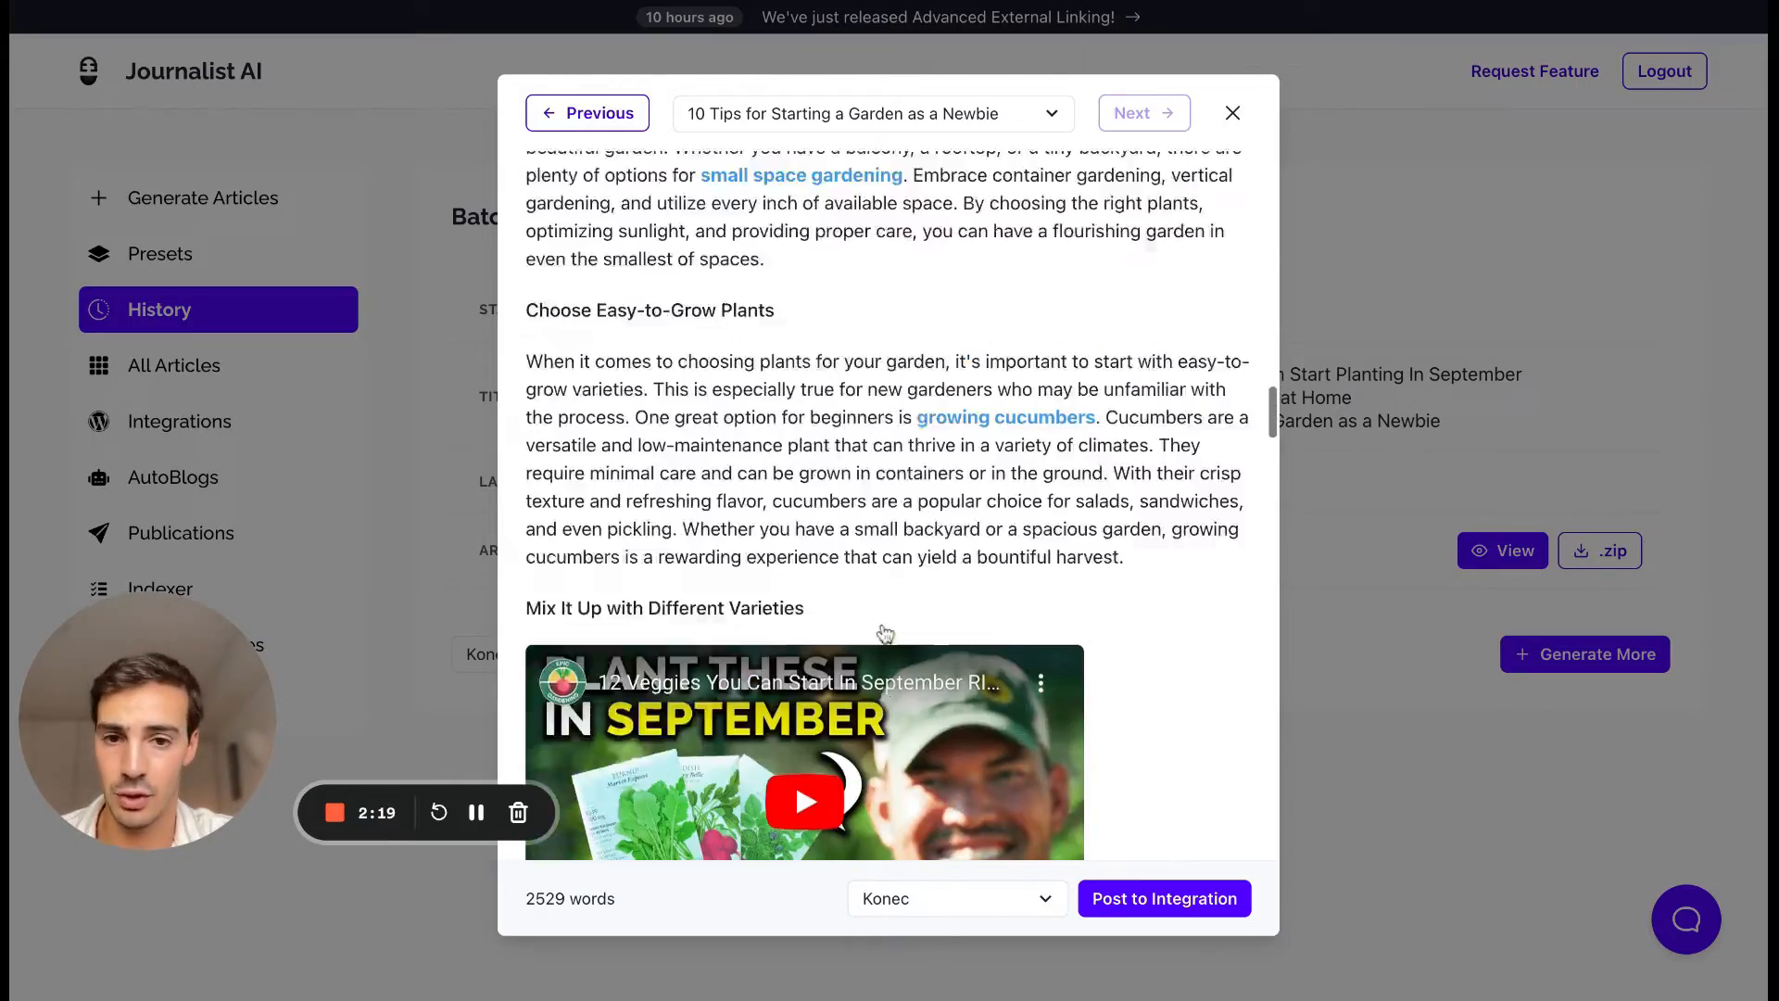
scroll("down", 3)
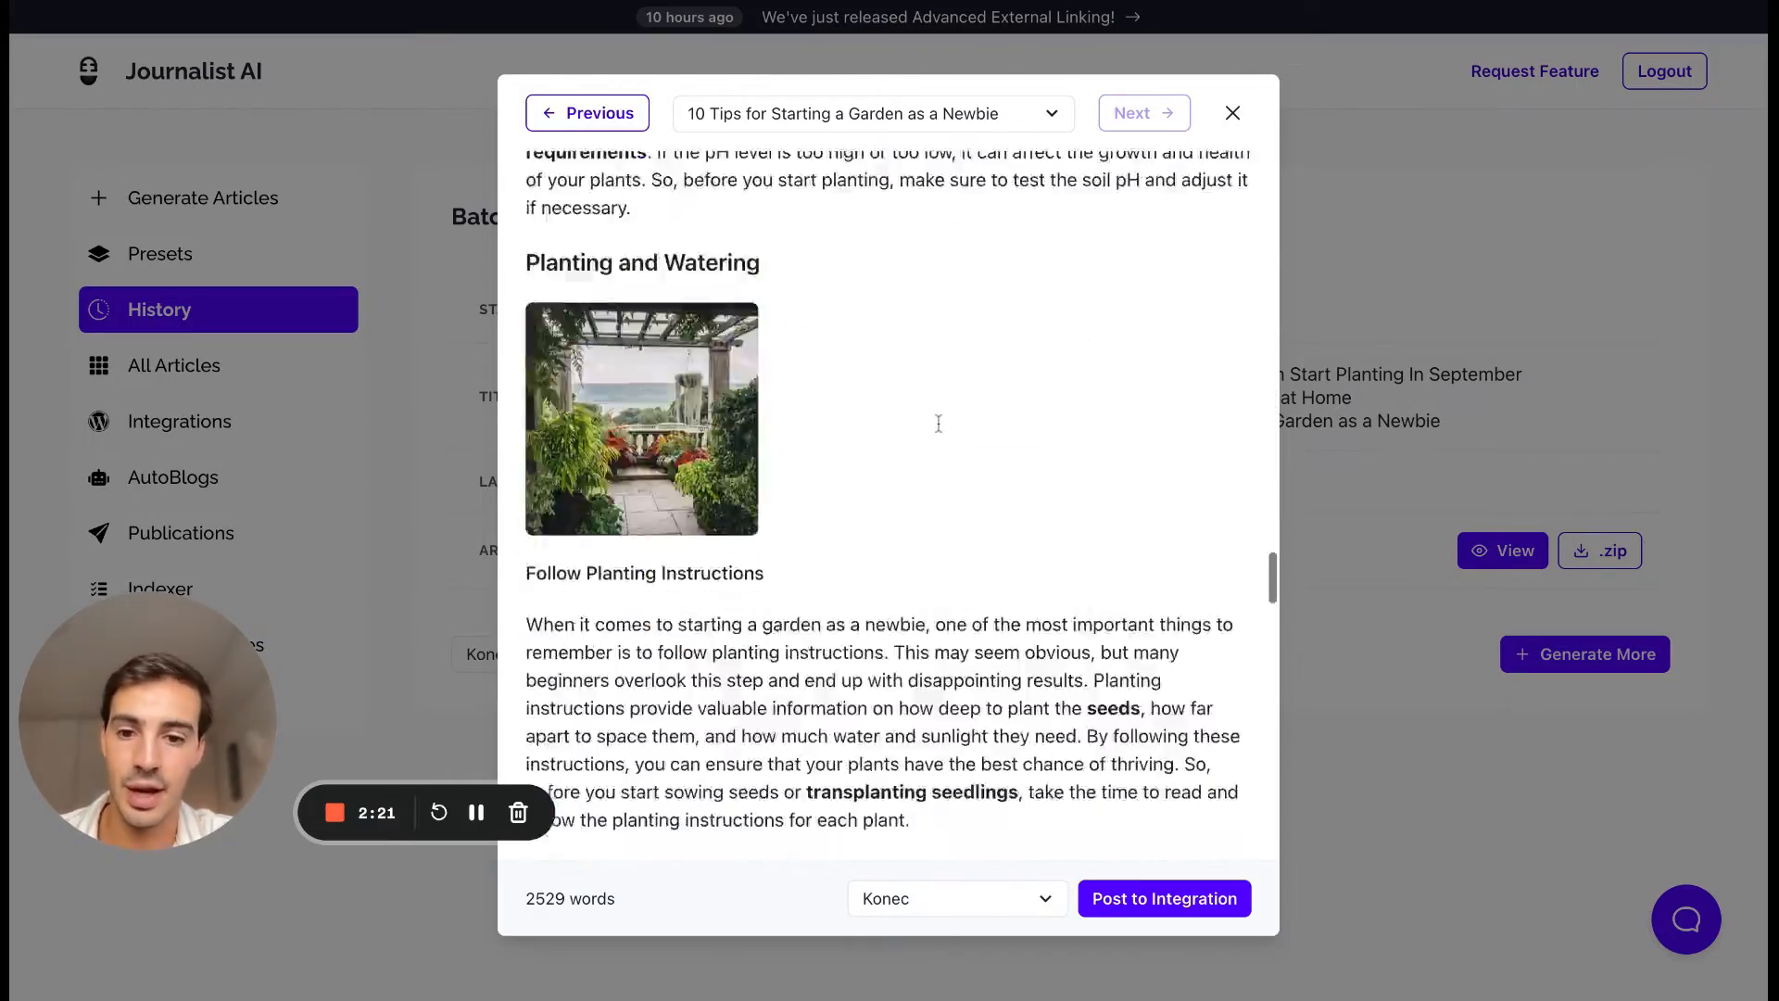
scroll("down", 3)
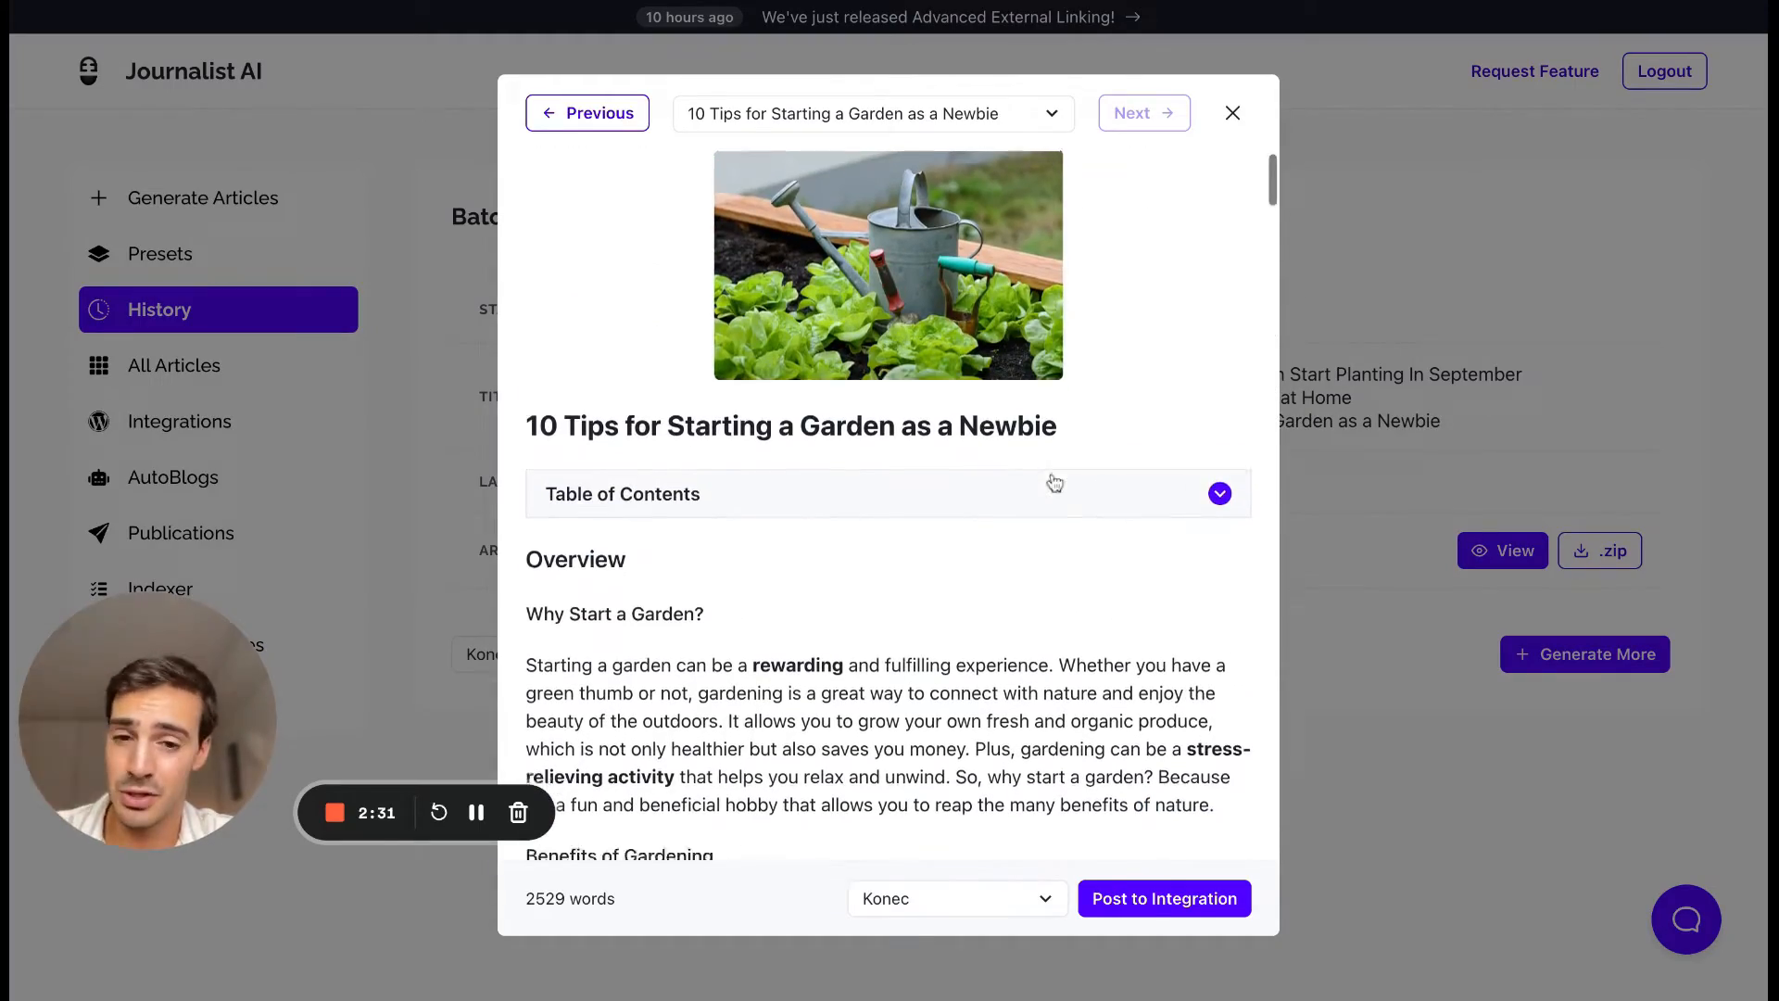
scroll("down", 3)
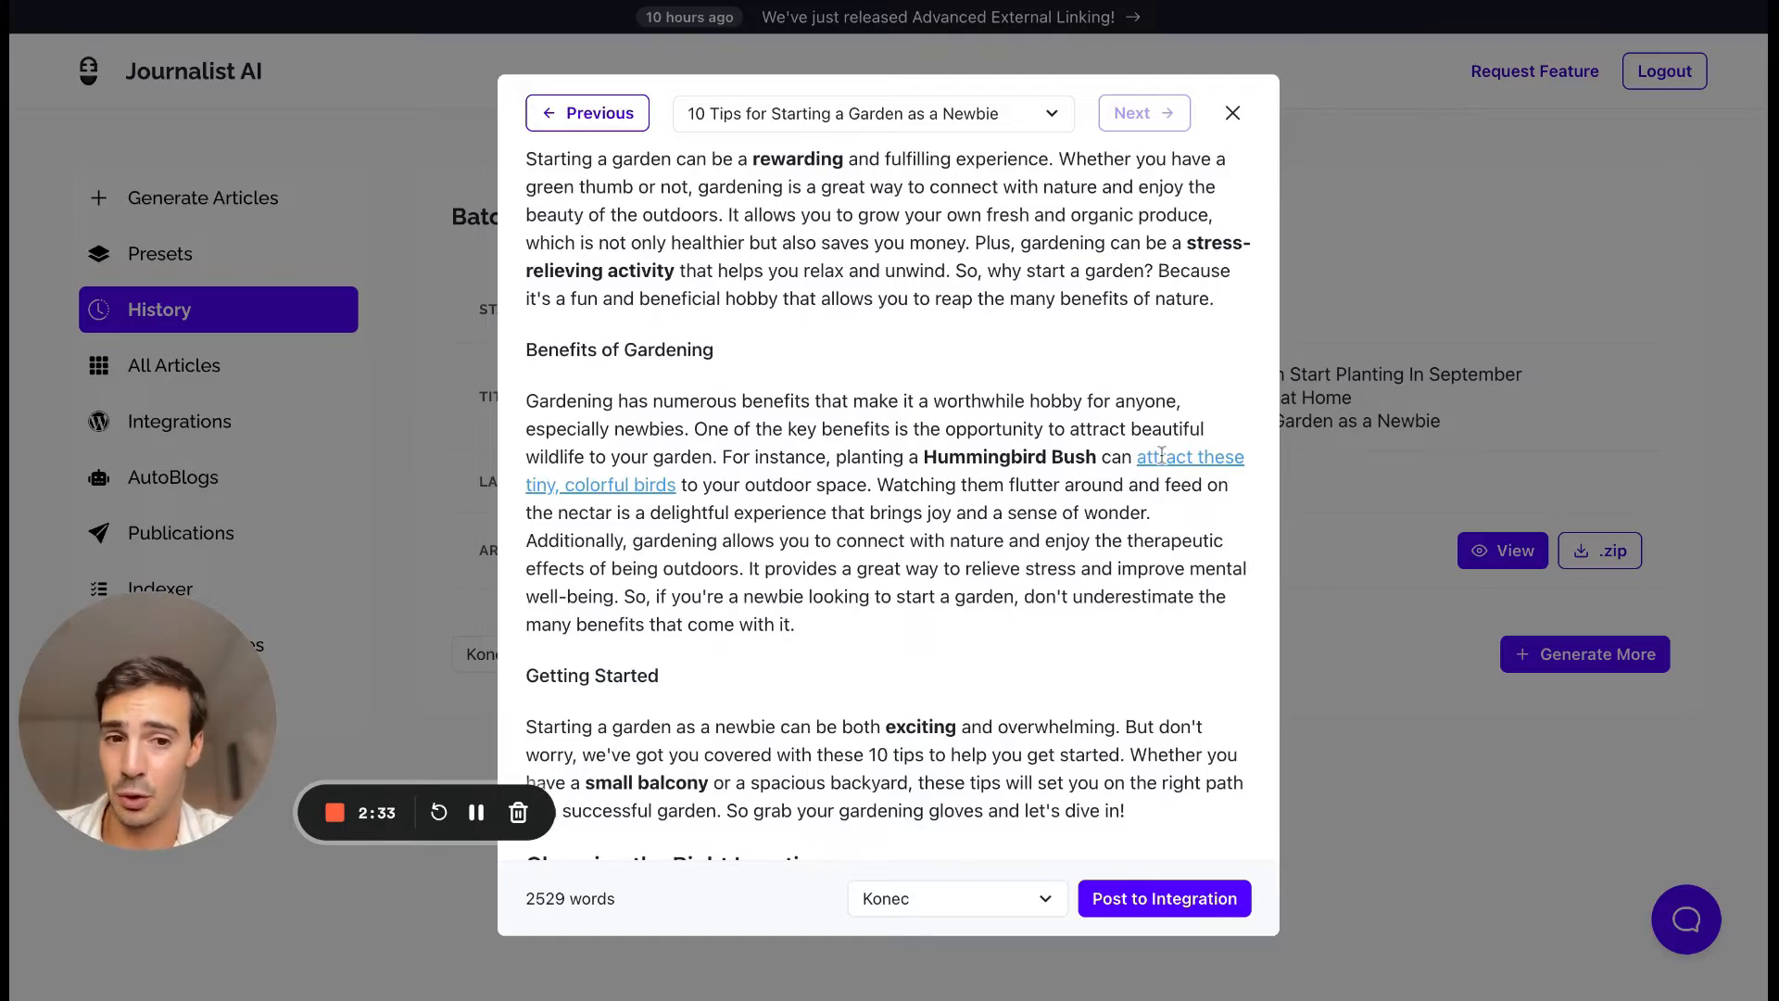
scroll("down", 3)
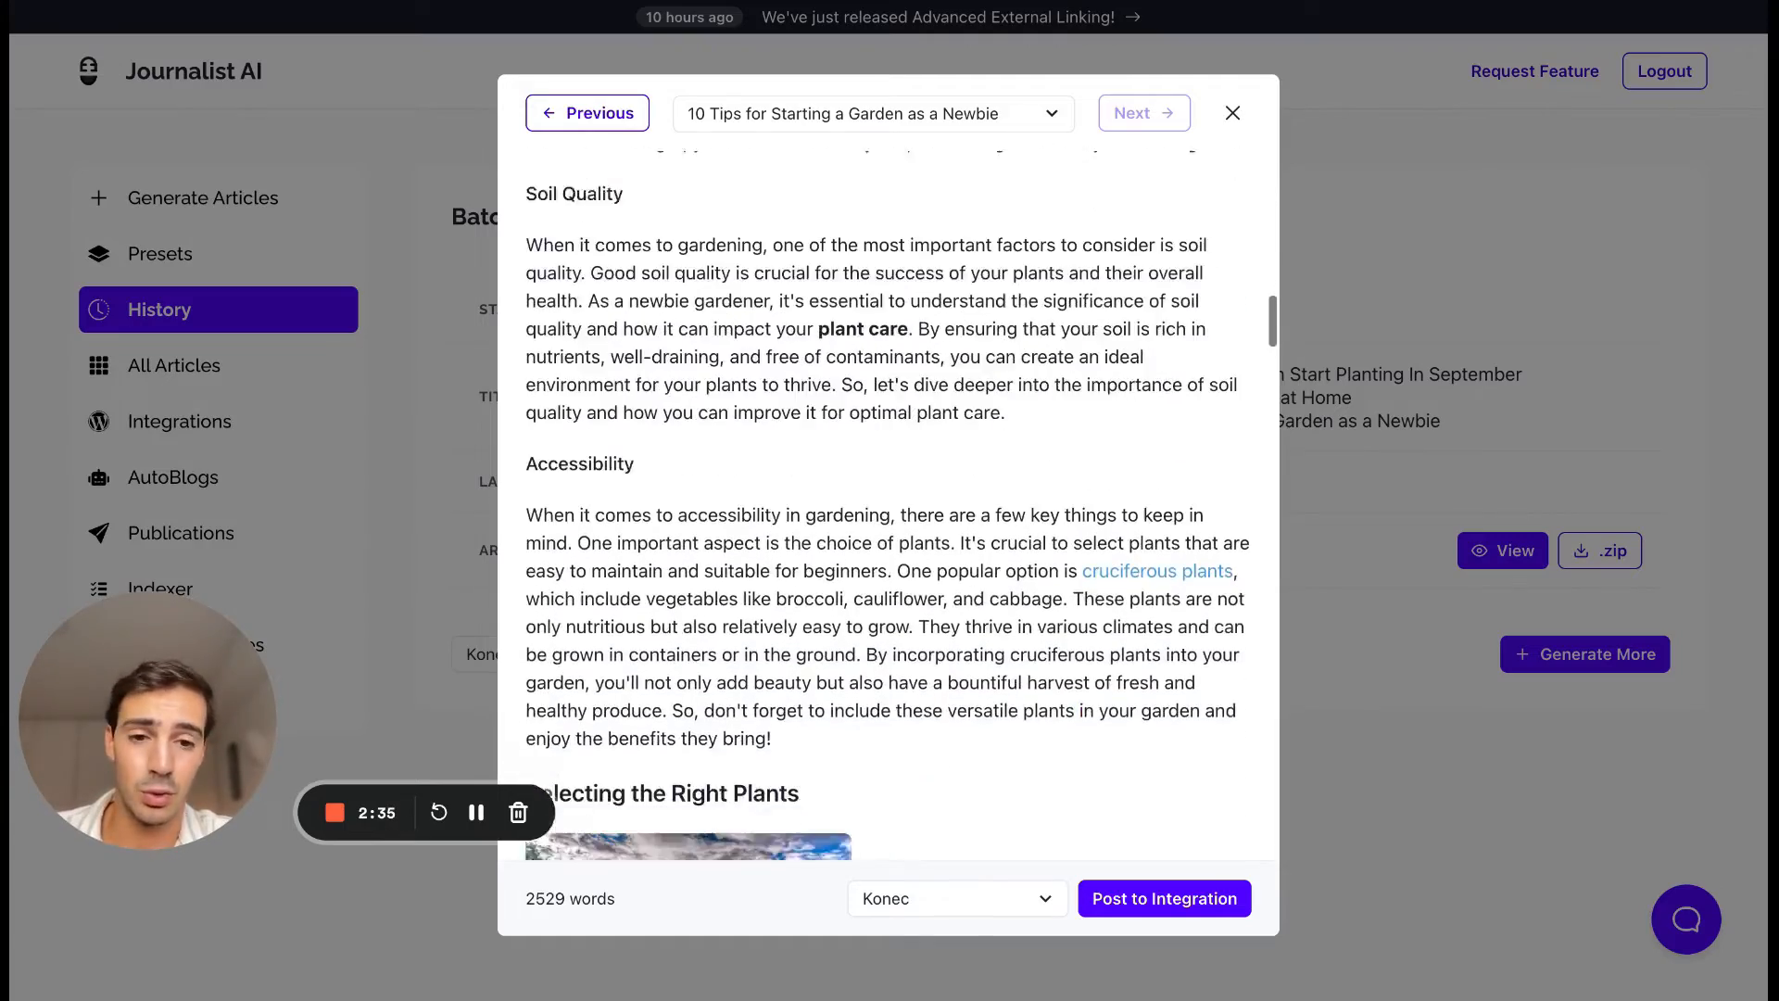
scroll("down", 3)
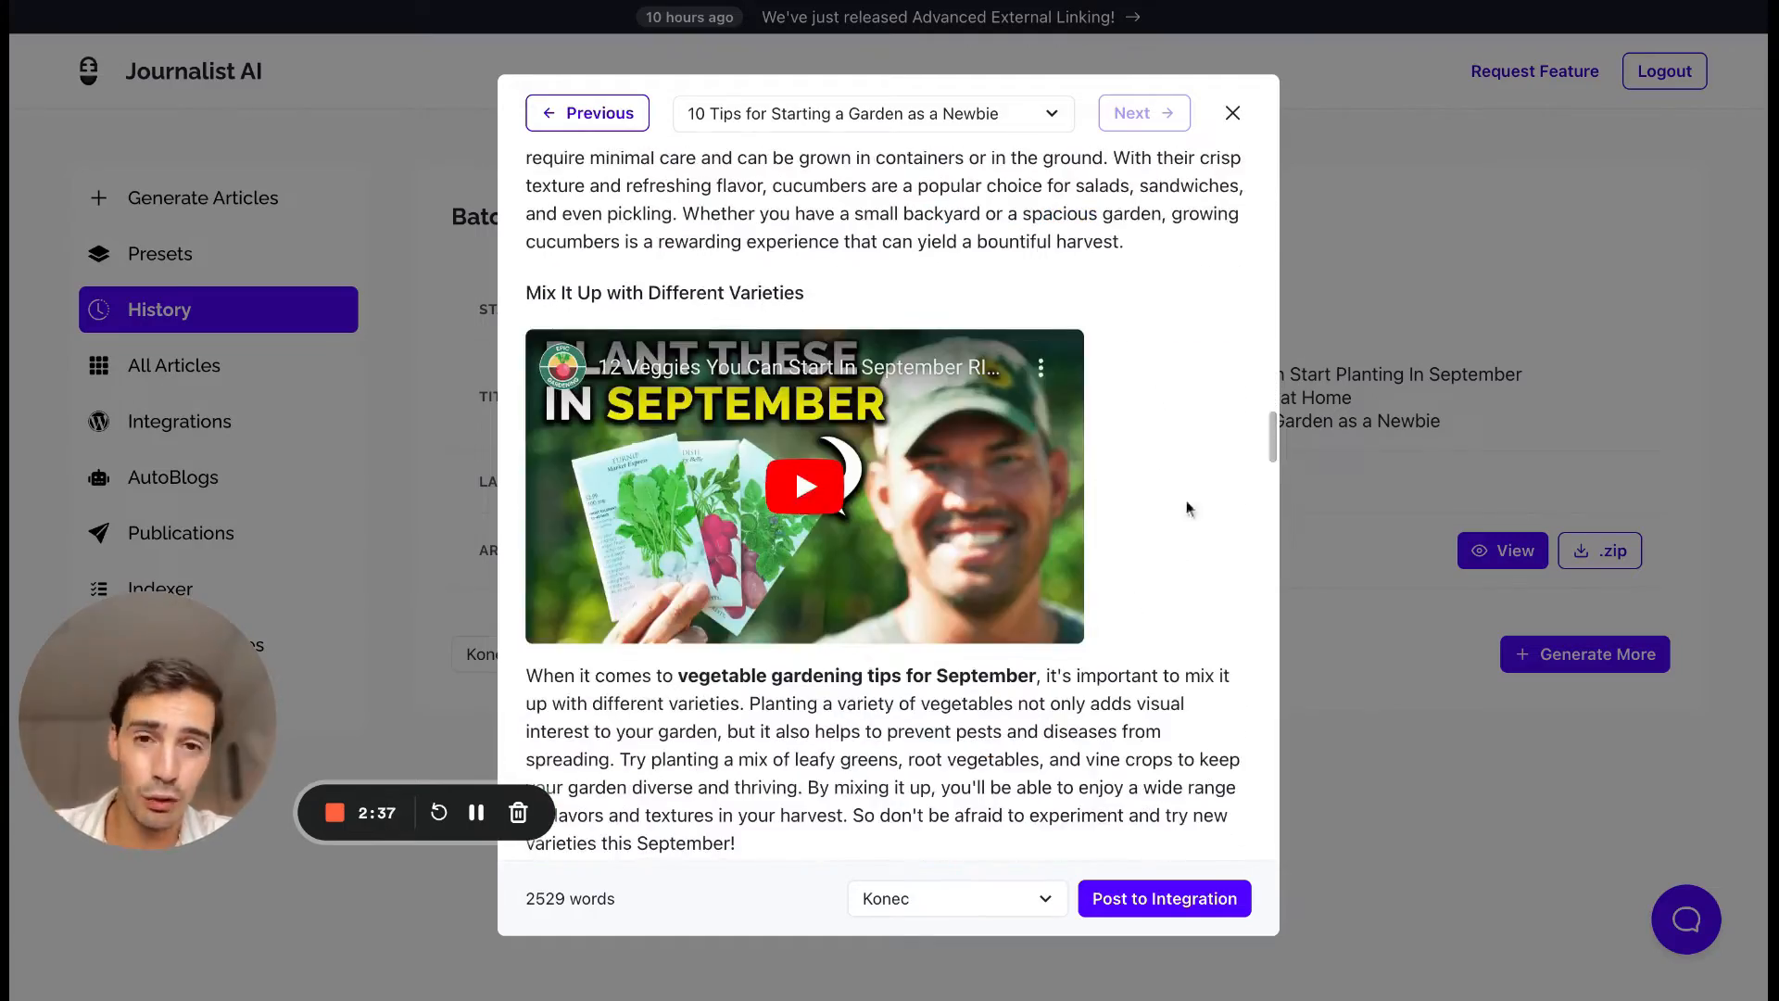
mouse_move(1114, 571)
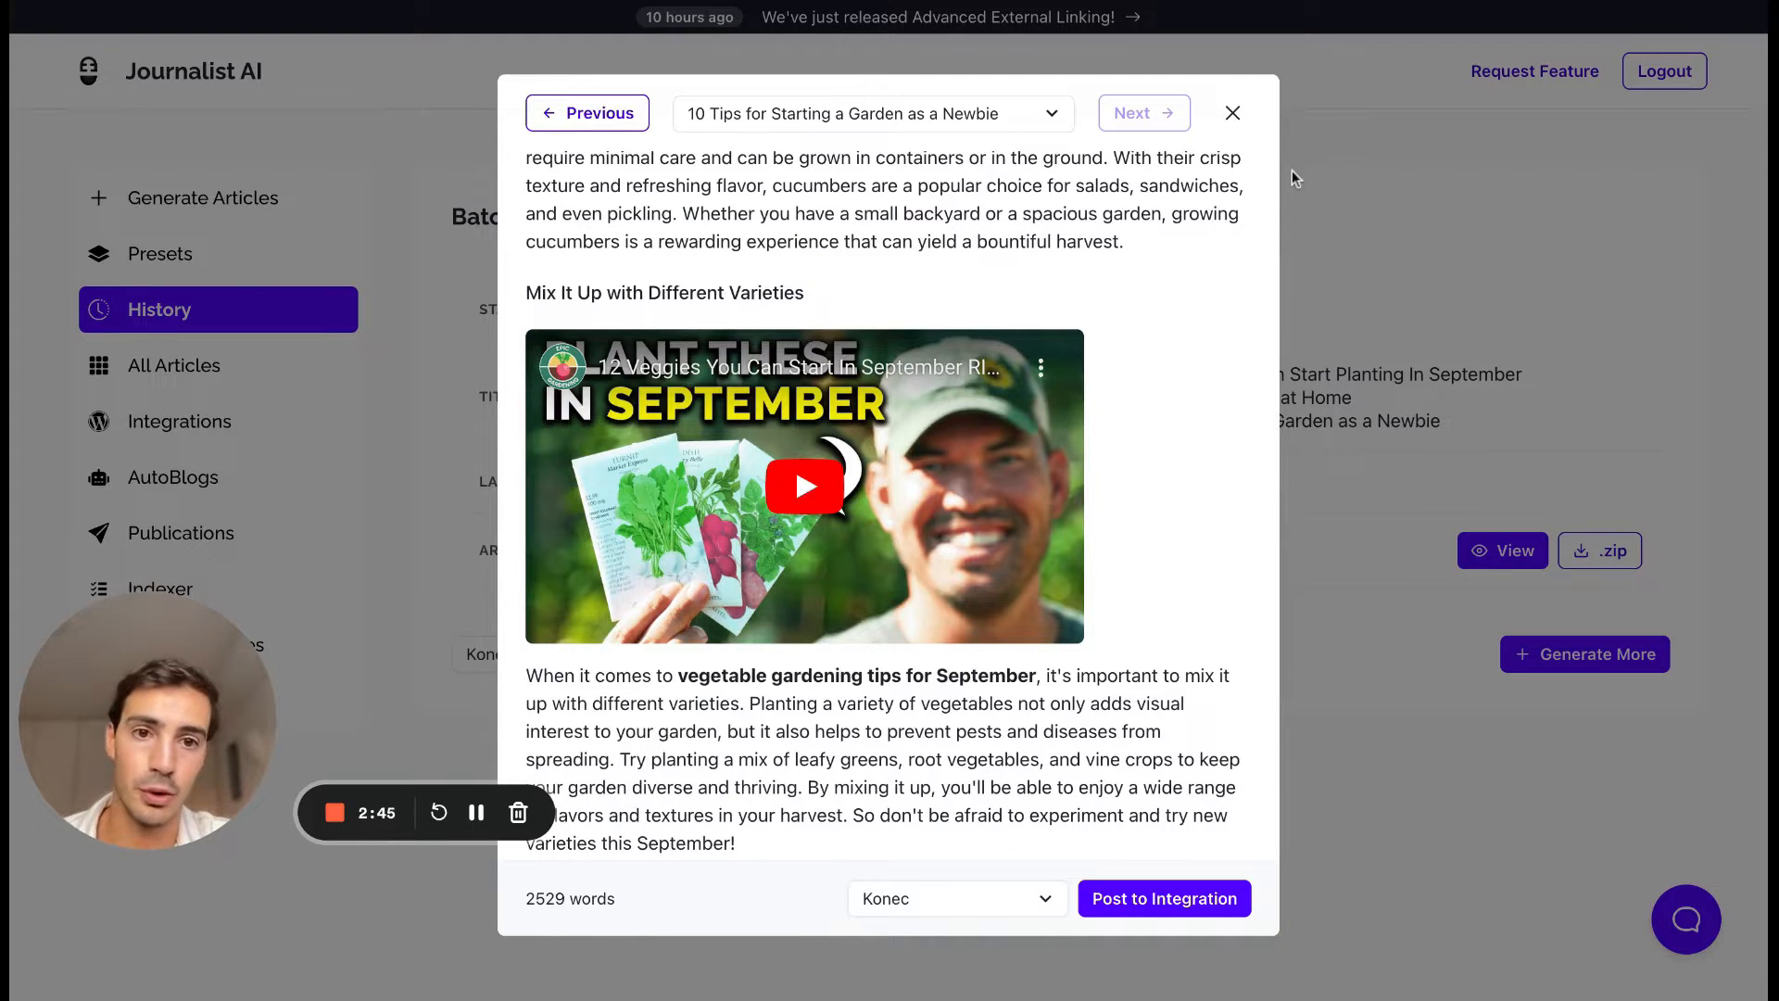
Step: Close the article preview and bring up the Generate Articles form in Simple mode
left_click(1233, 111)
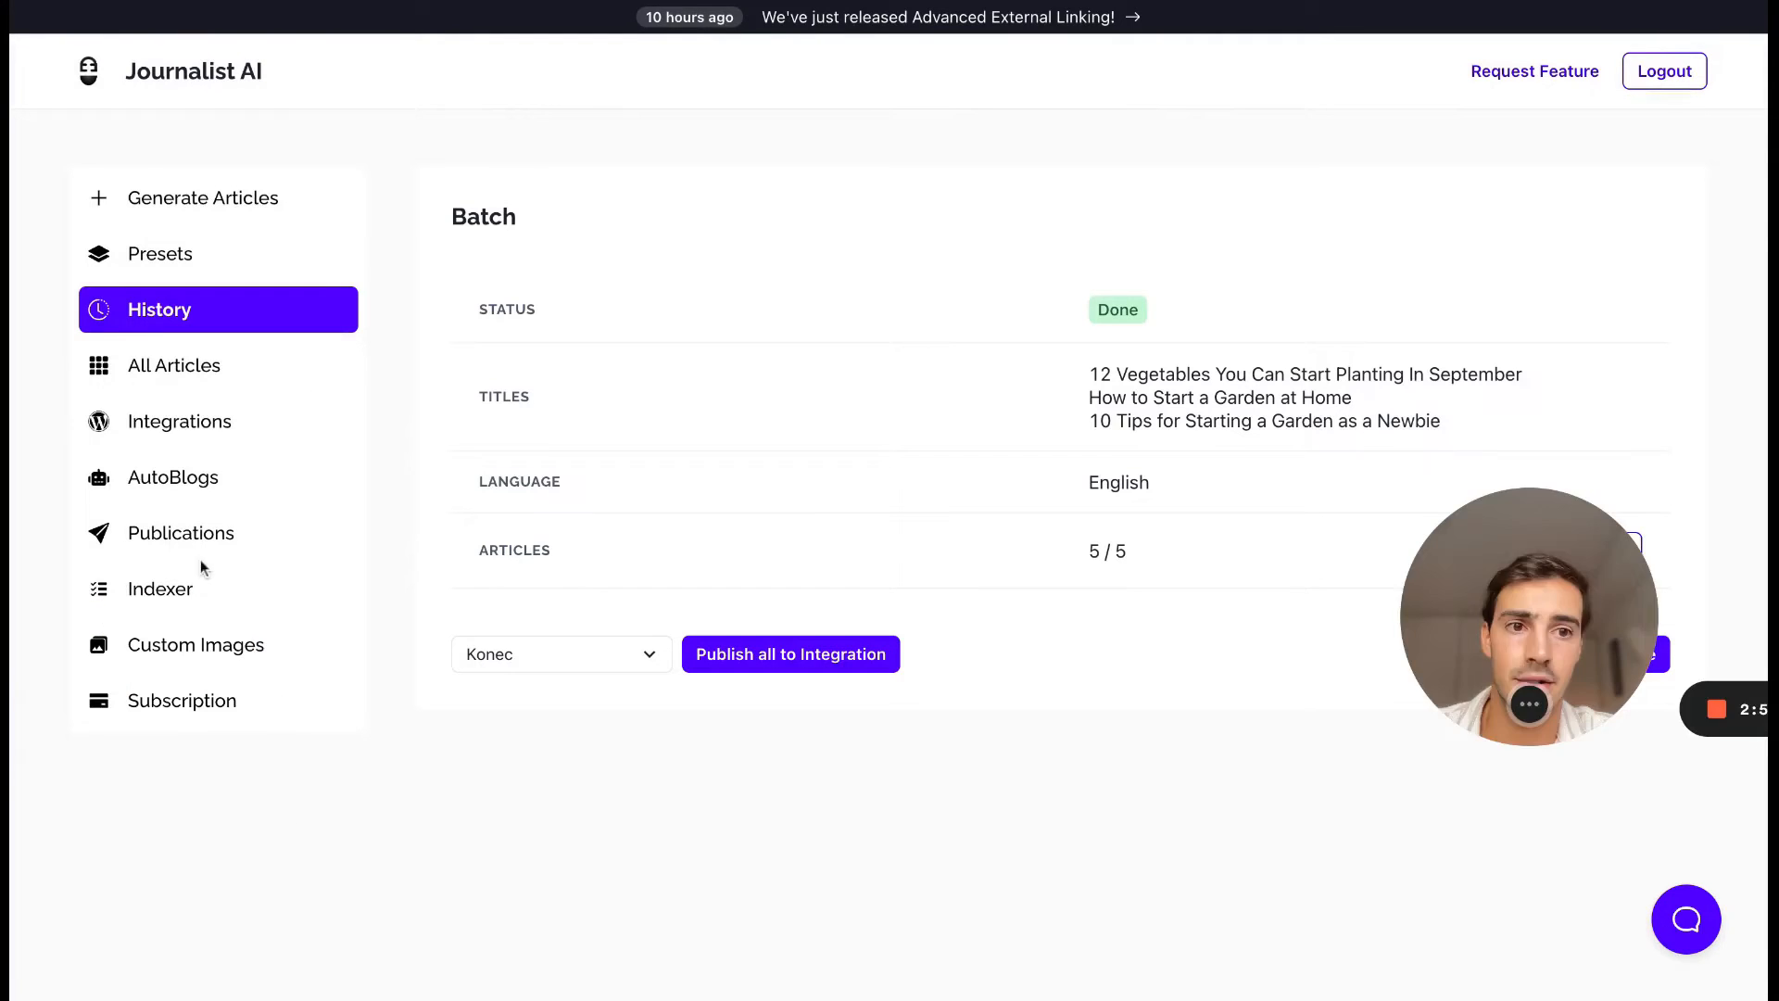
mouse_move(611, 195)
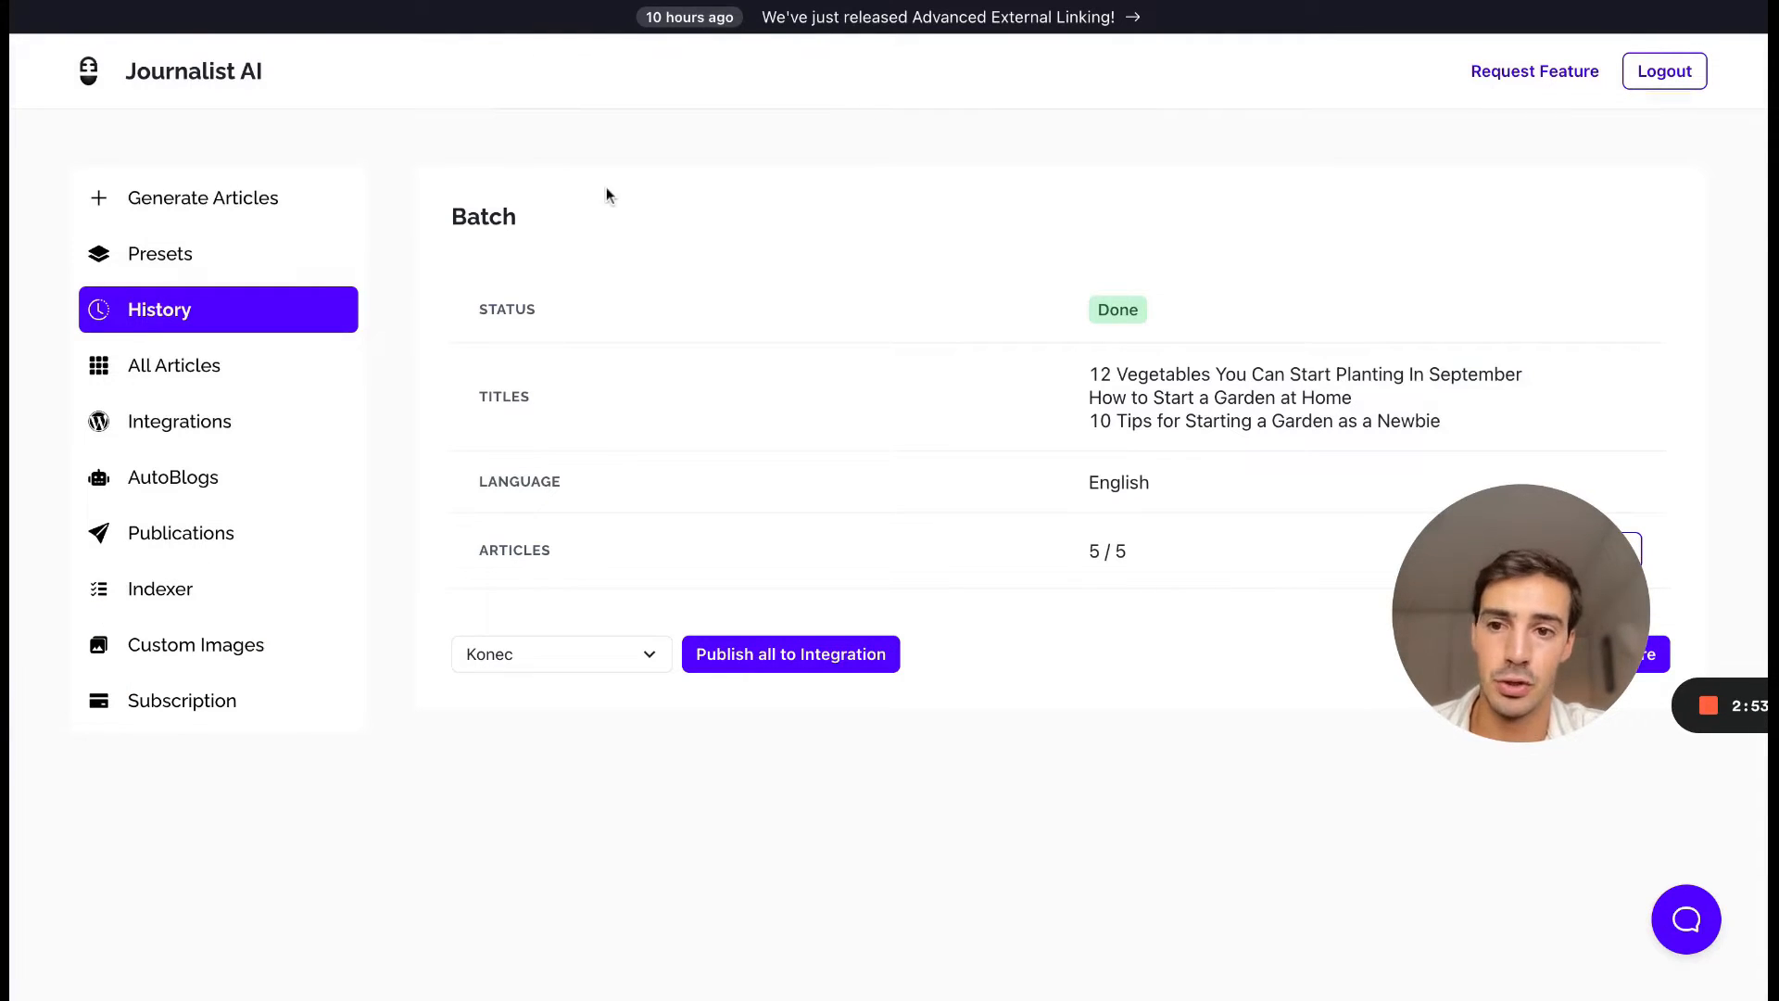
left_click(204, 197)
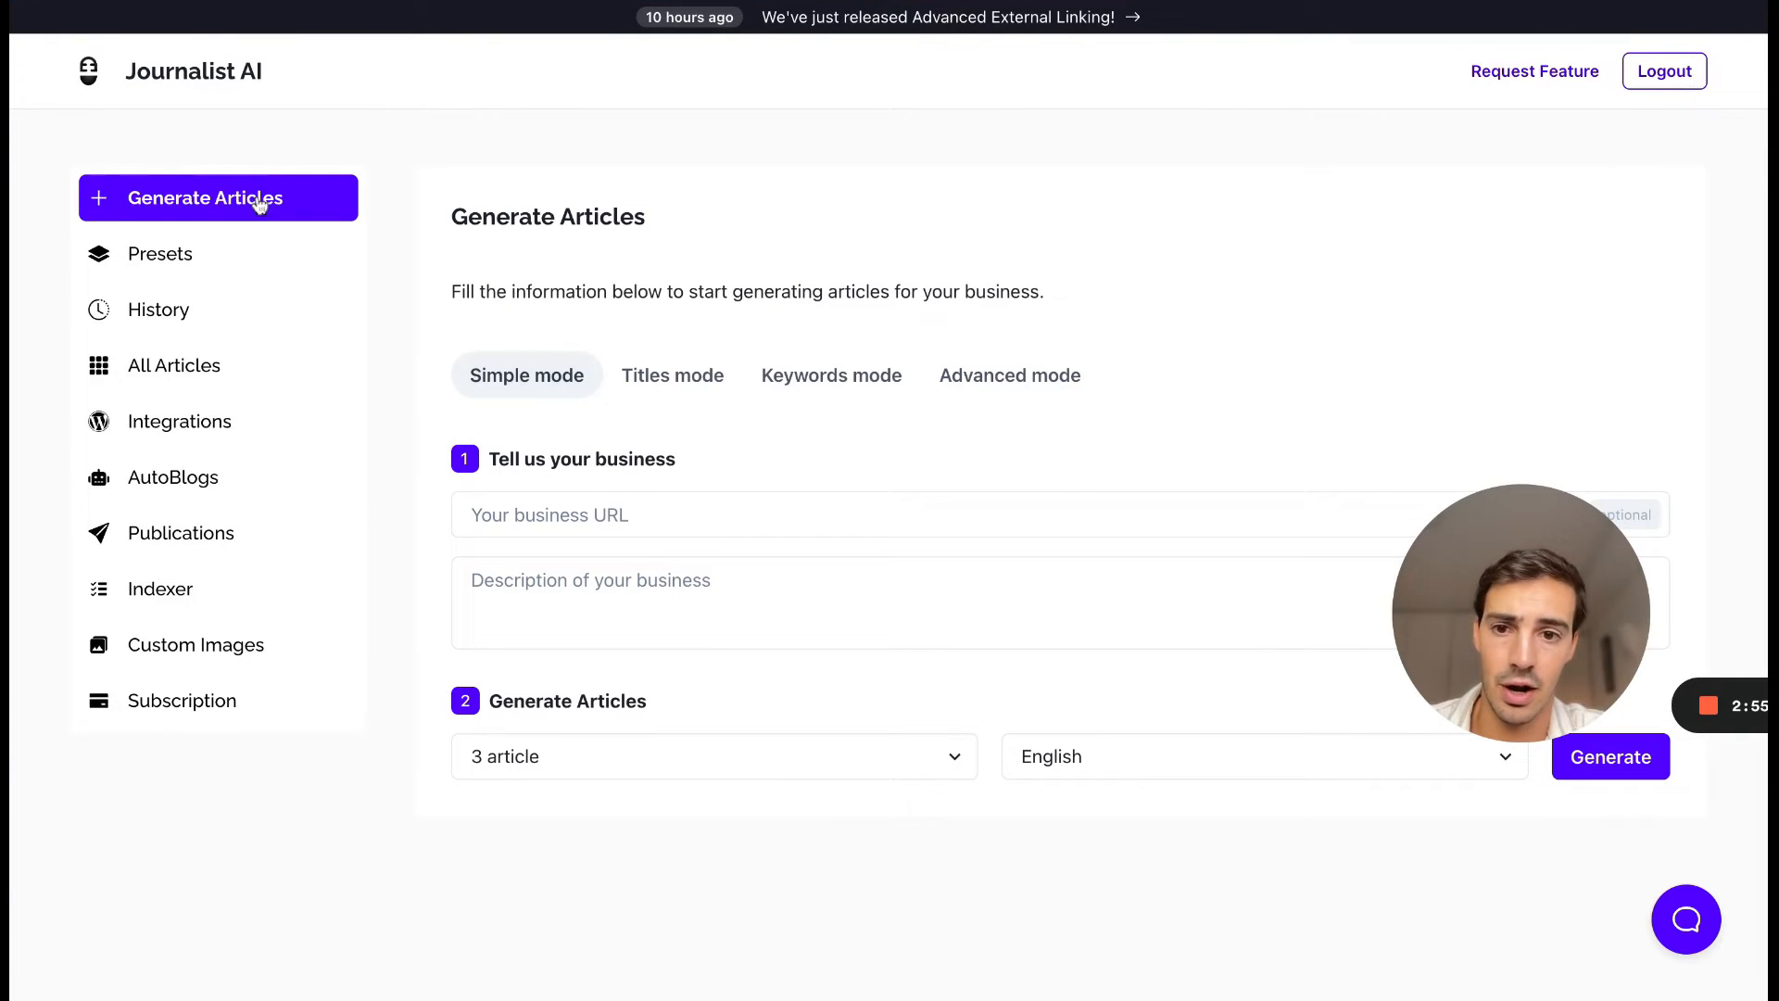
mouse_move(1012, 779)
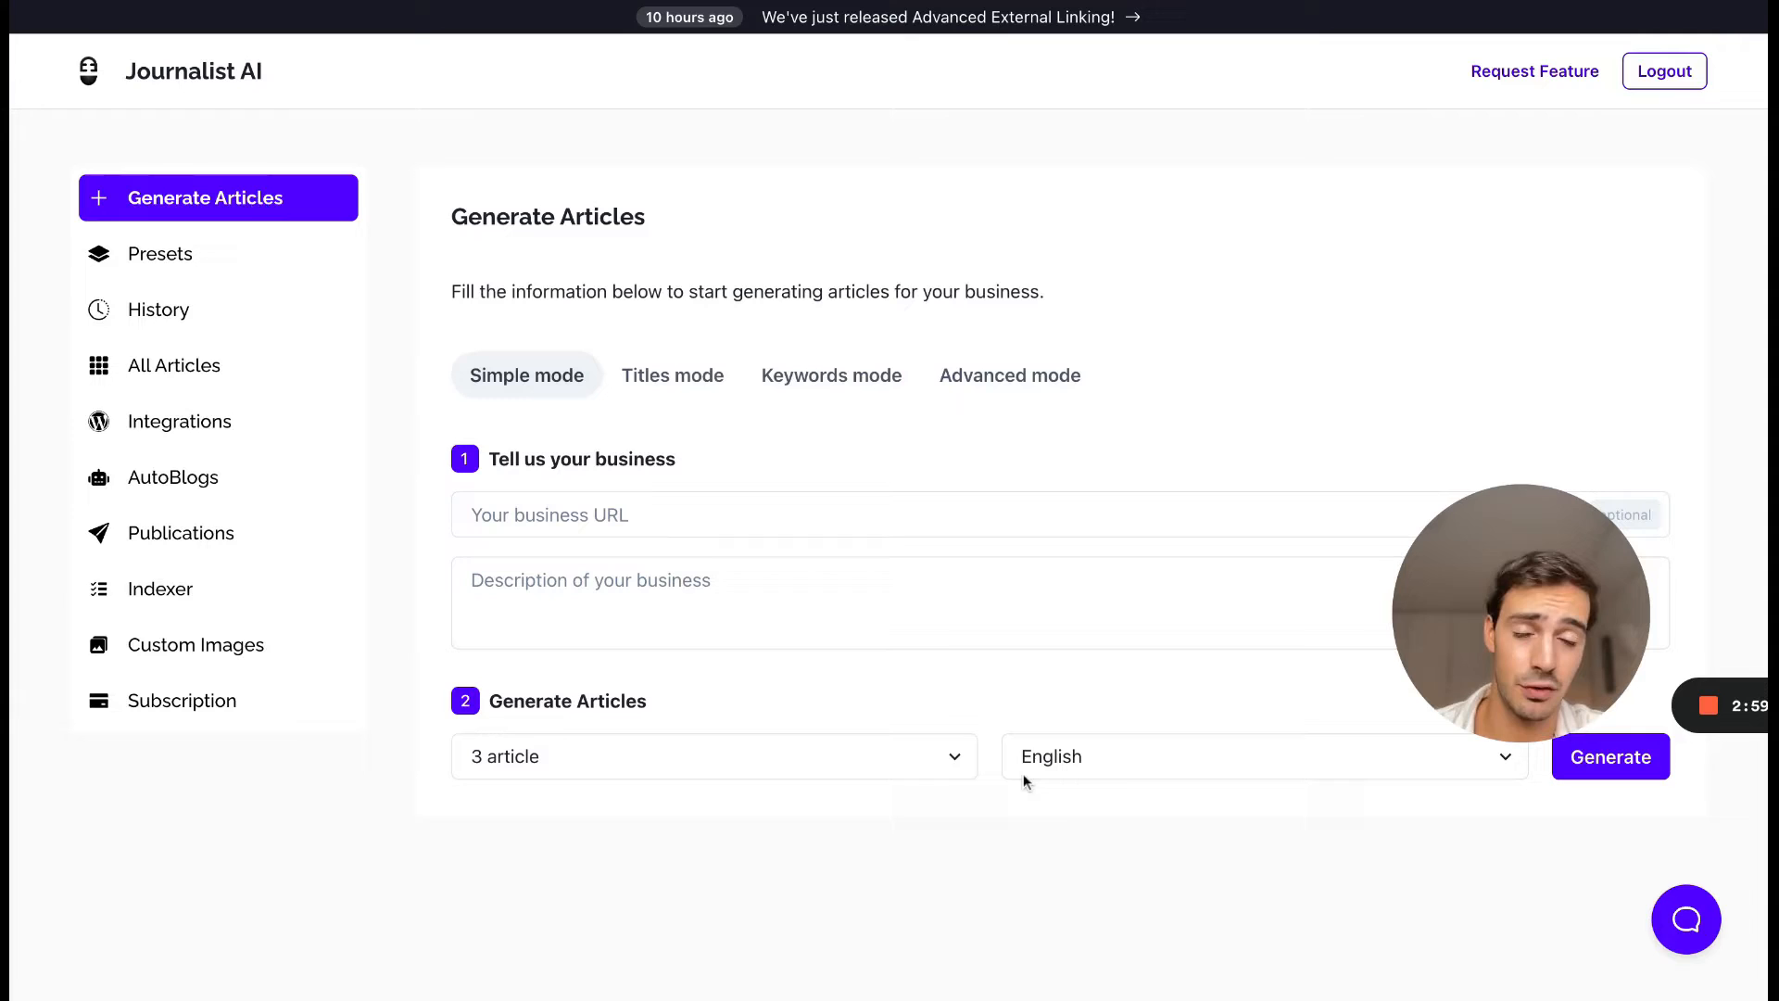
mouse_move(847, 777)
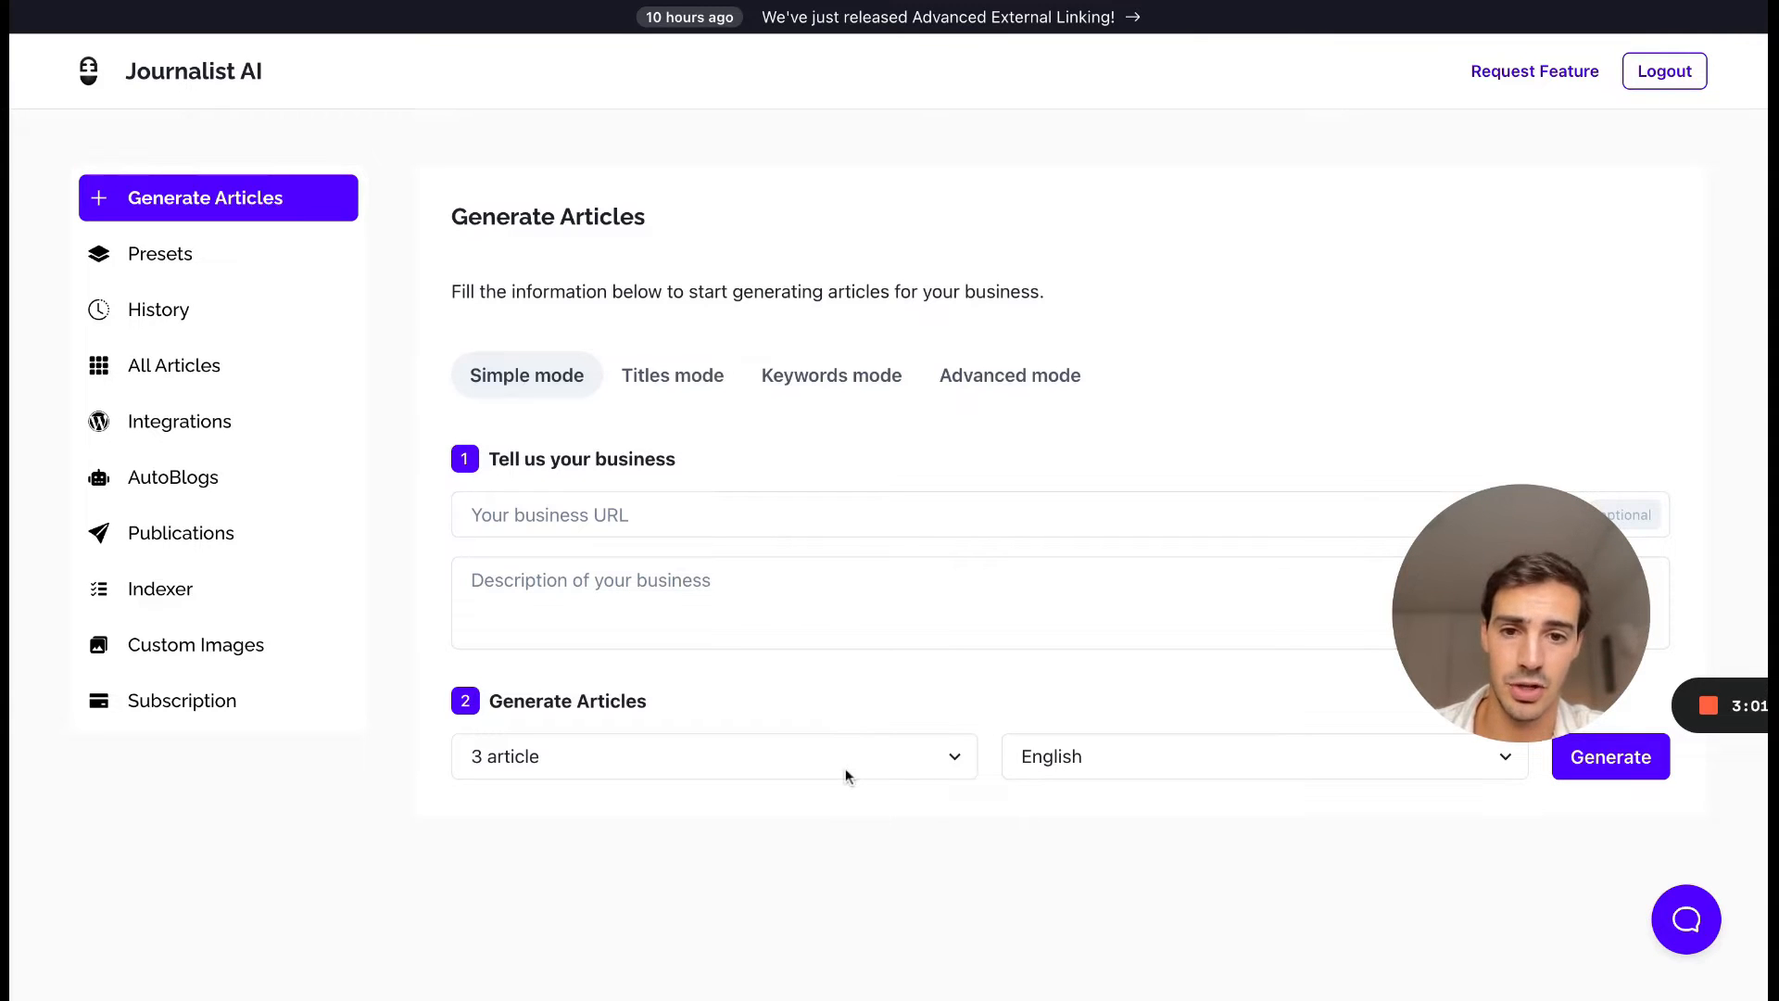
Step: Switch the generator through Titles and Keywords modes to Advanced mode's preset chooser
left_click(671, 374)
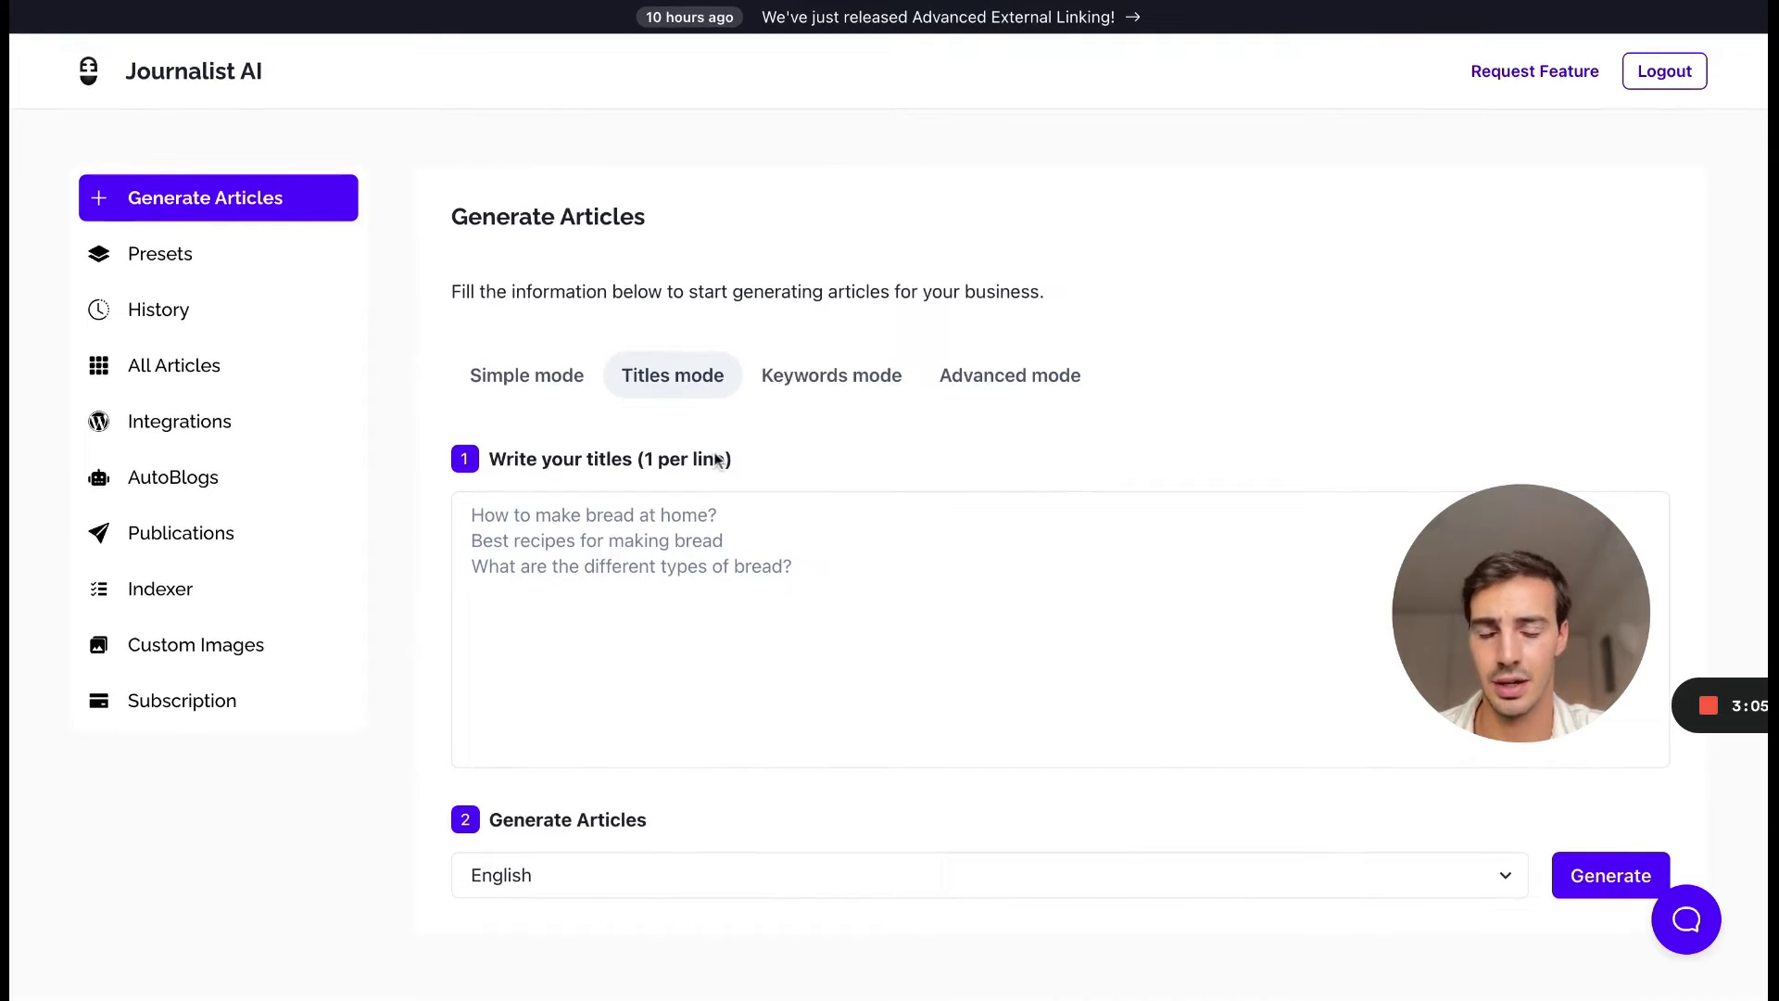
left_click(831, 374)
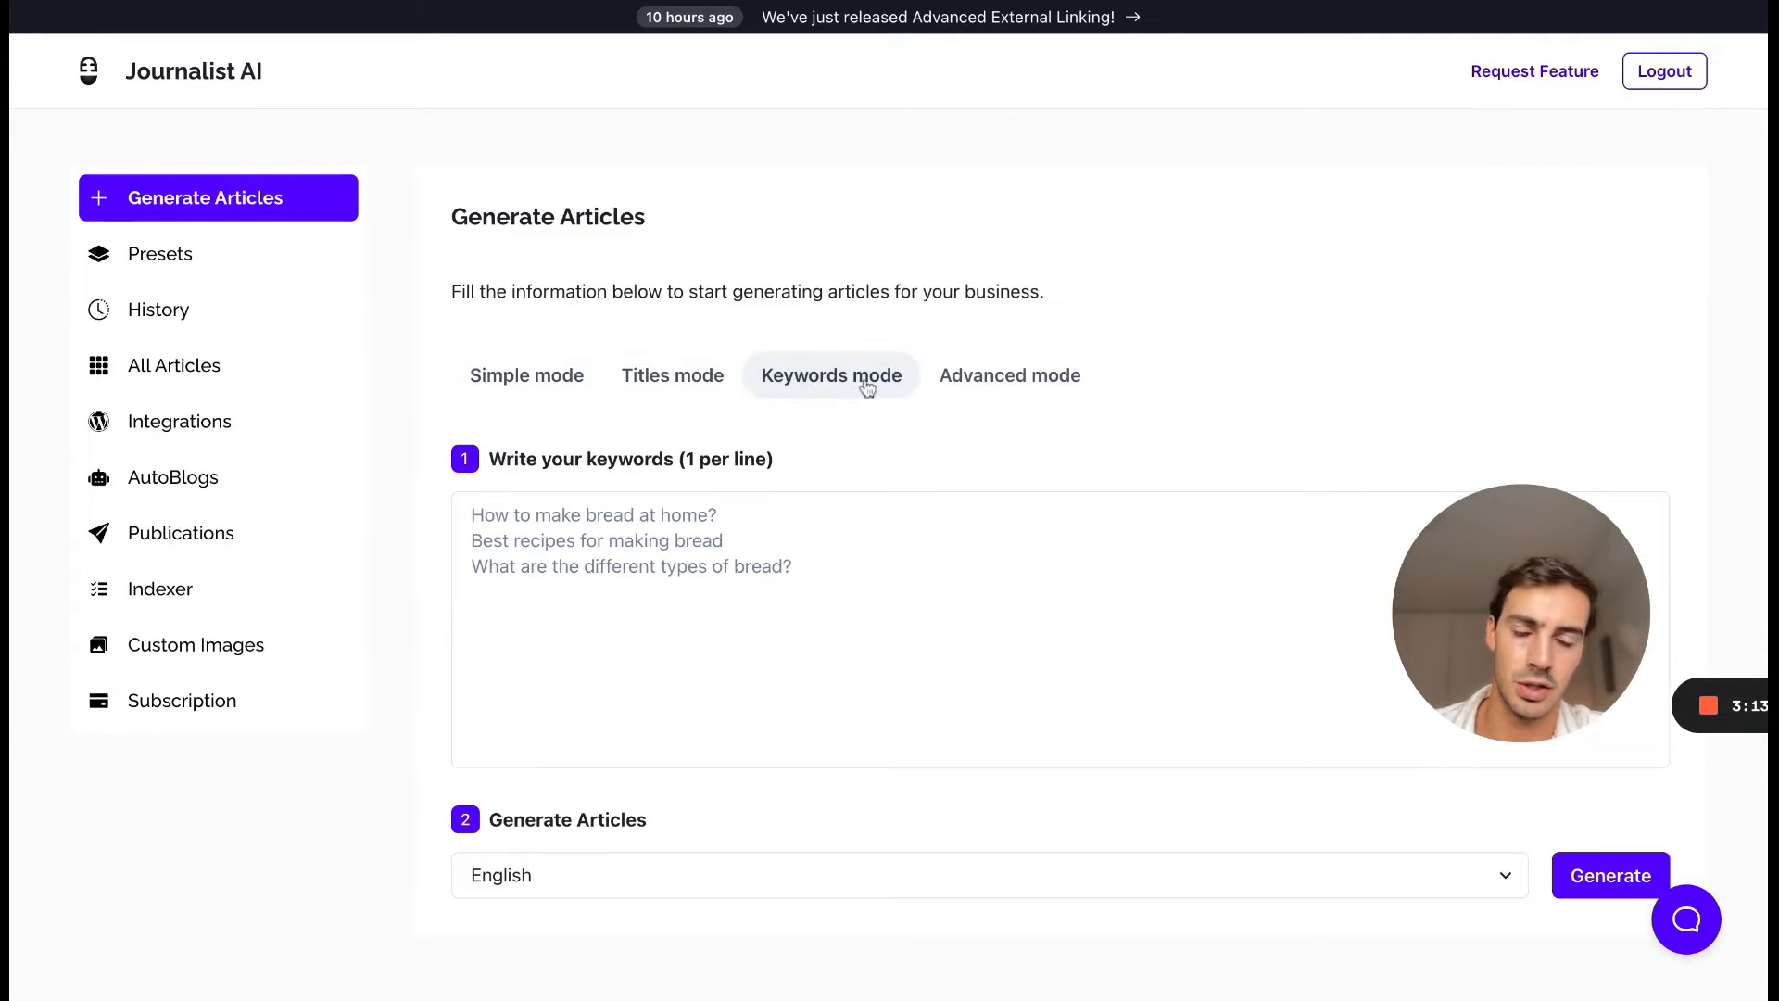
left_click(1010, 374)
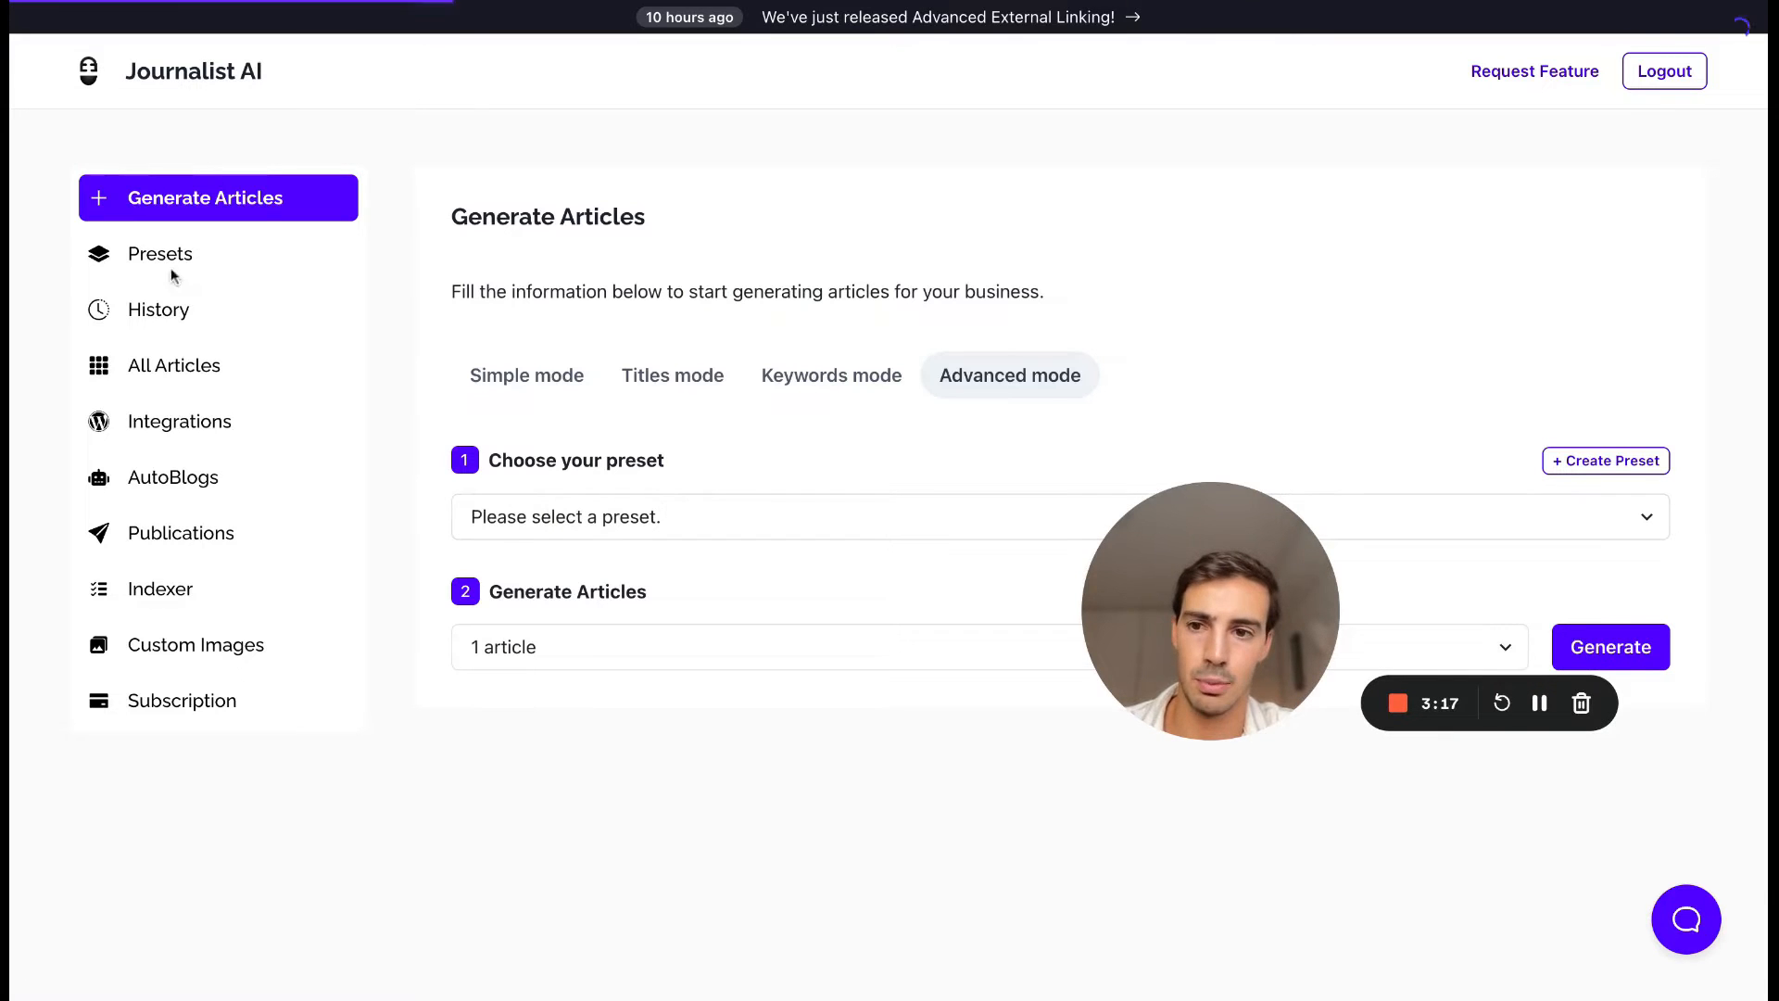
Step: View the saved preset's gardening titles and toggle headings to custom, then back to auto-generated
left_click(159, 253)
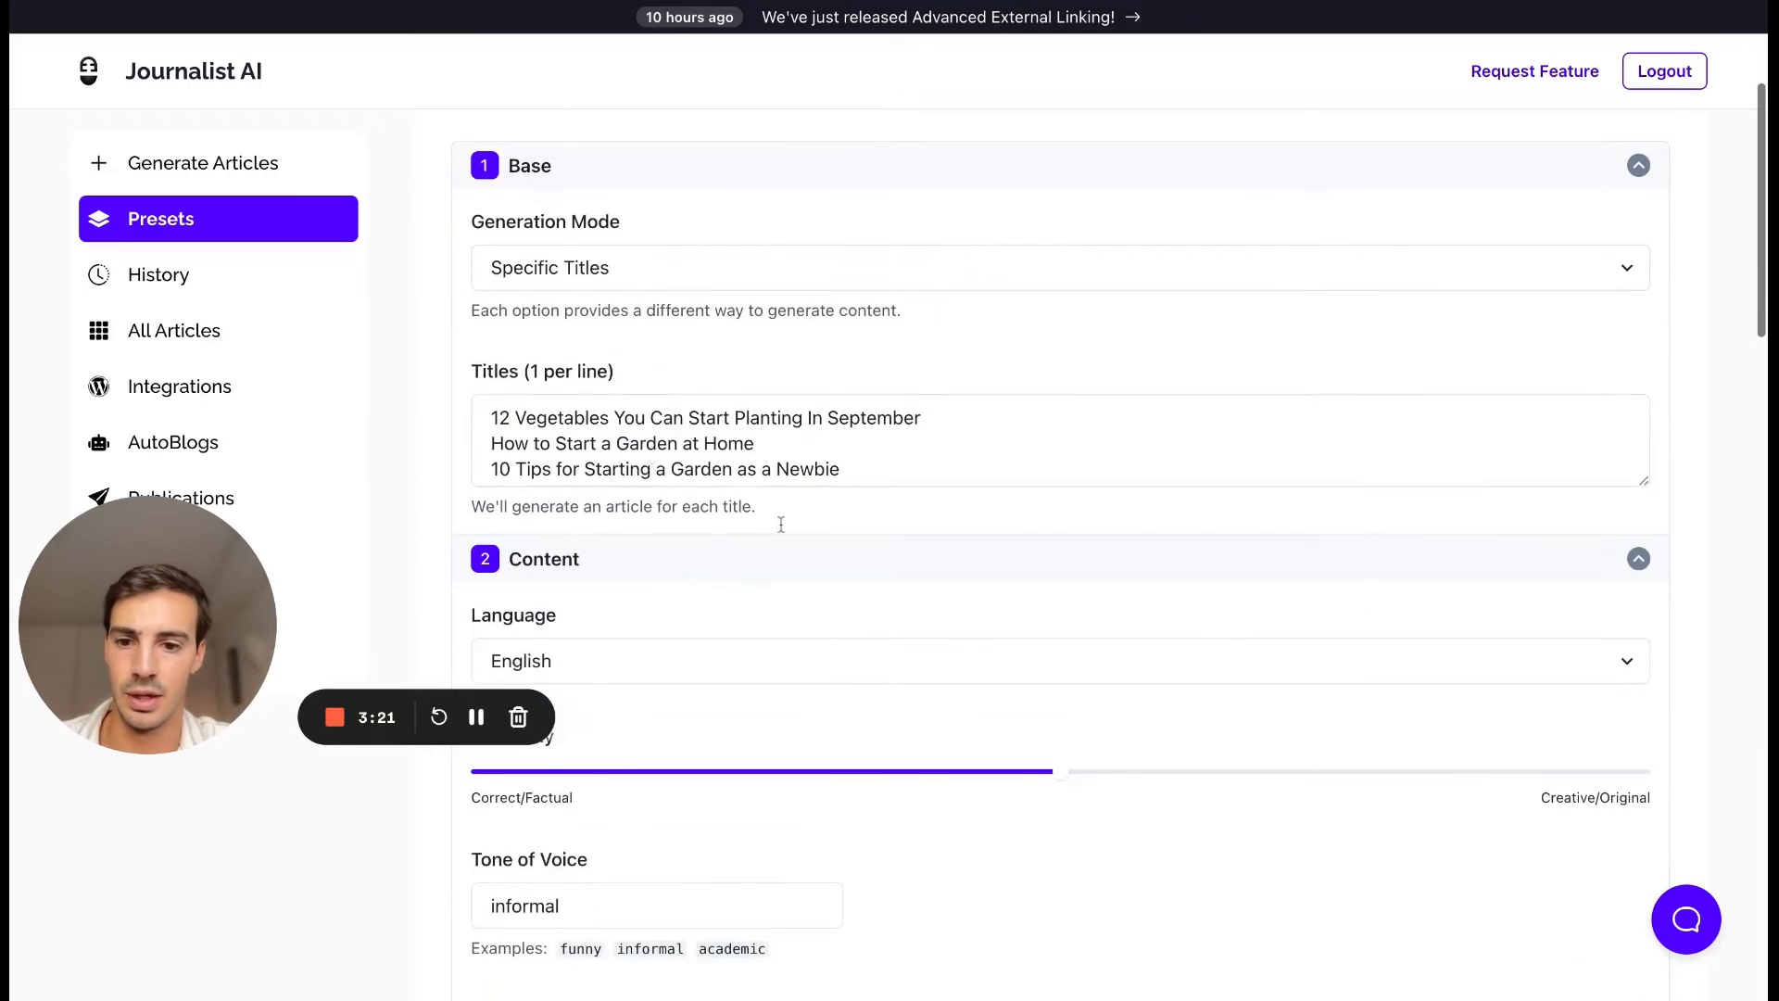
scroll("down", 3)
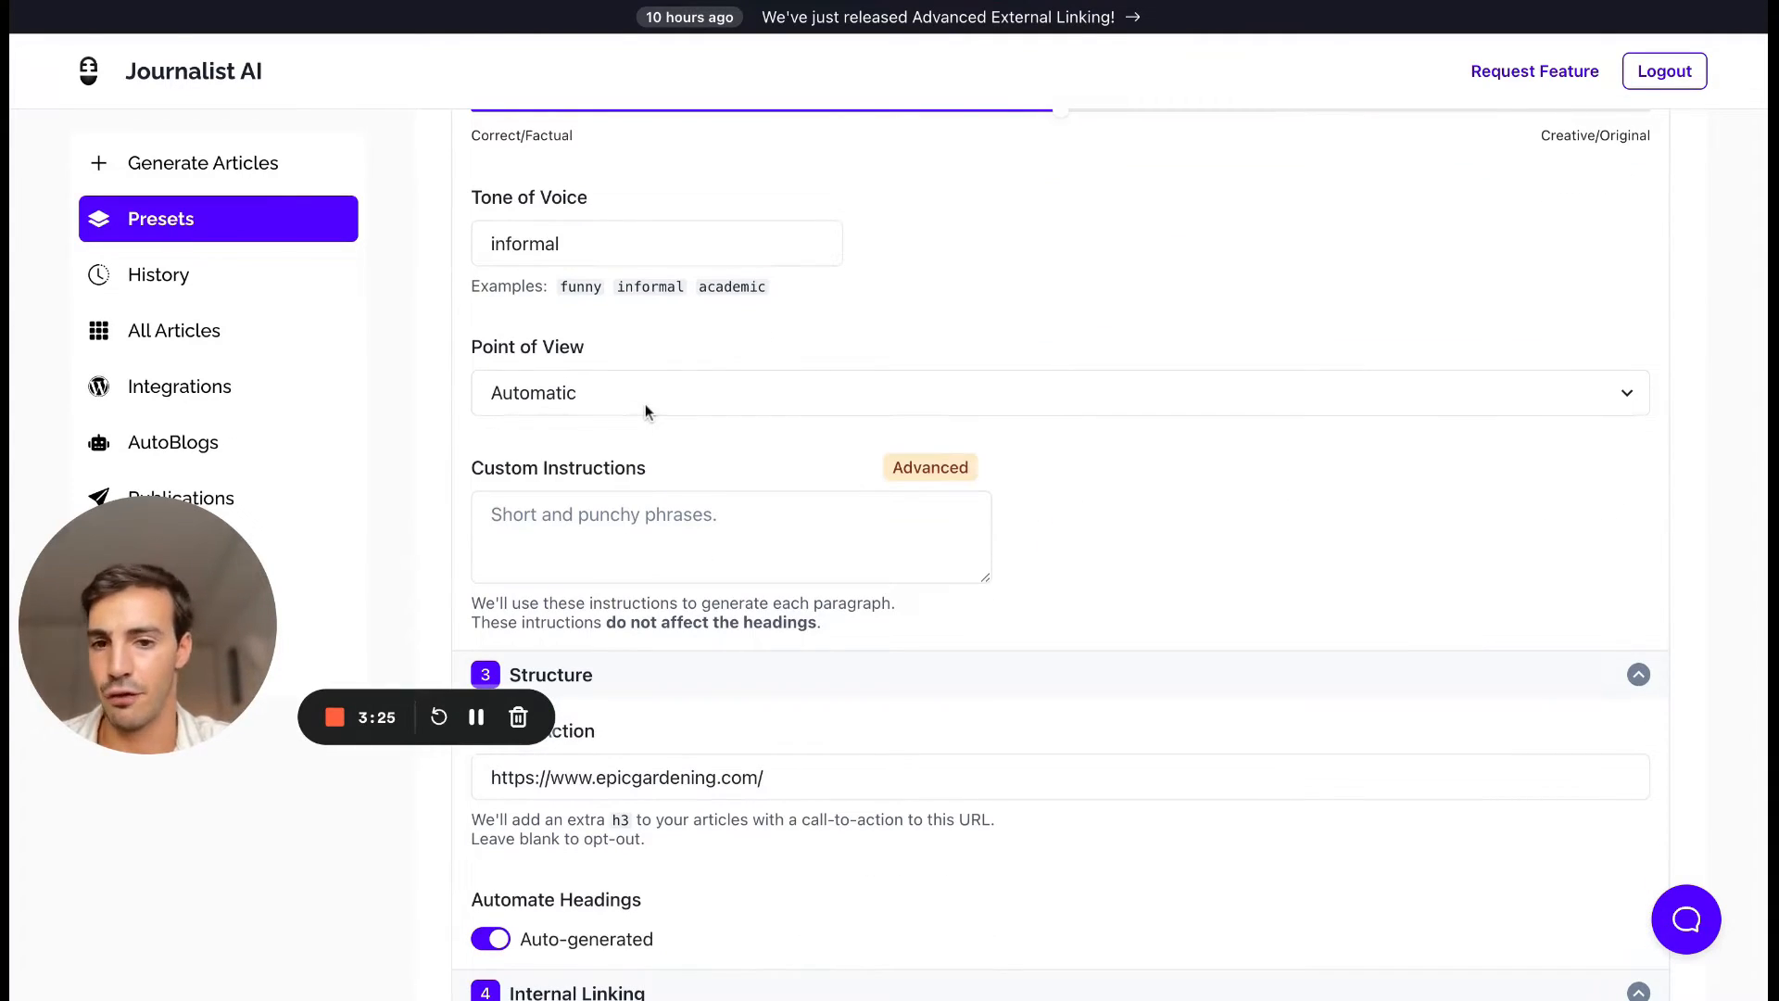
scroll("down", 3)
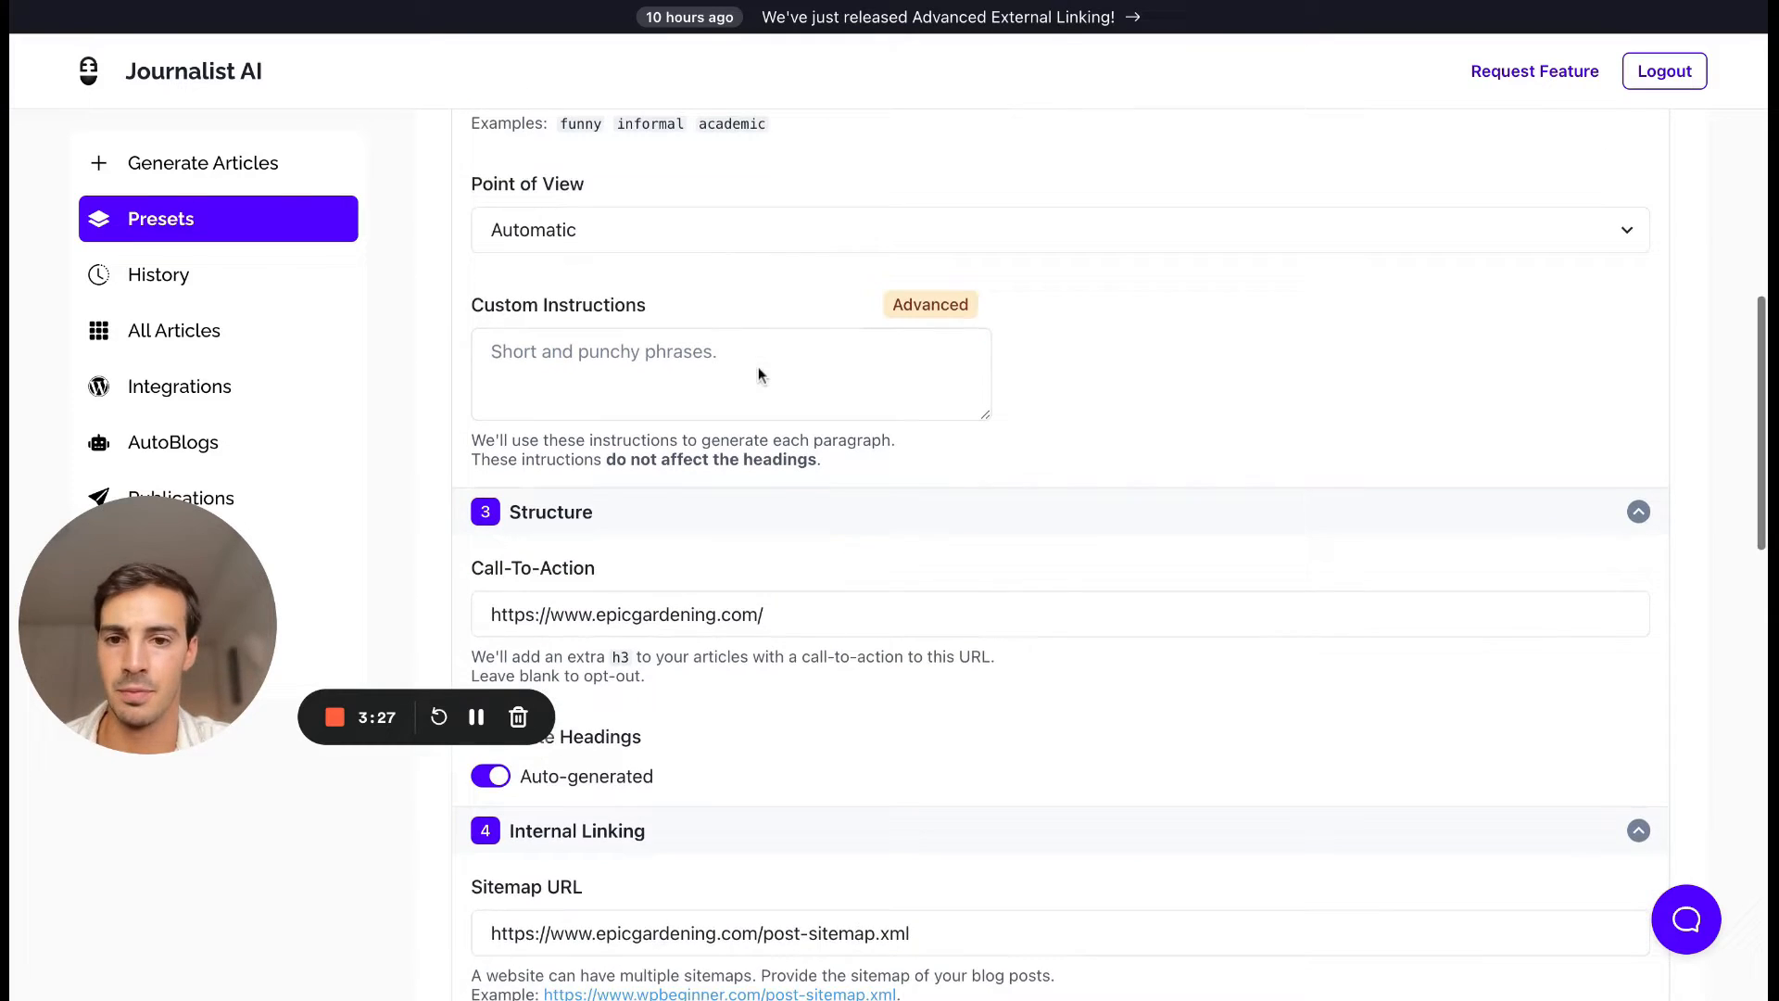
scroll("down", 3)
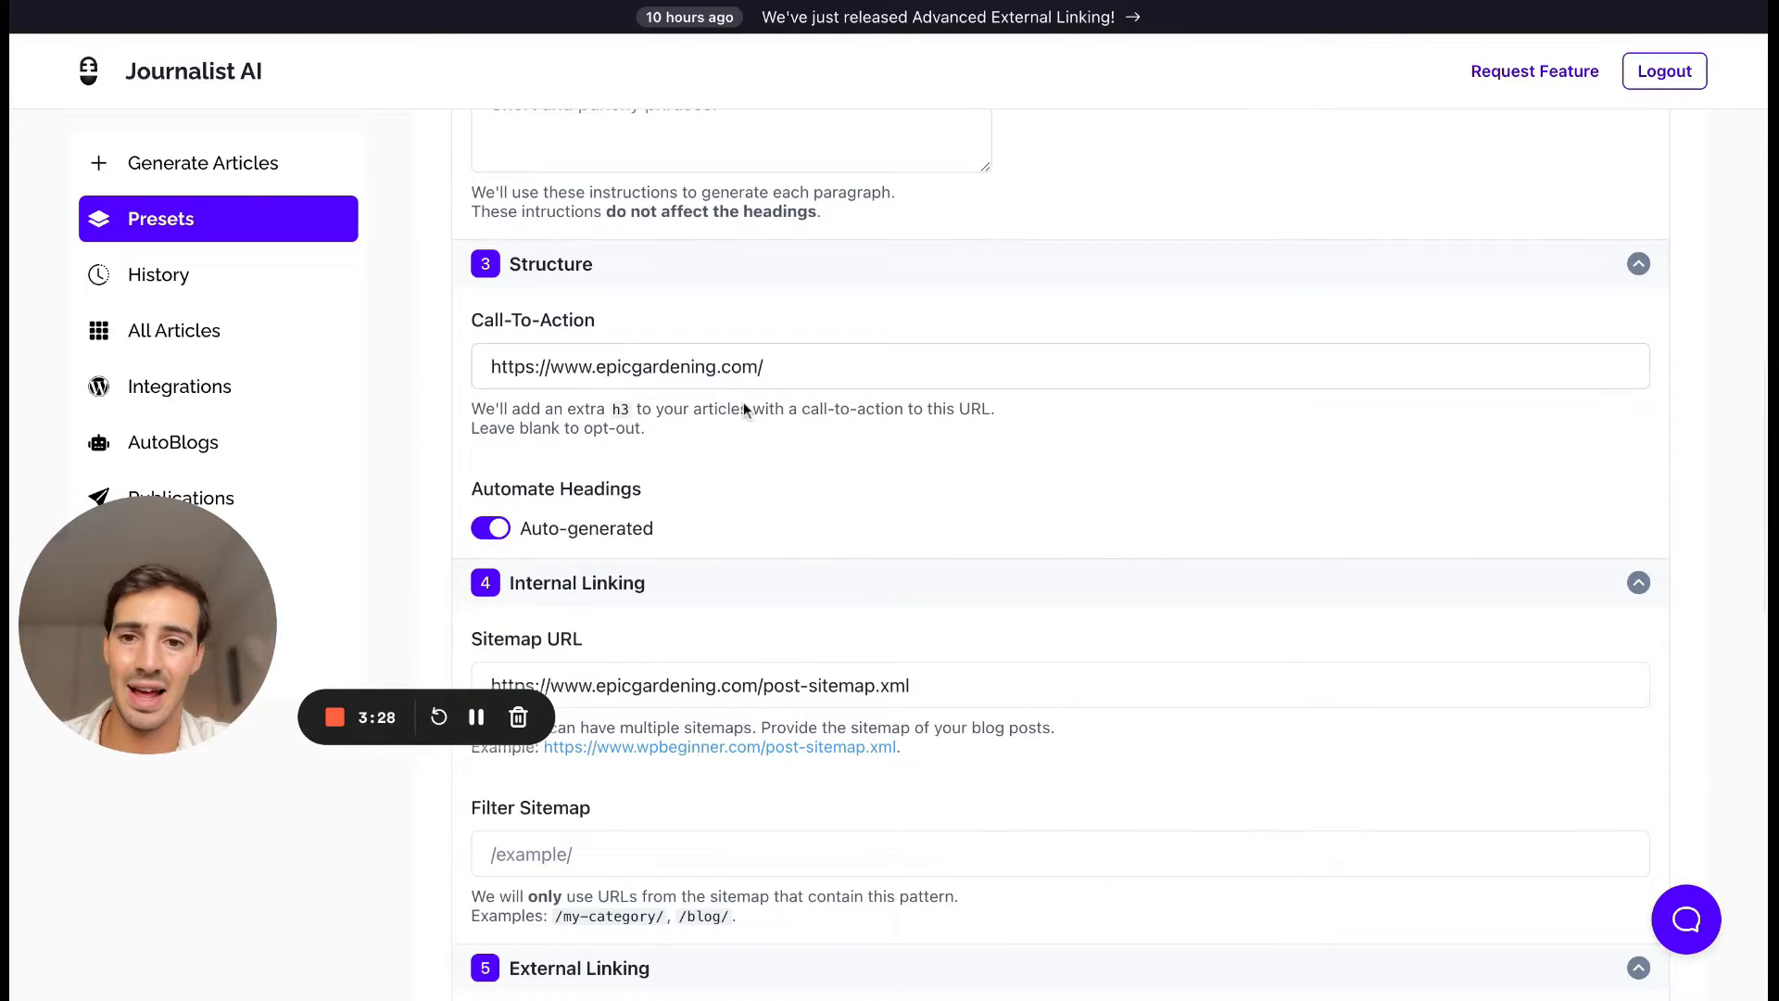
left_click(489, 528)
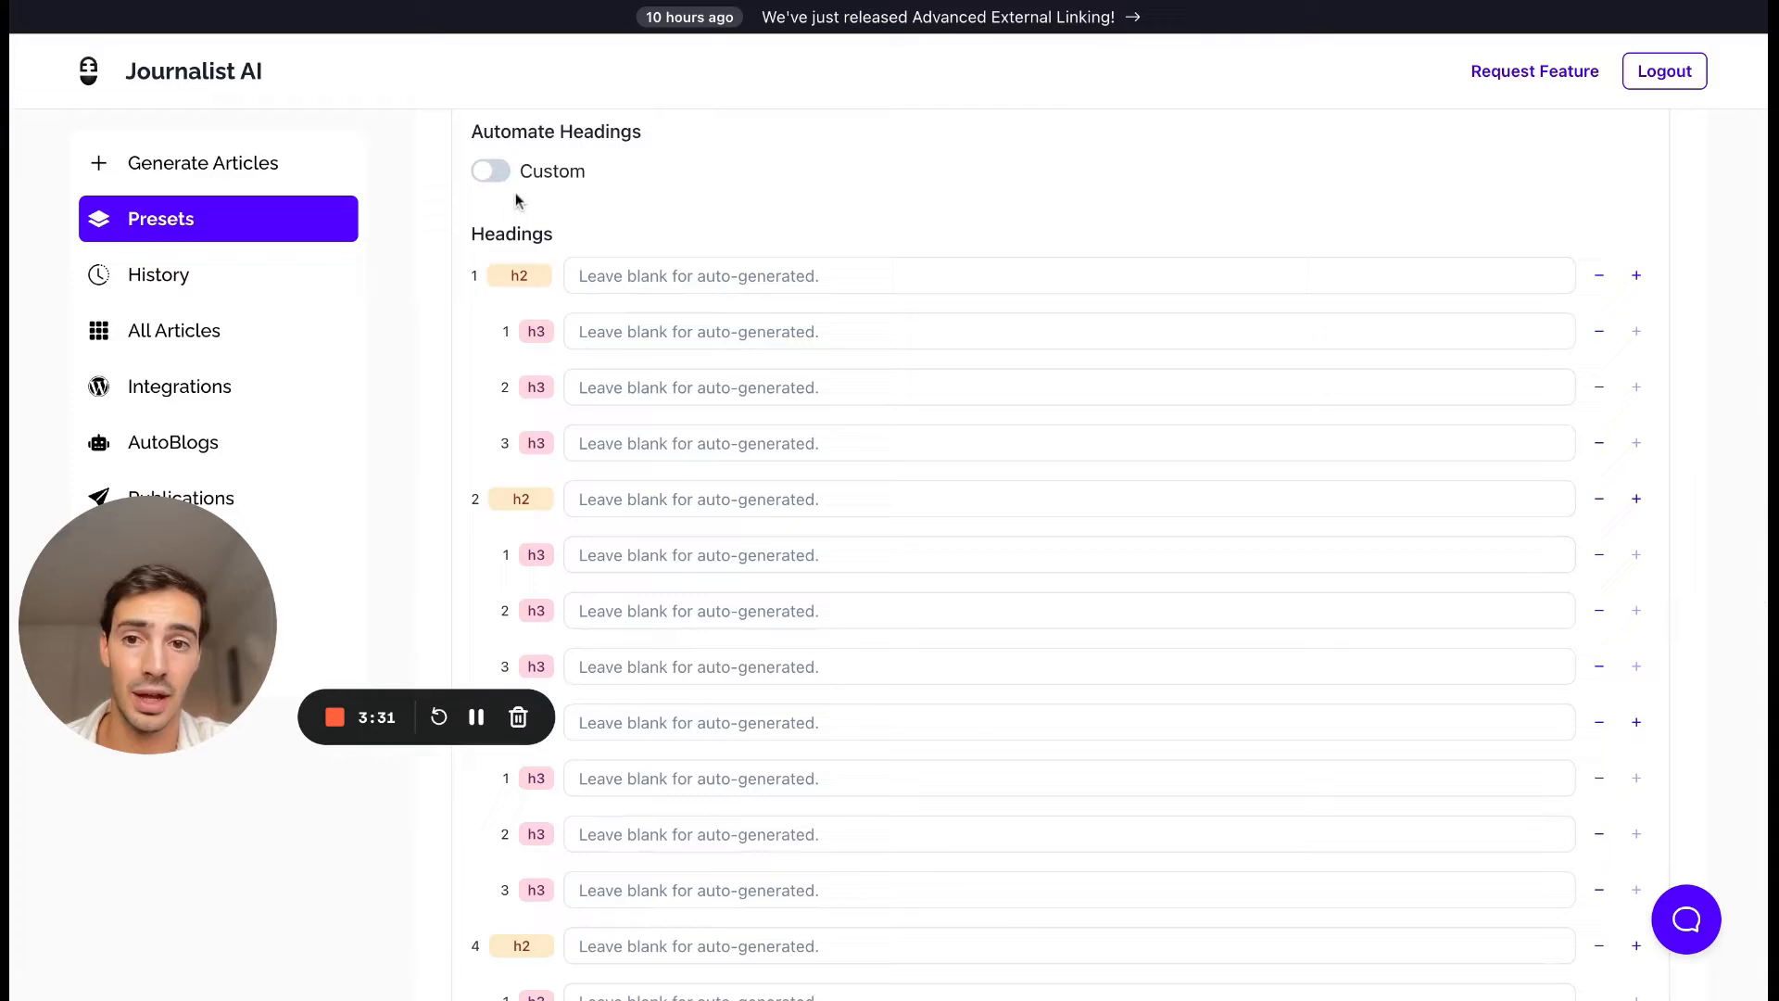
left_click(489, 171)
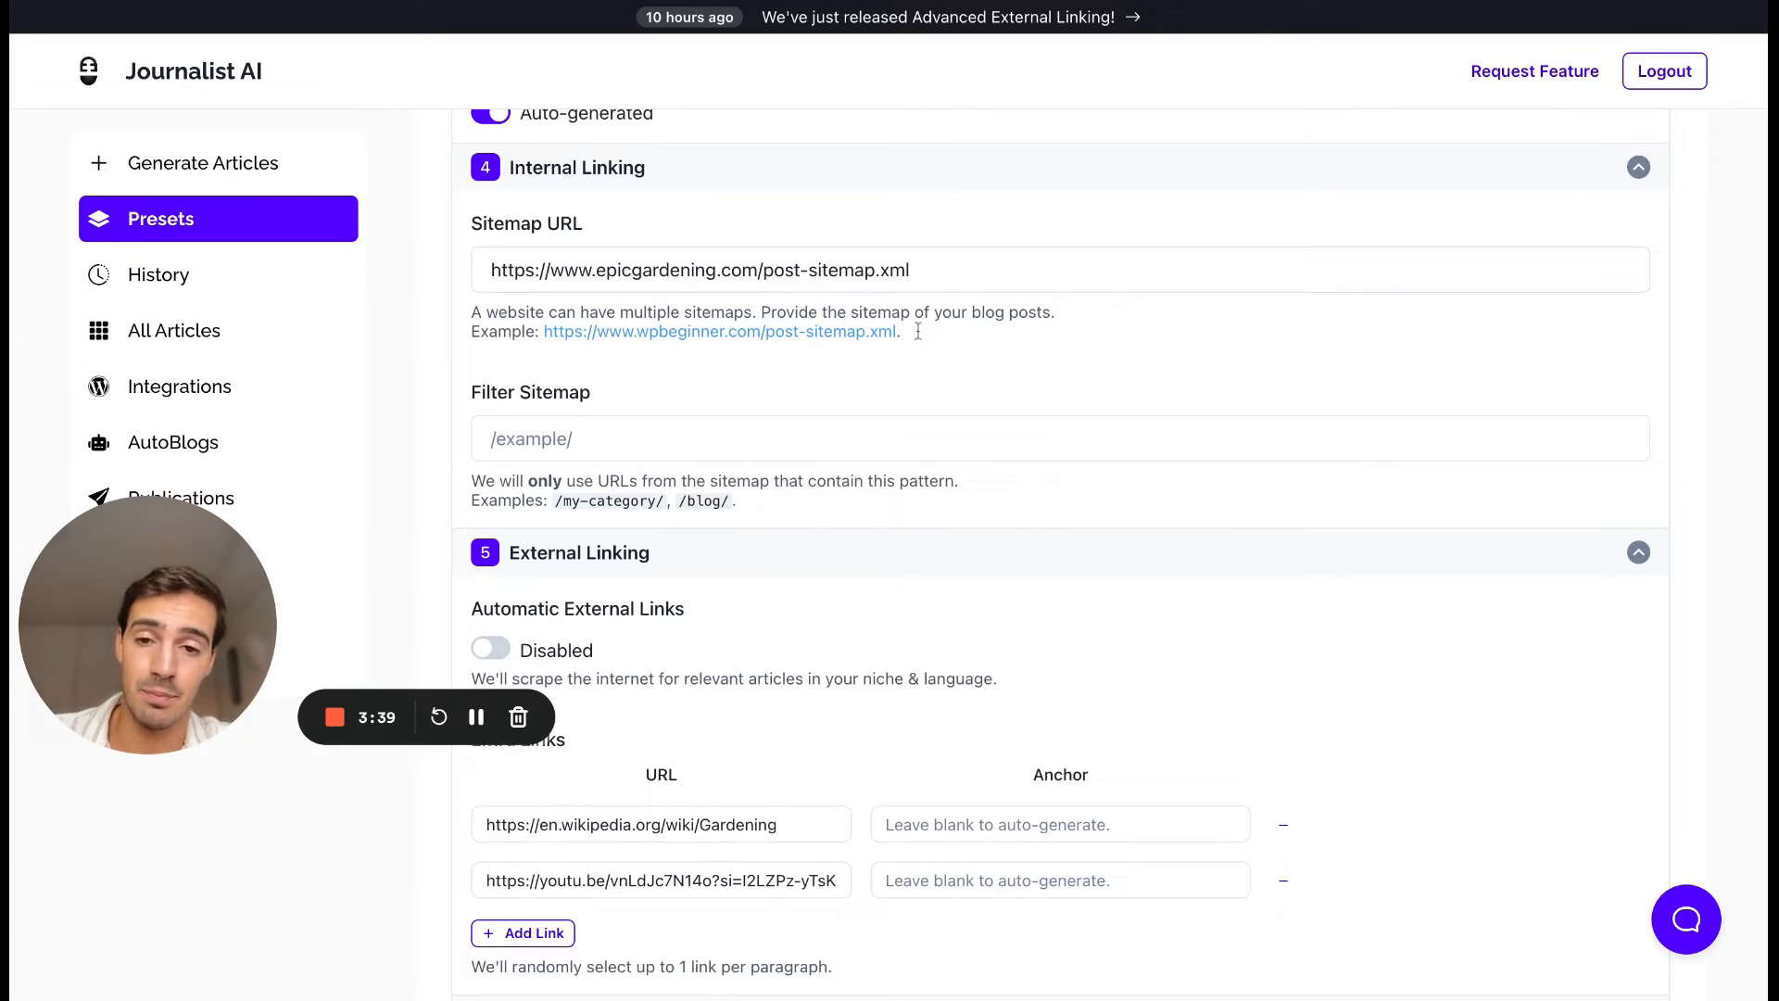
Step: Review the preset's linking and image options, toggling Automatic External Links on and back off
scroll("down", 3)
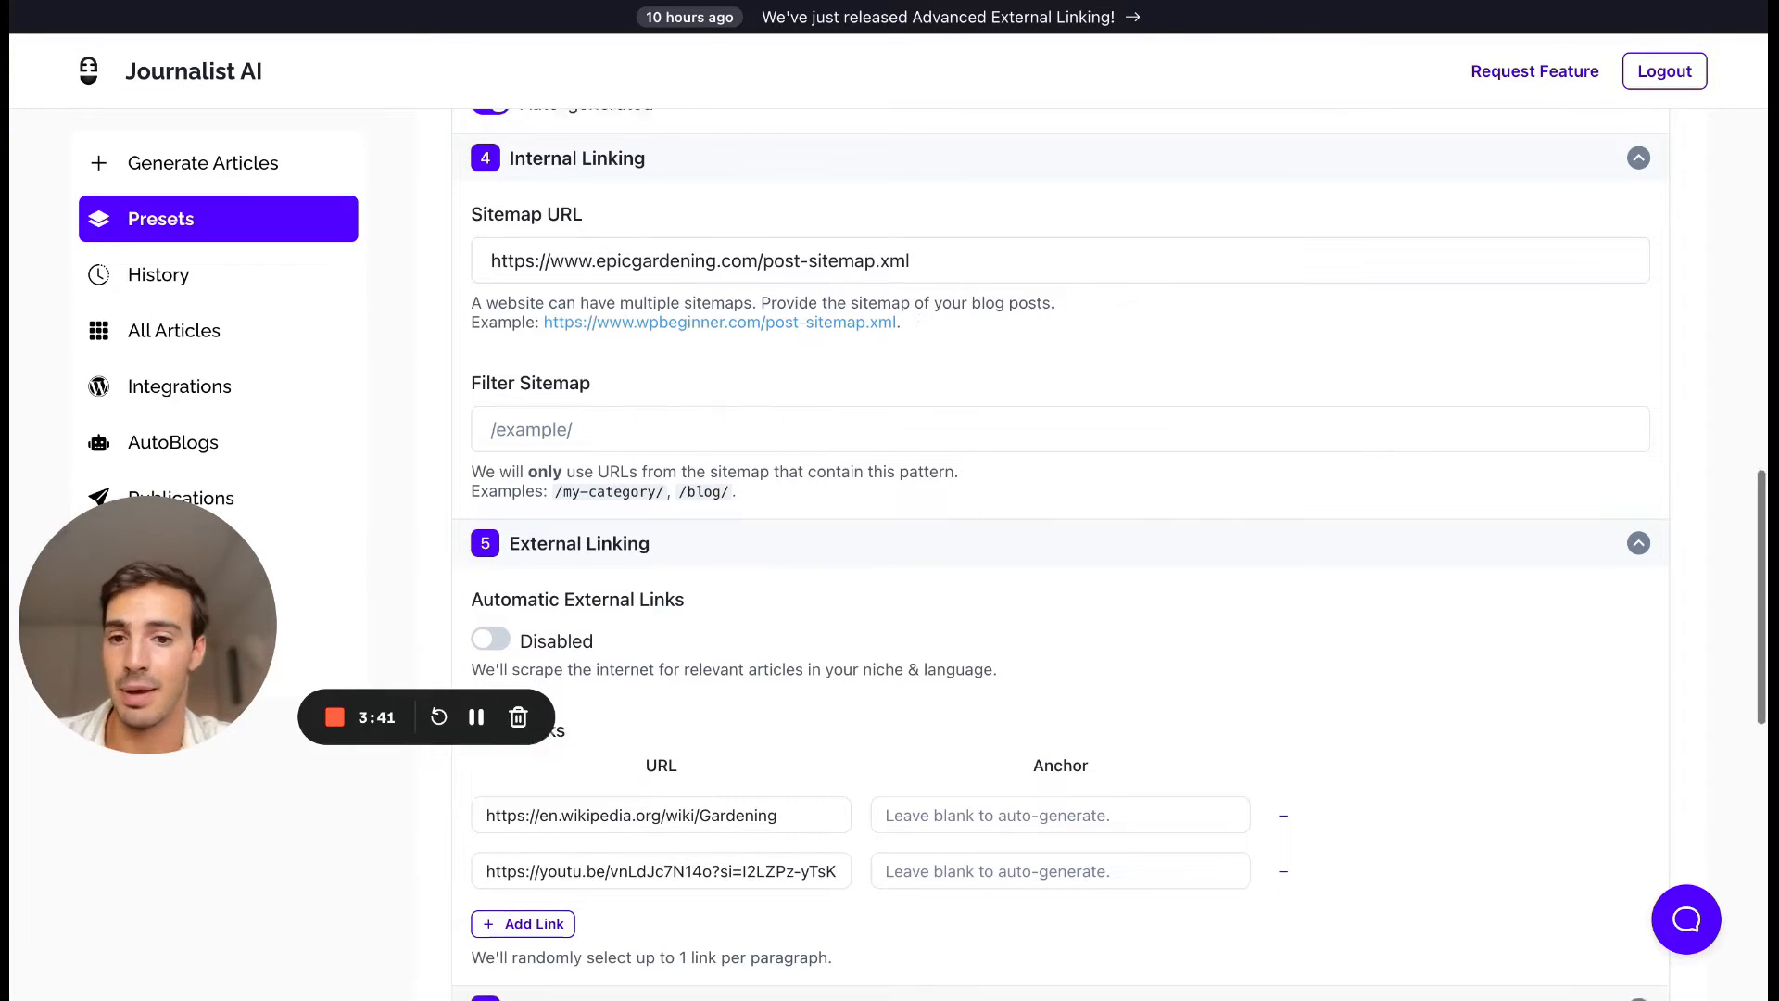
scroll("down", 3)
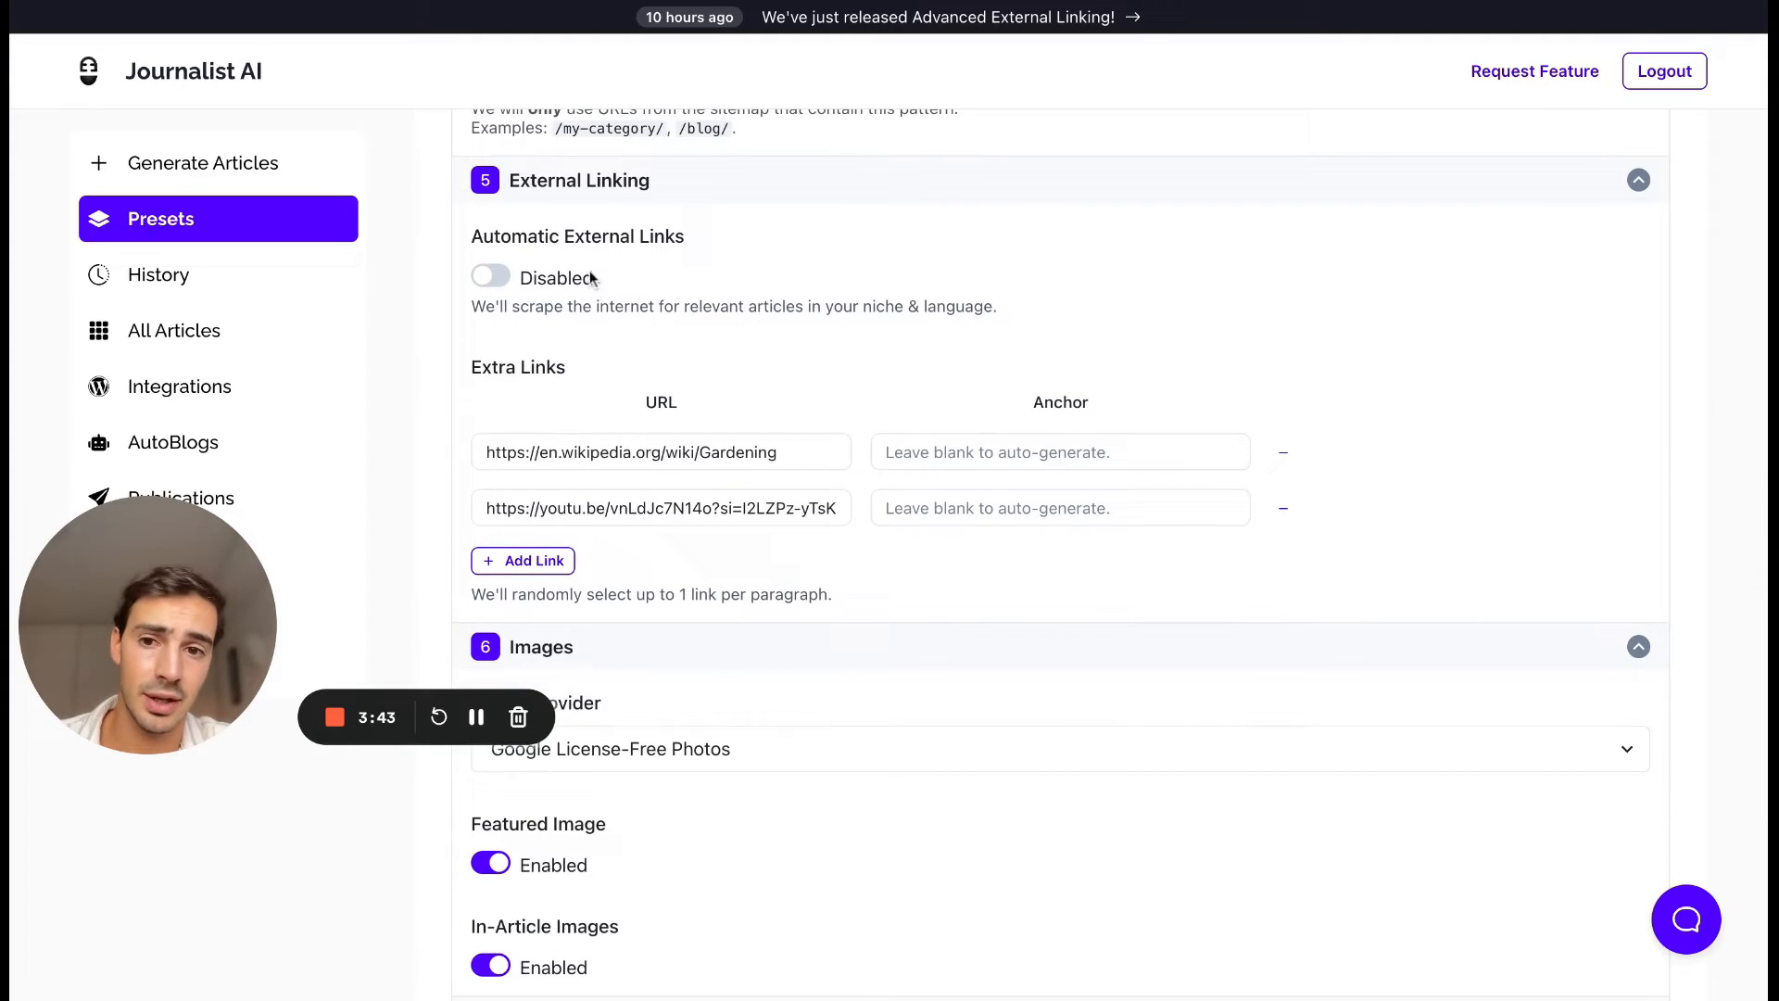
left_click(489, 278)
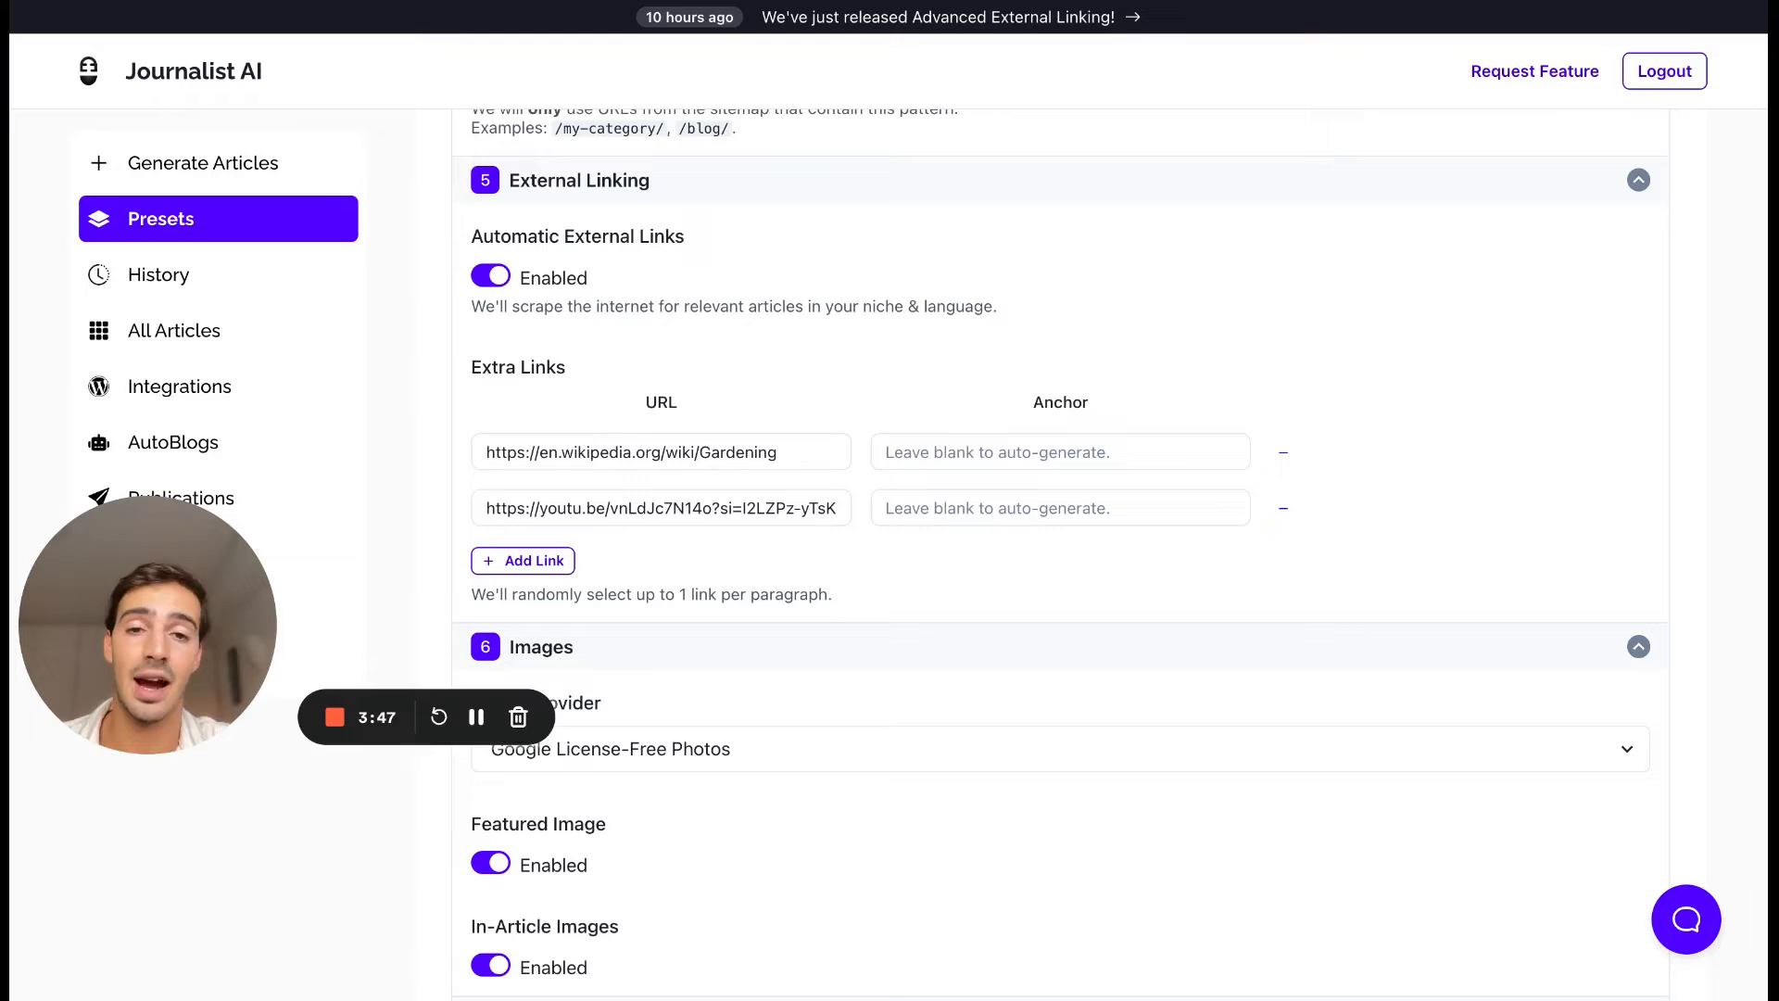
mouse_move(1112, 226)
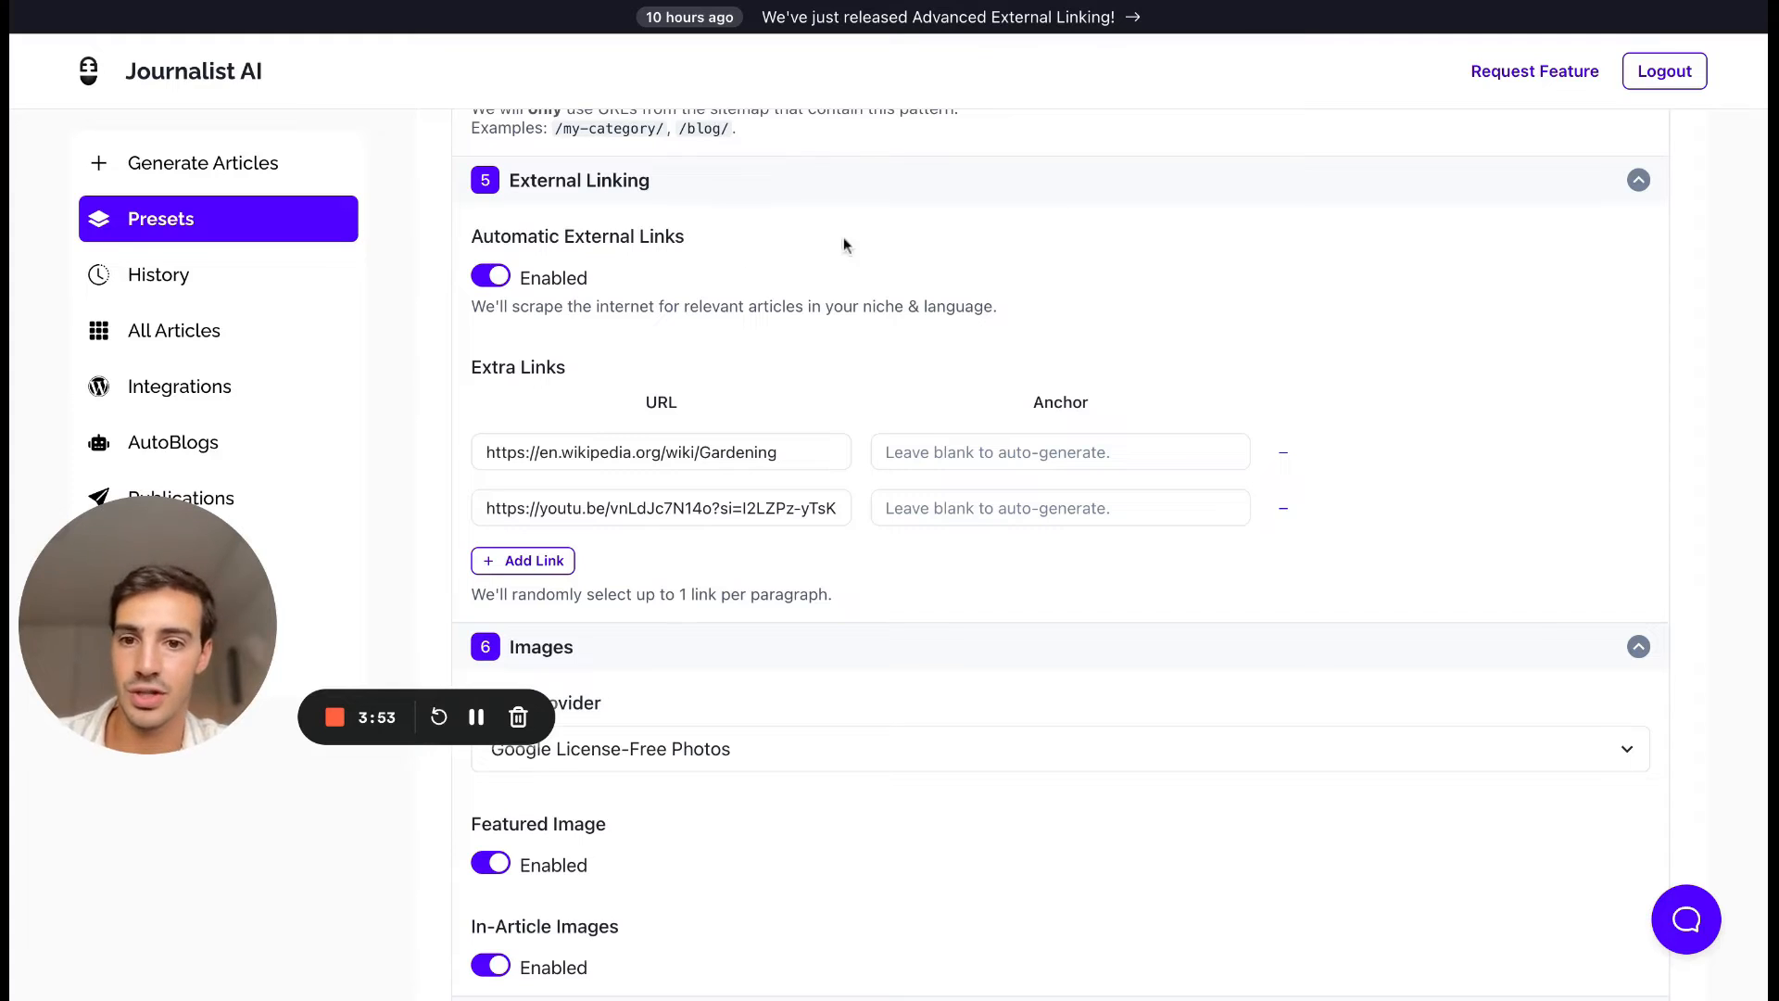
triple_click(724, 308)
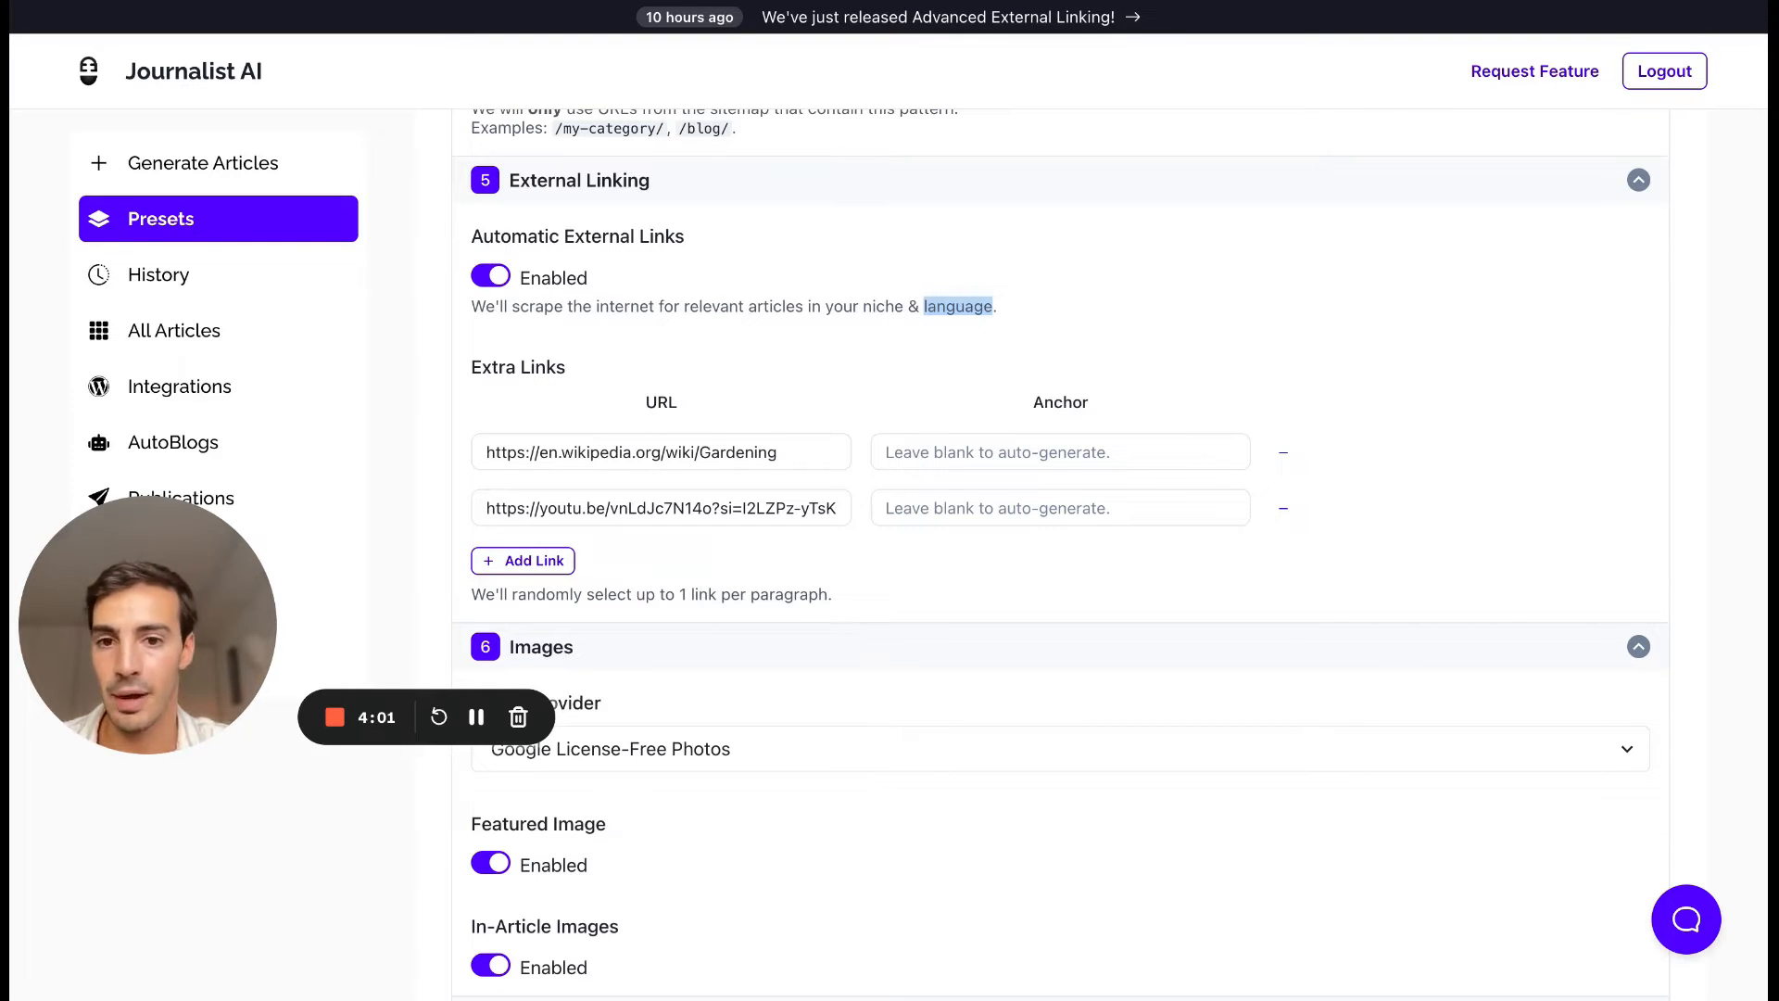
left_click(489, 278)
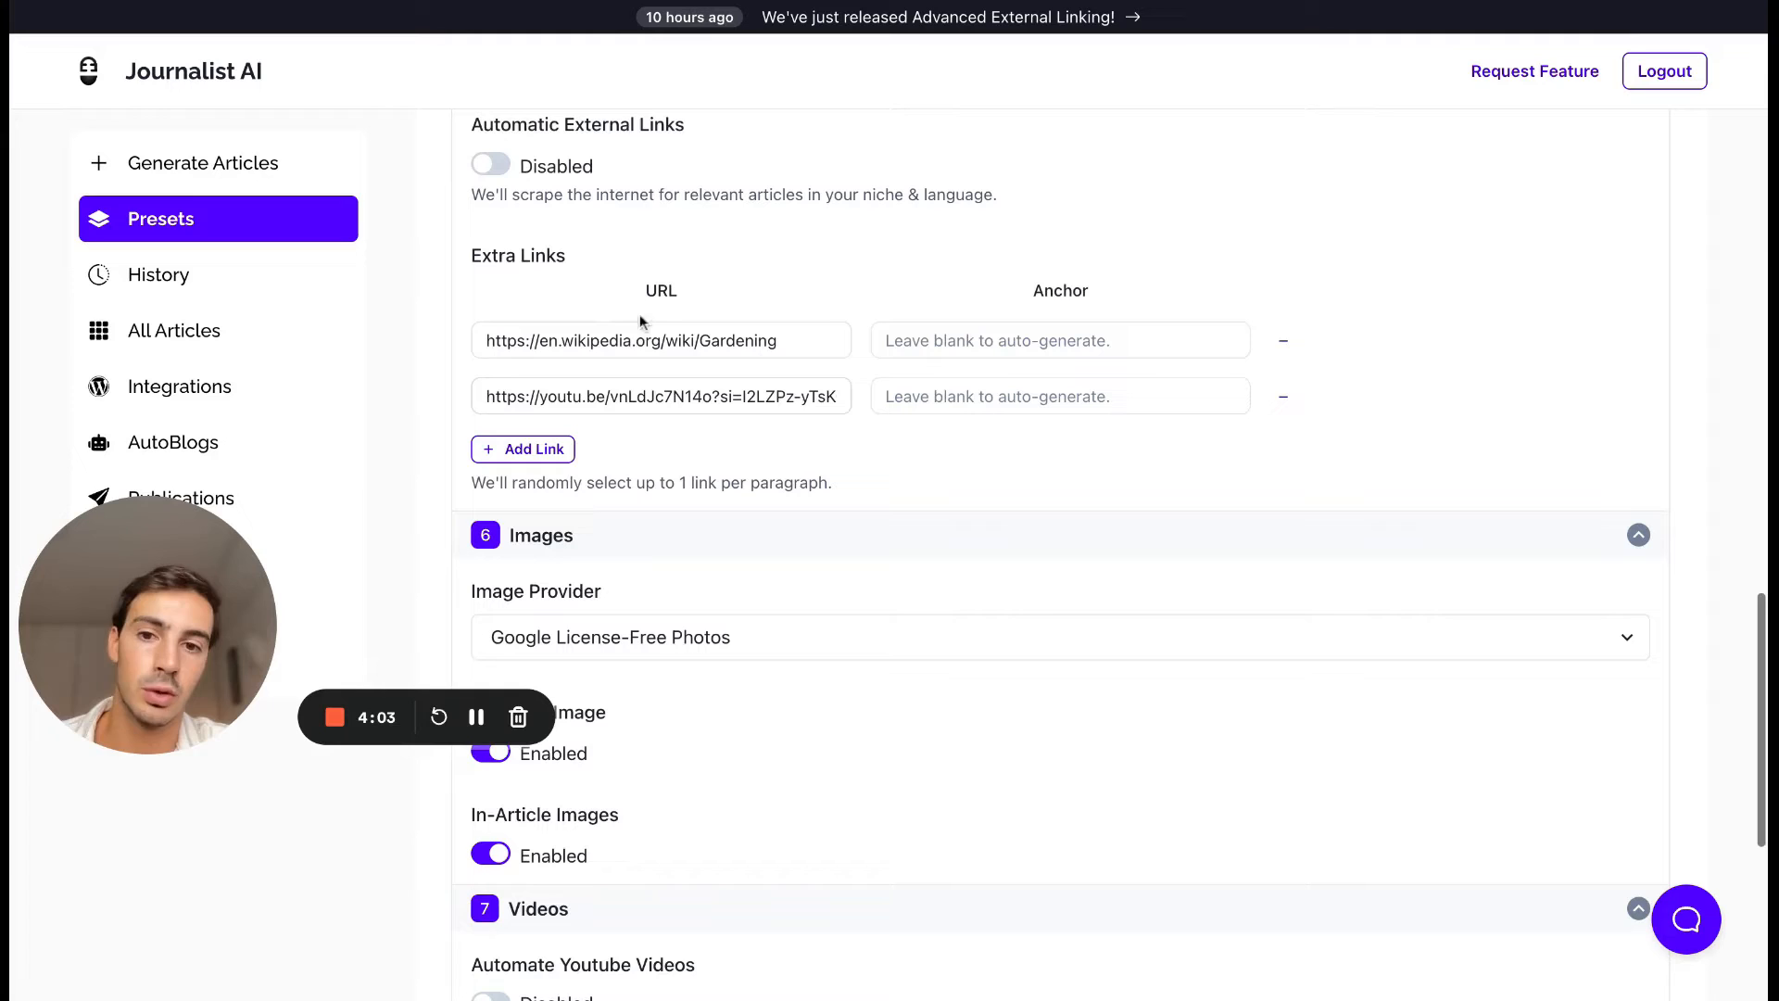
mouse_move(860, 293)
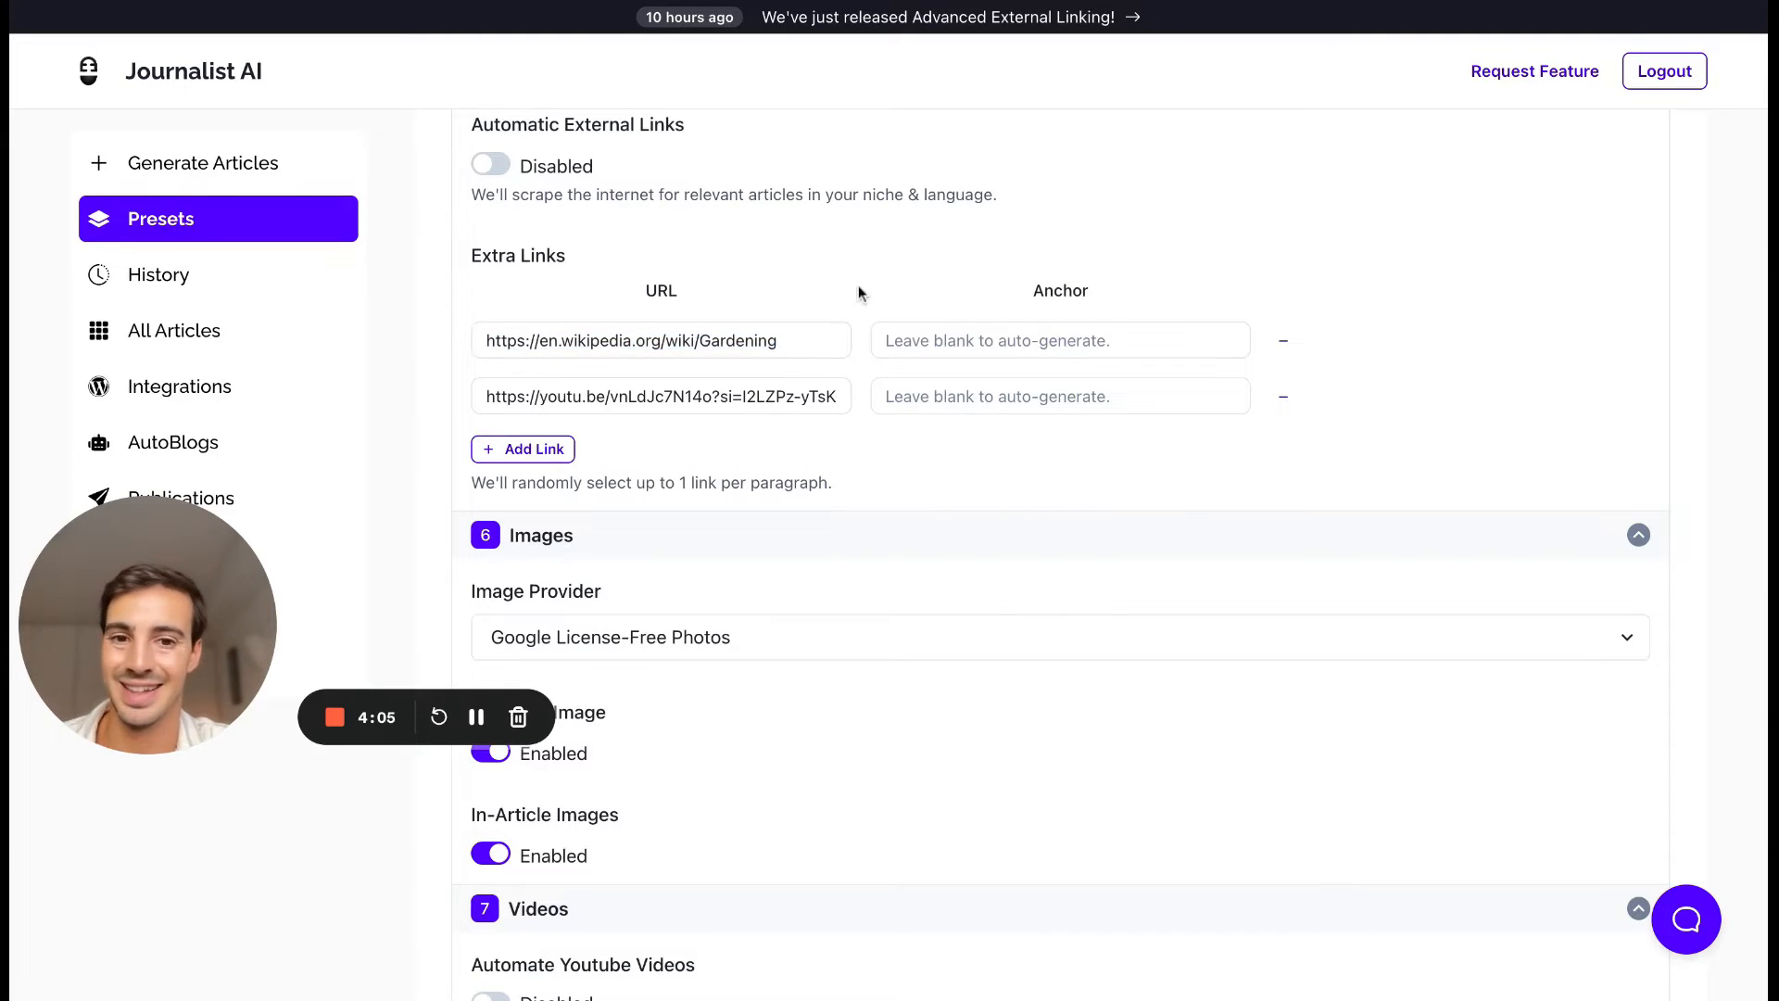
mouse_move(686, 252)
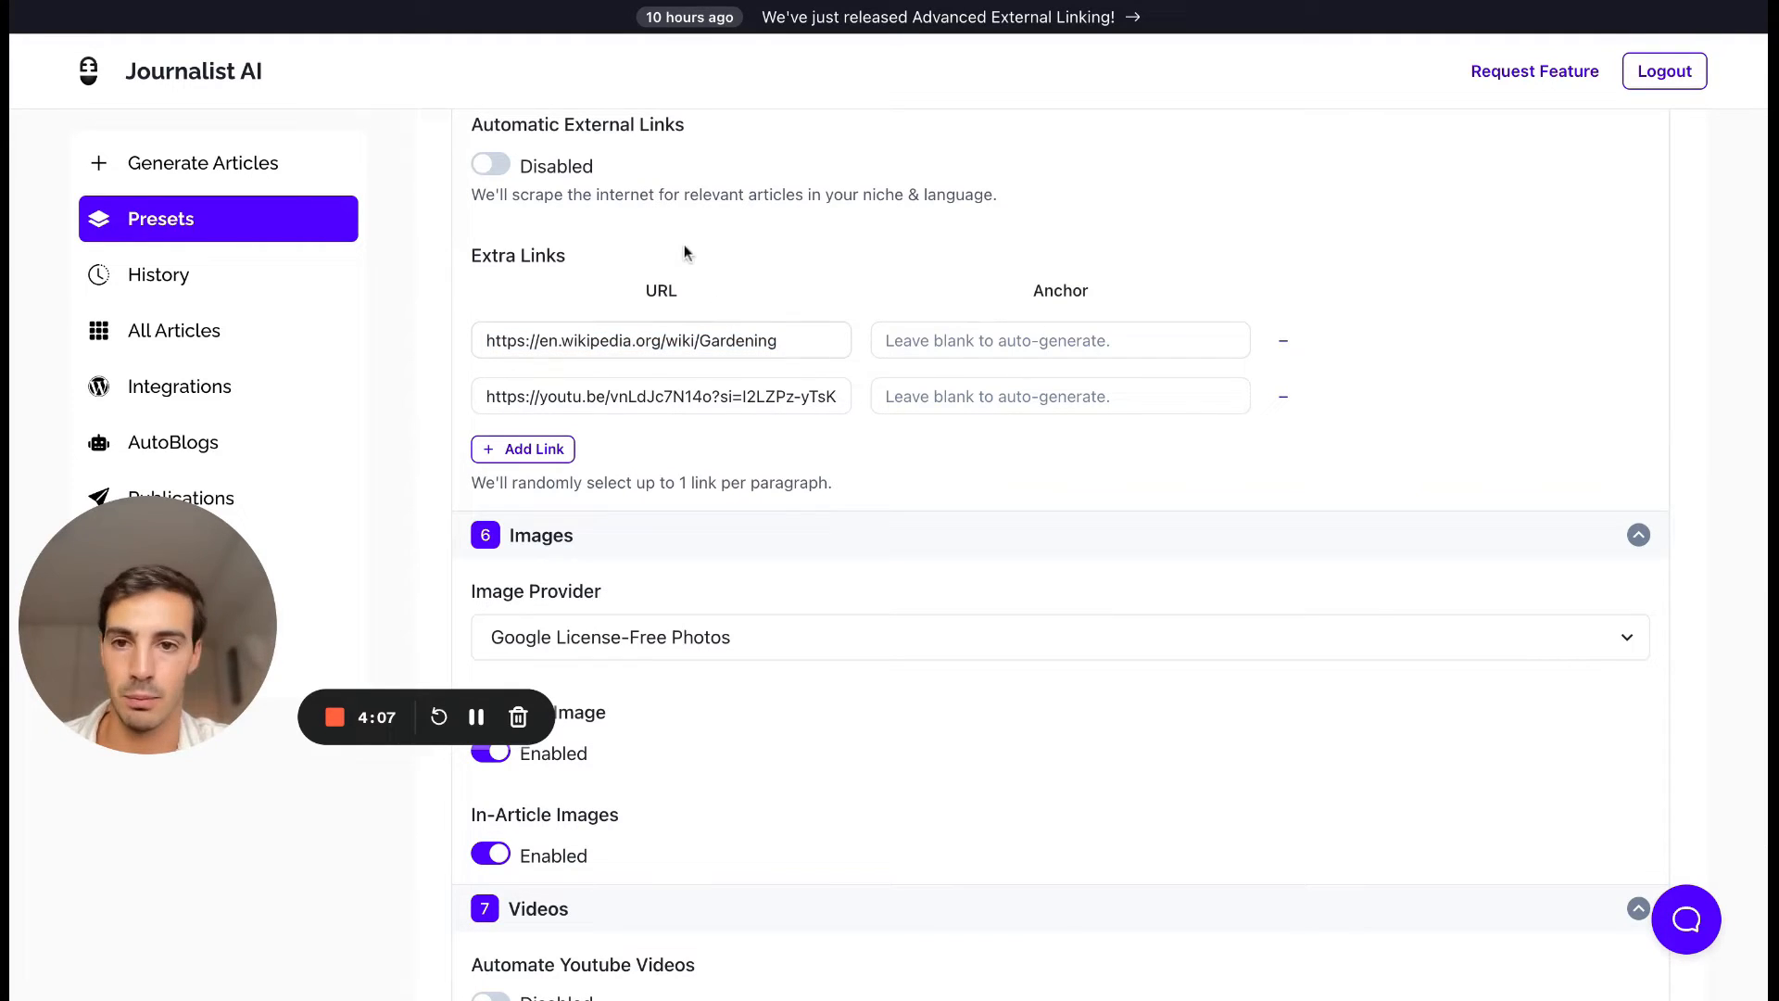
Step: Expand the With video preset's Content settings showing English language and informal tone
scroll("down", 3)
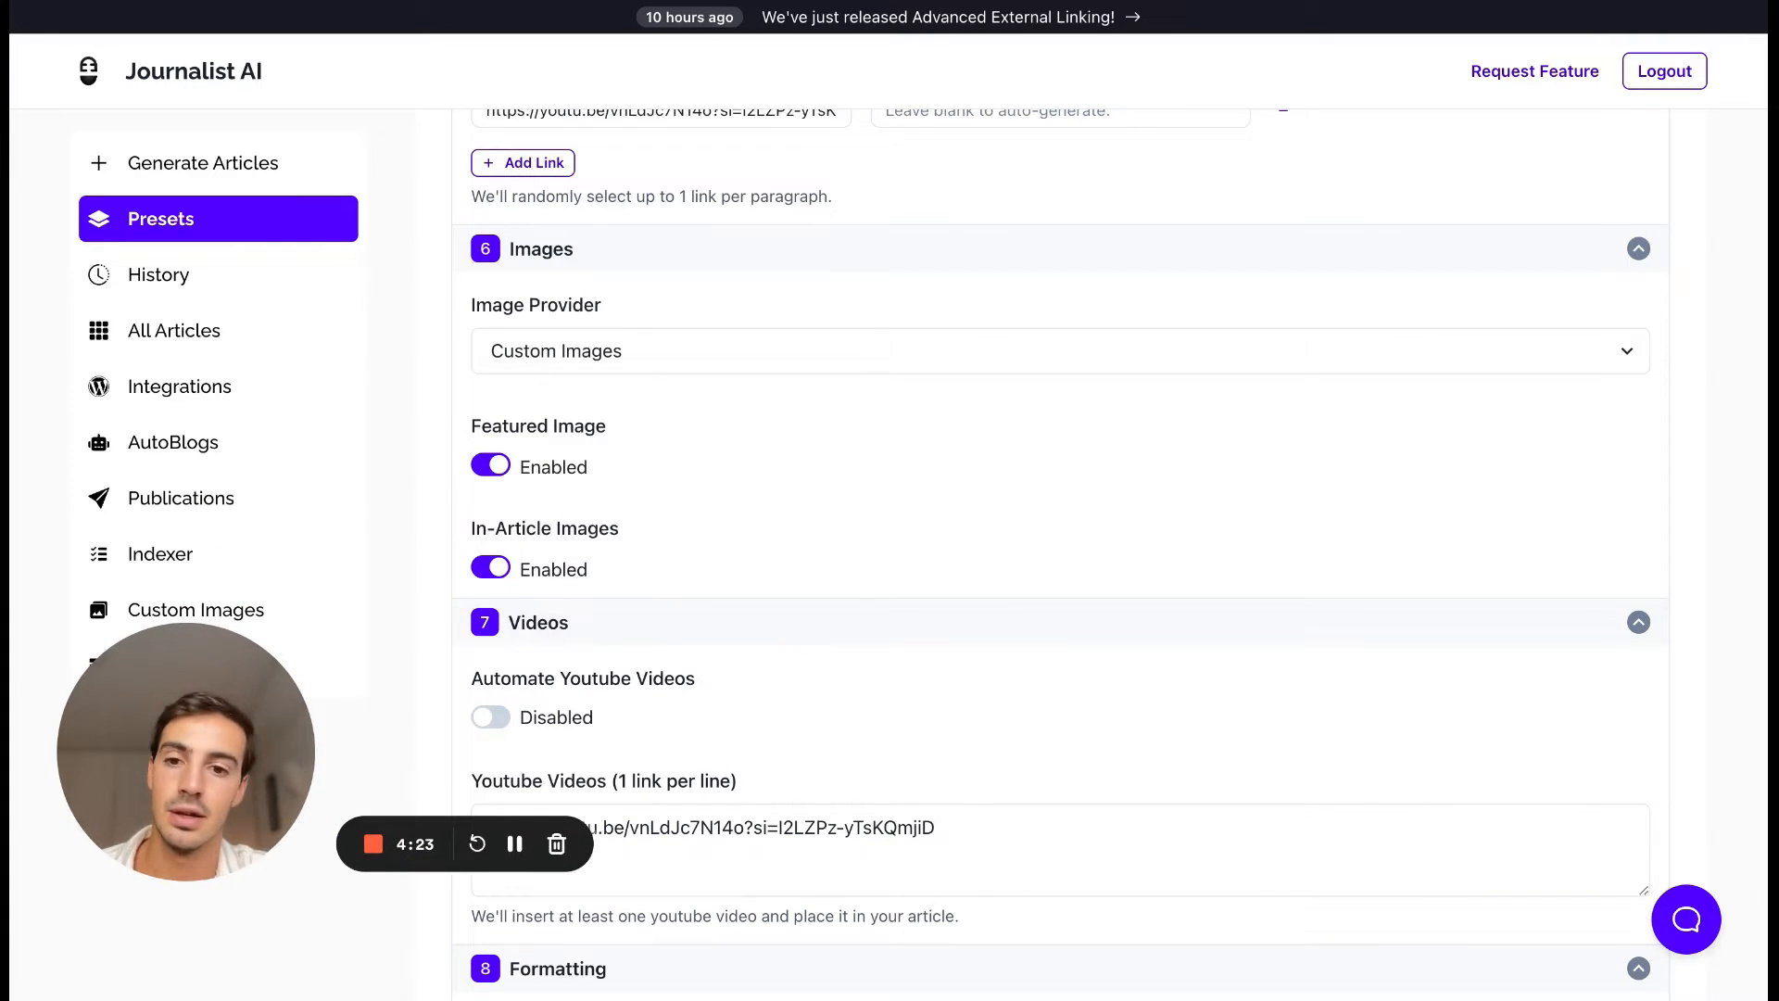
scroll("down", 3)
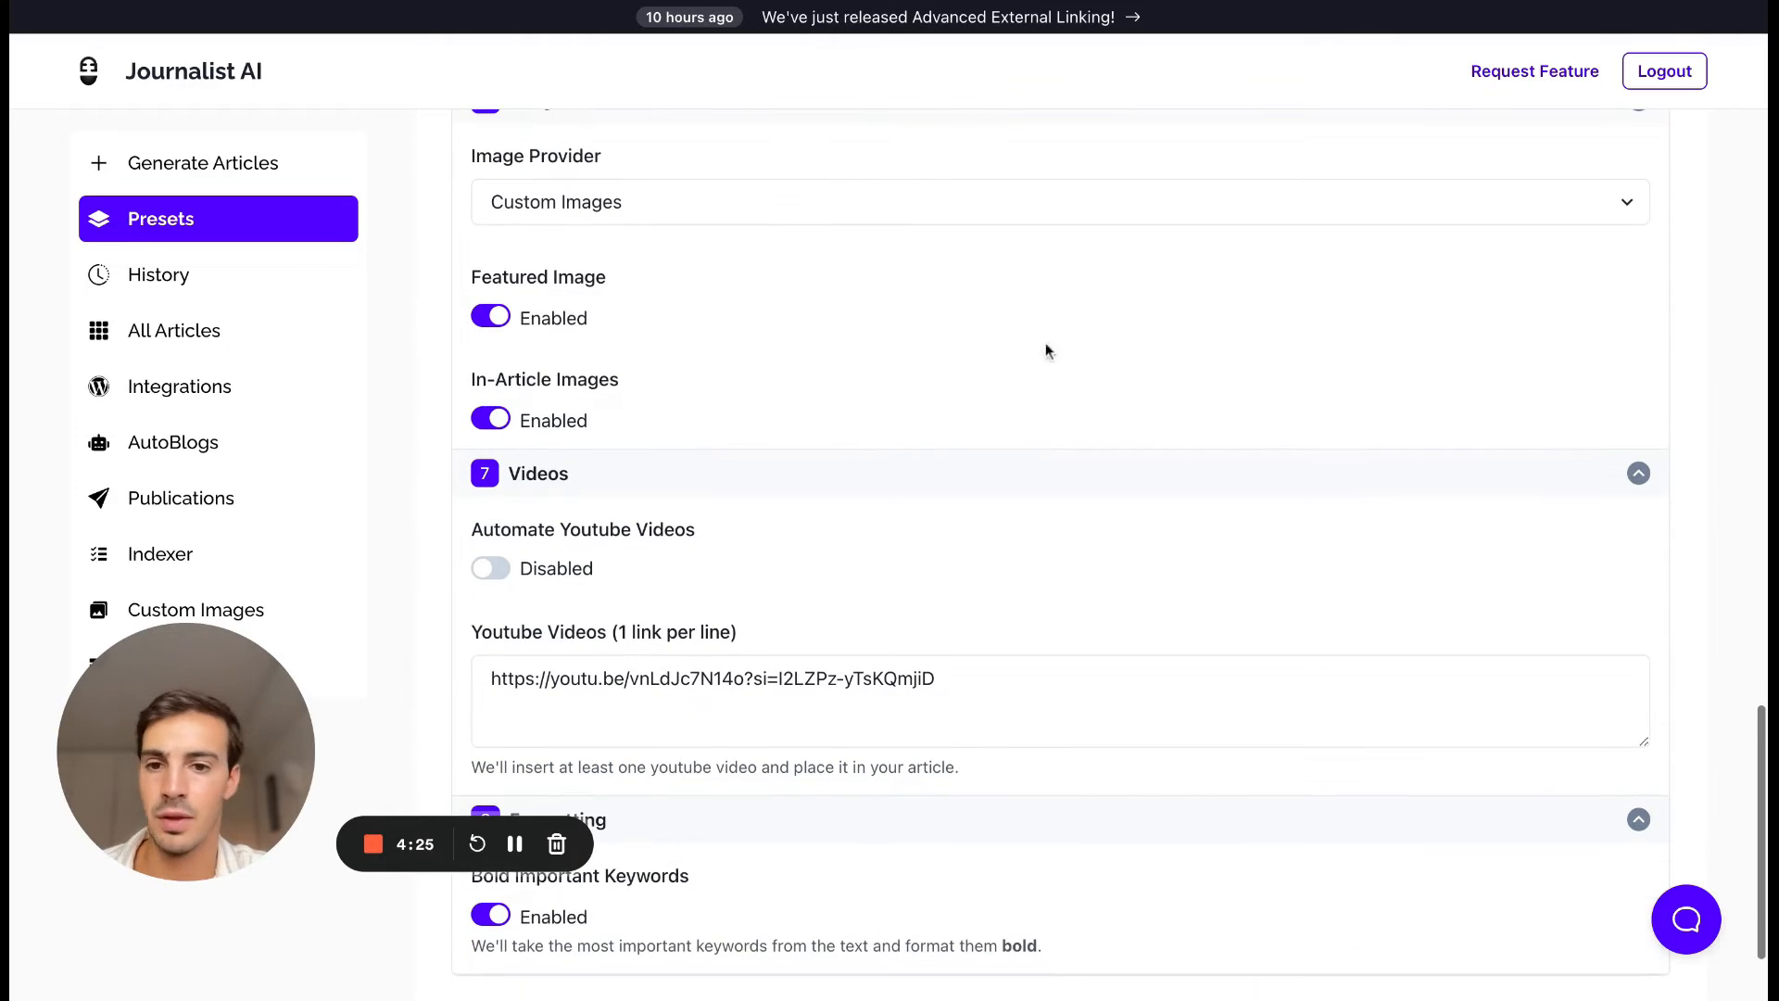
scroll("down", 3)
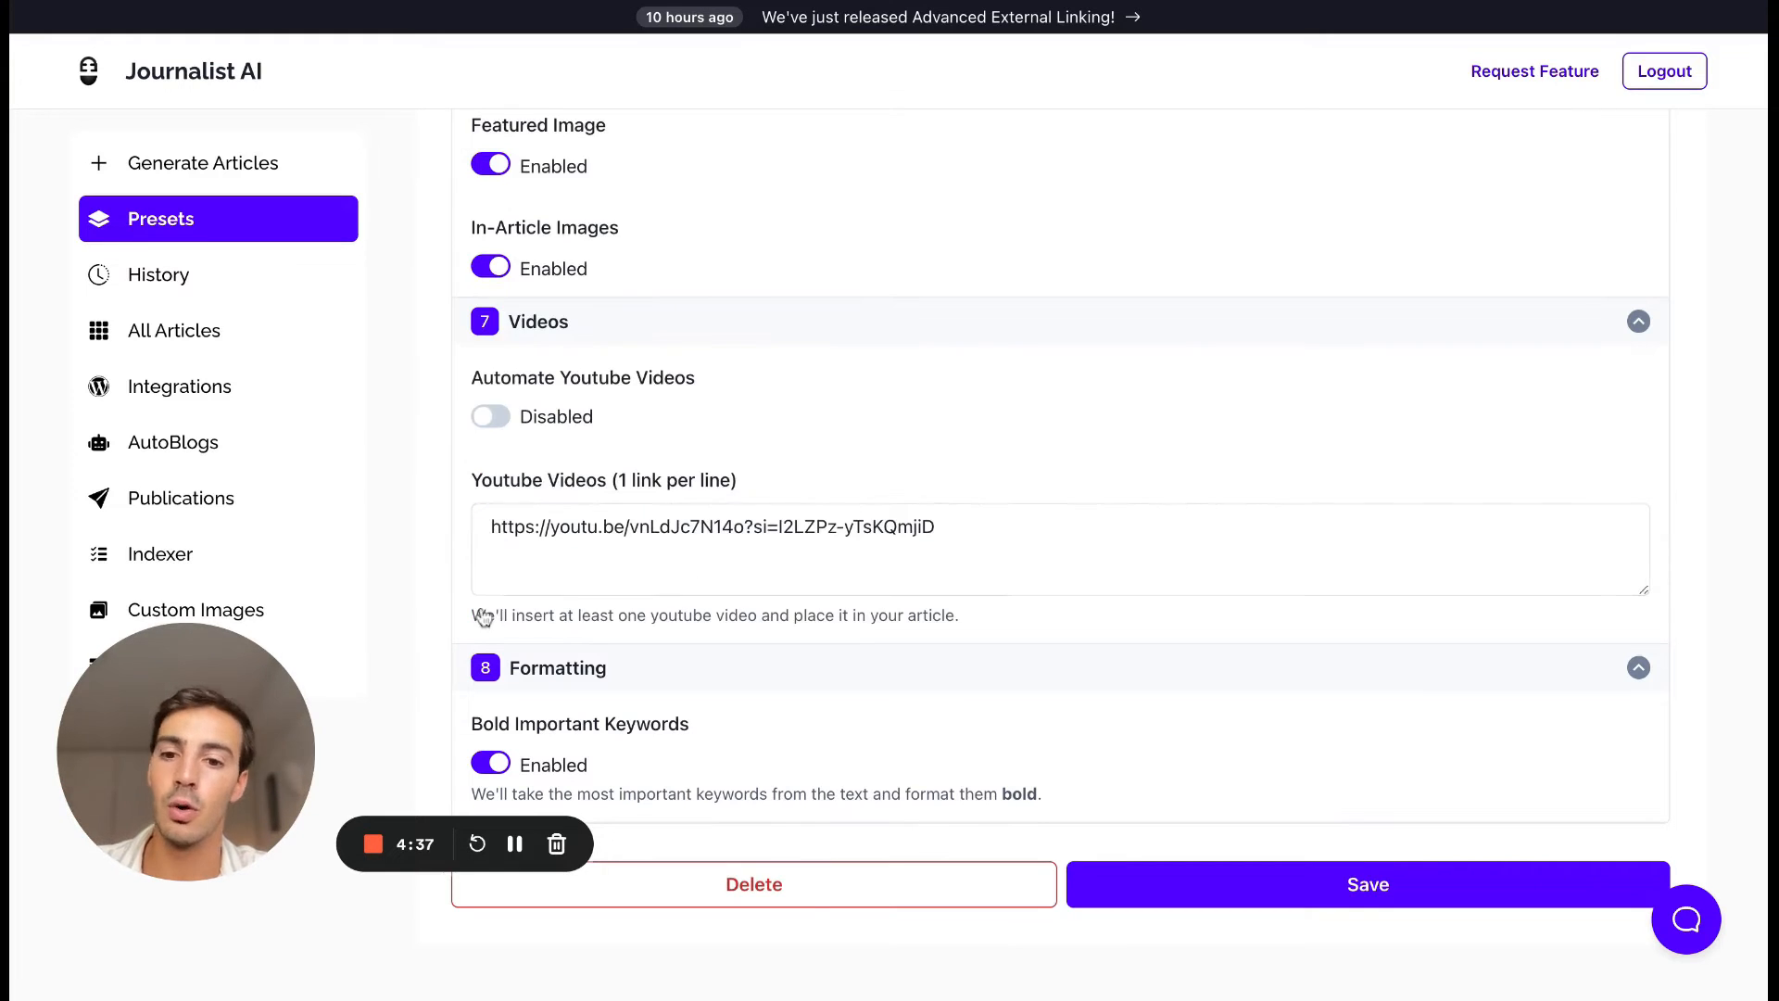
left_click(964, 527)
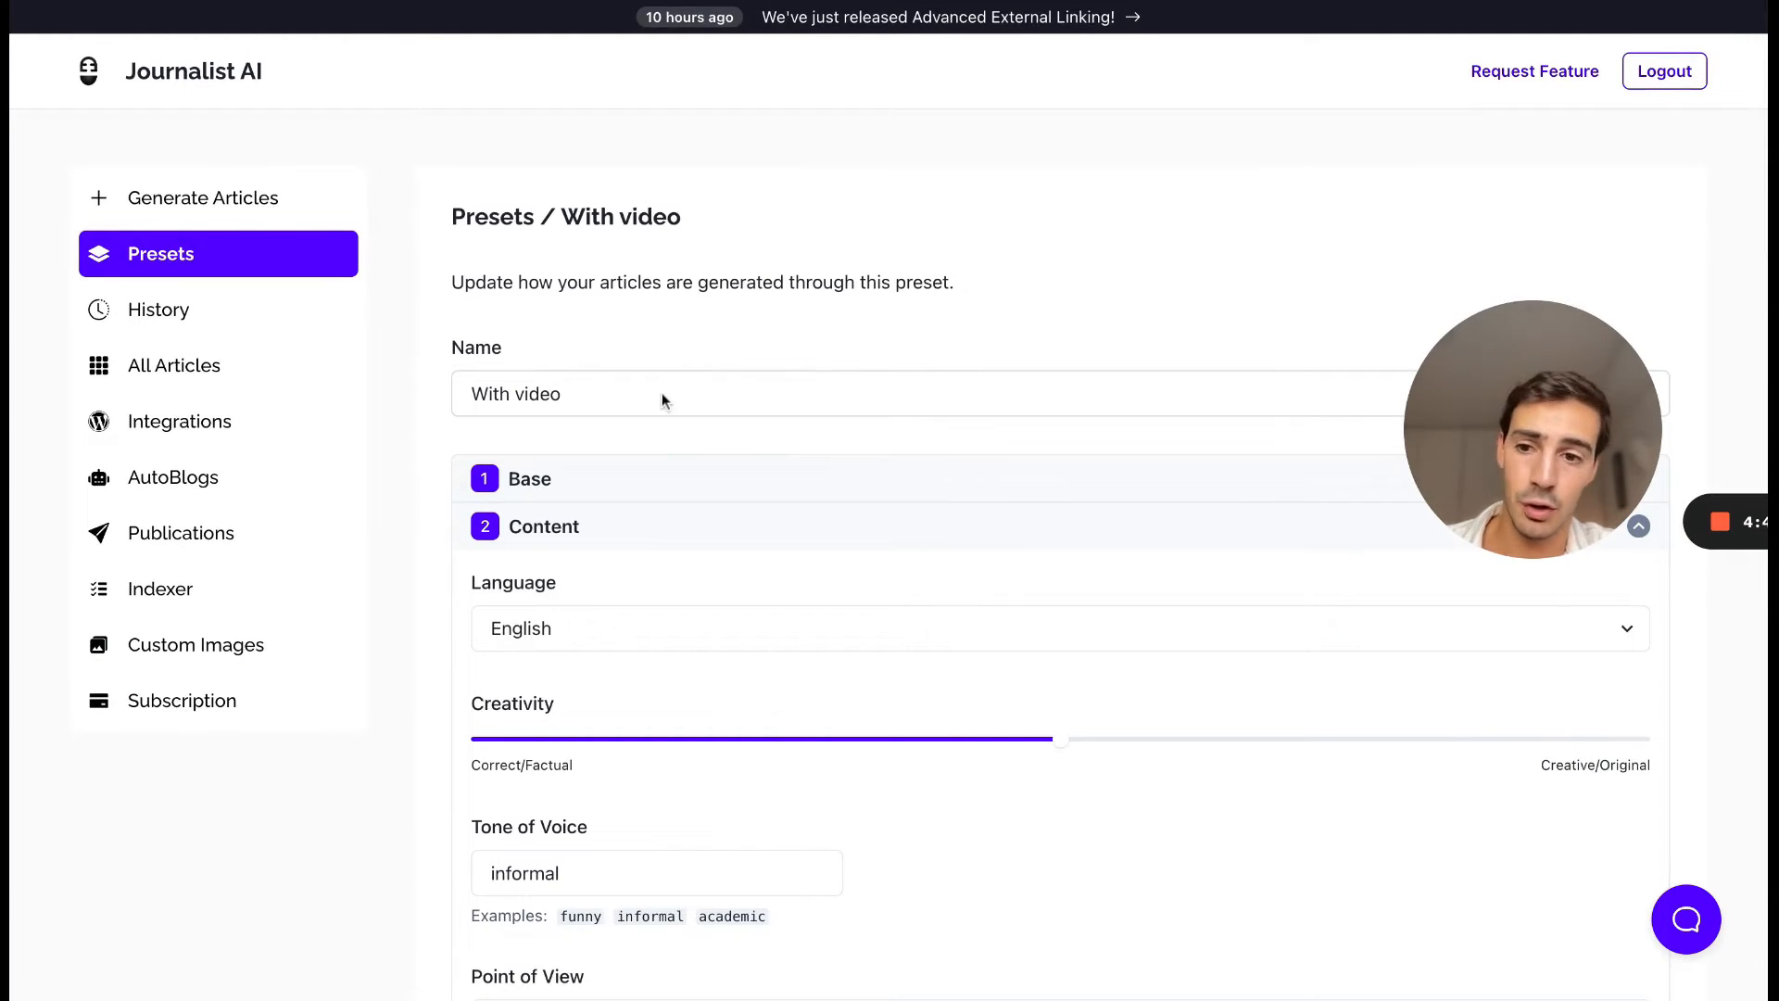
Step: Visit AutoBlogs and its New AutoBlog form, then start a new integration from Integrations
left_click(174, 478)
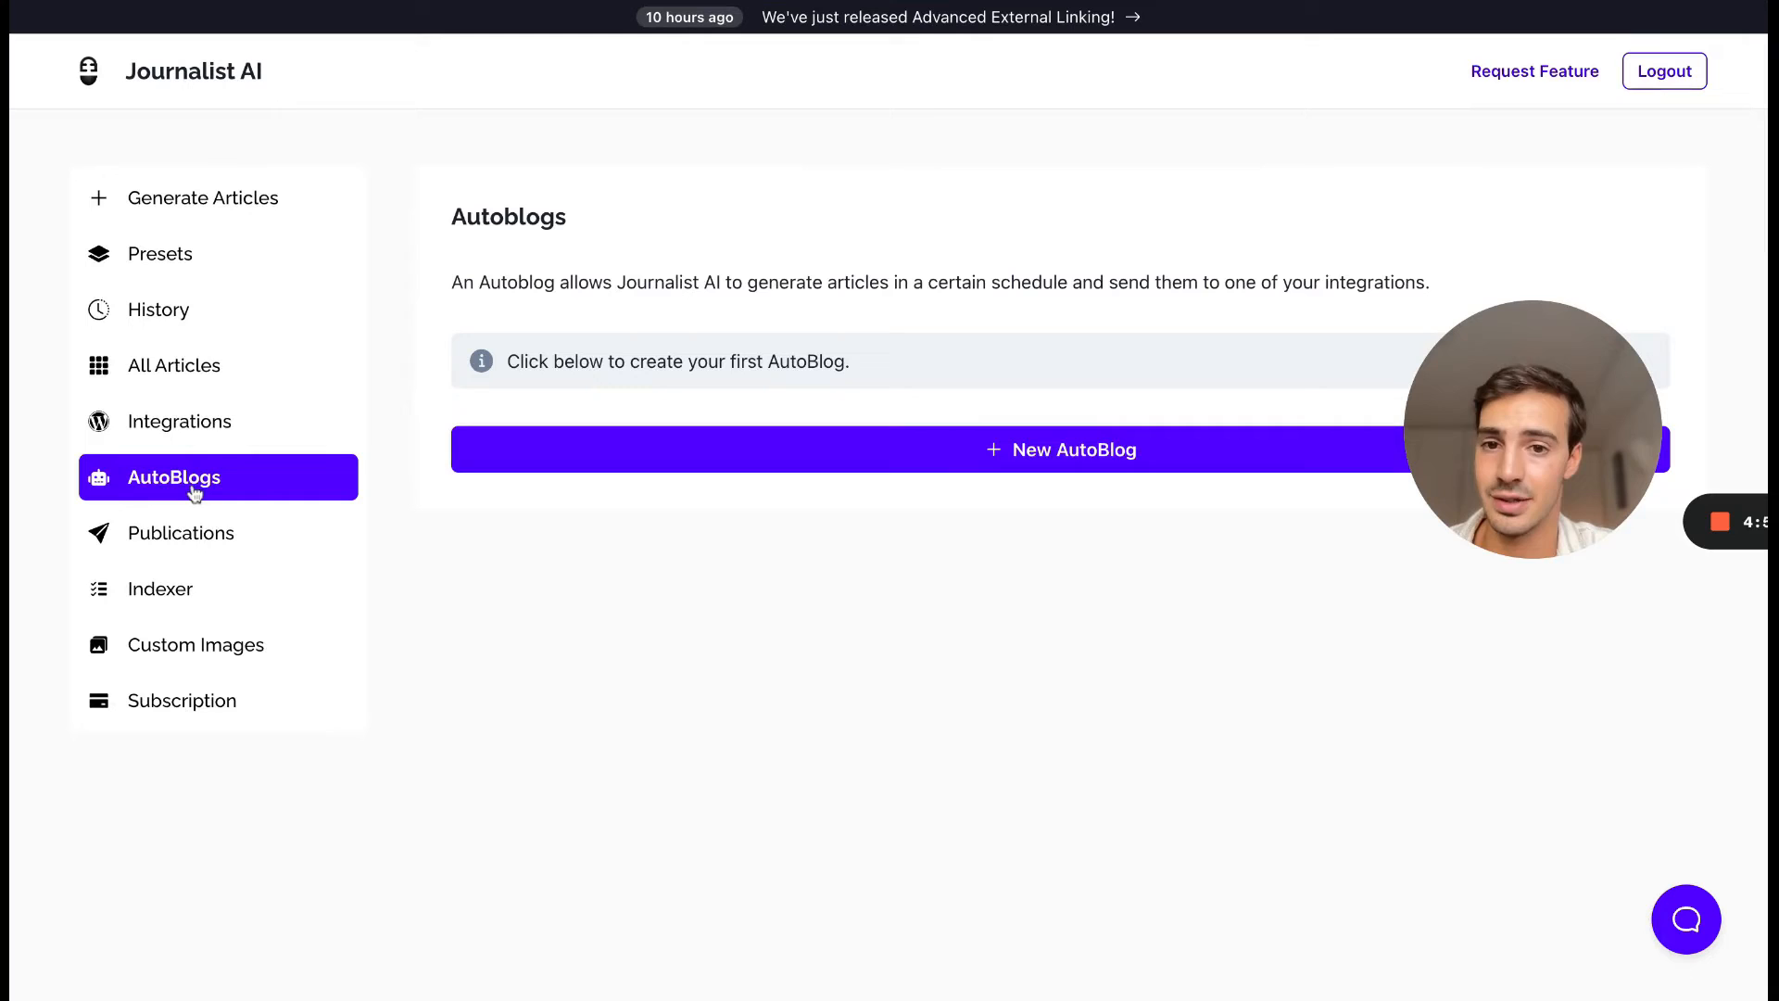
left_click(1060, 448)
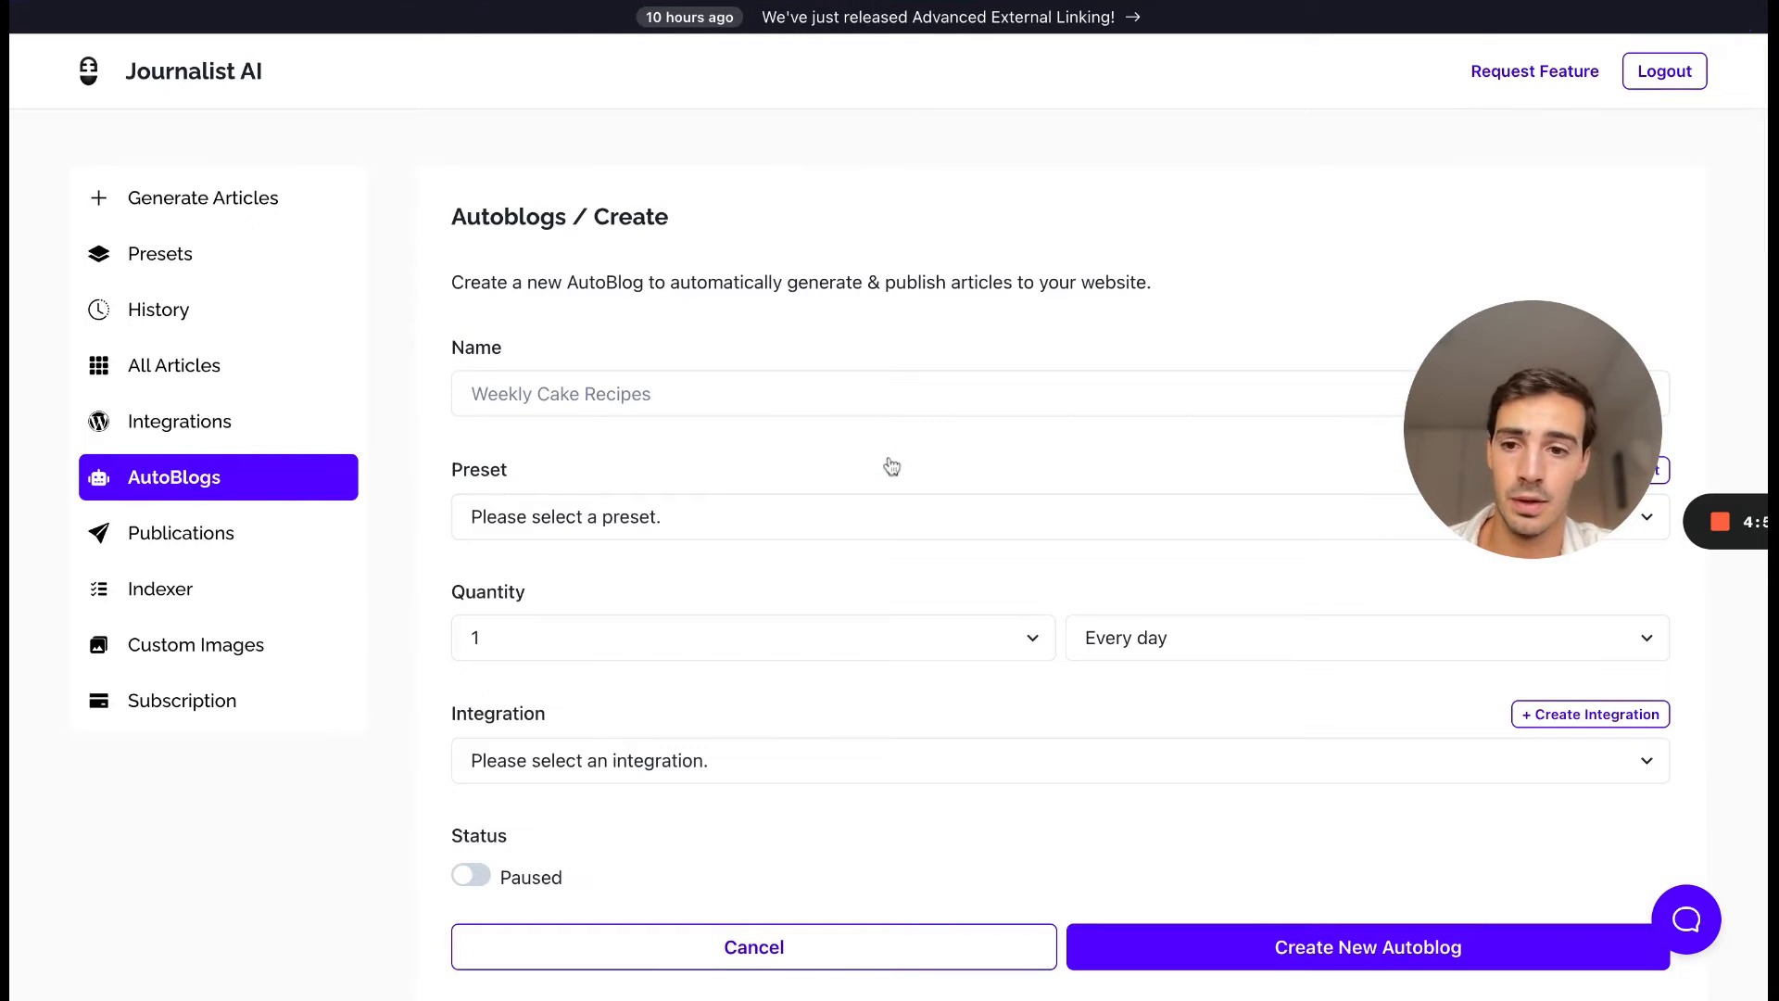
left_click(181, 423)
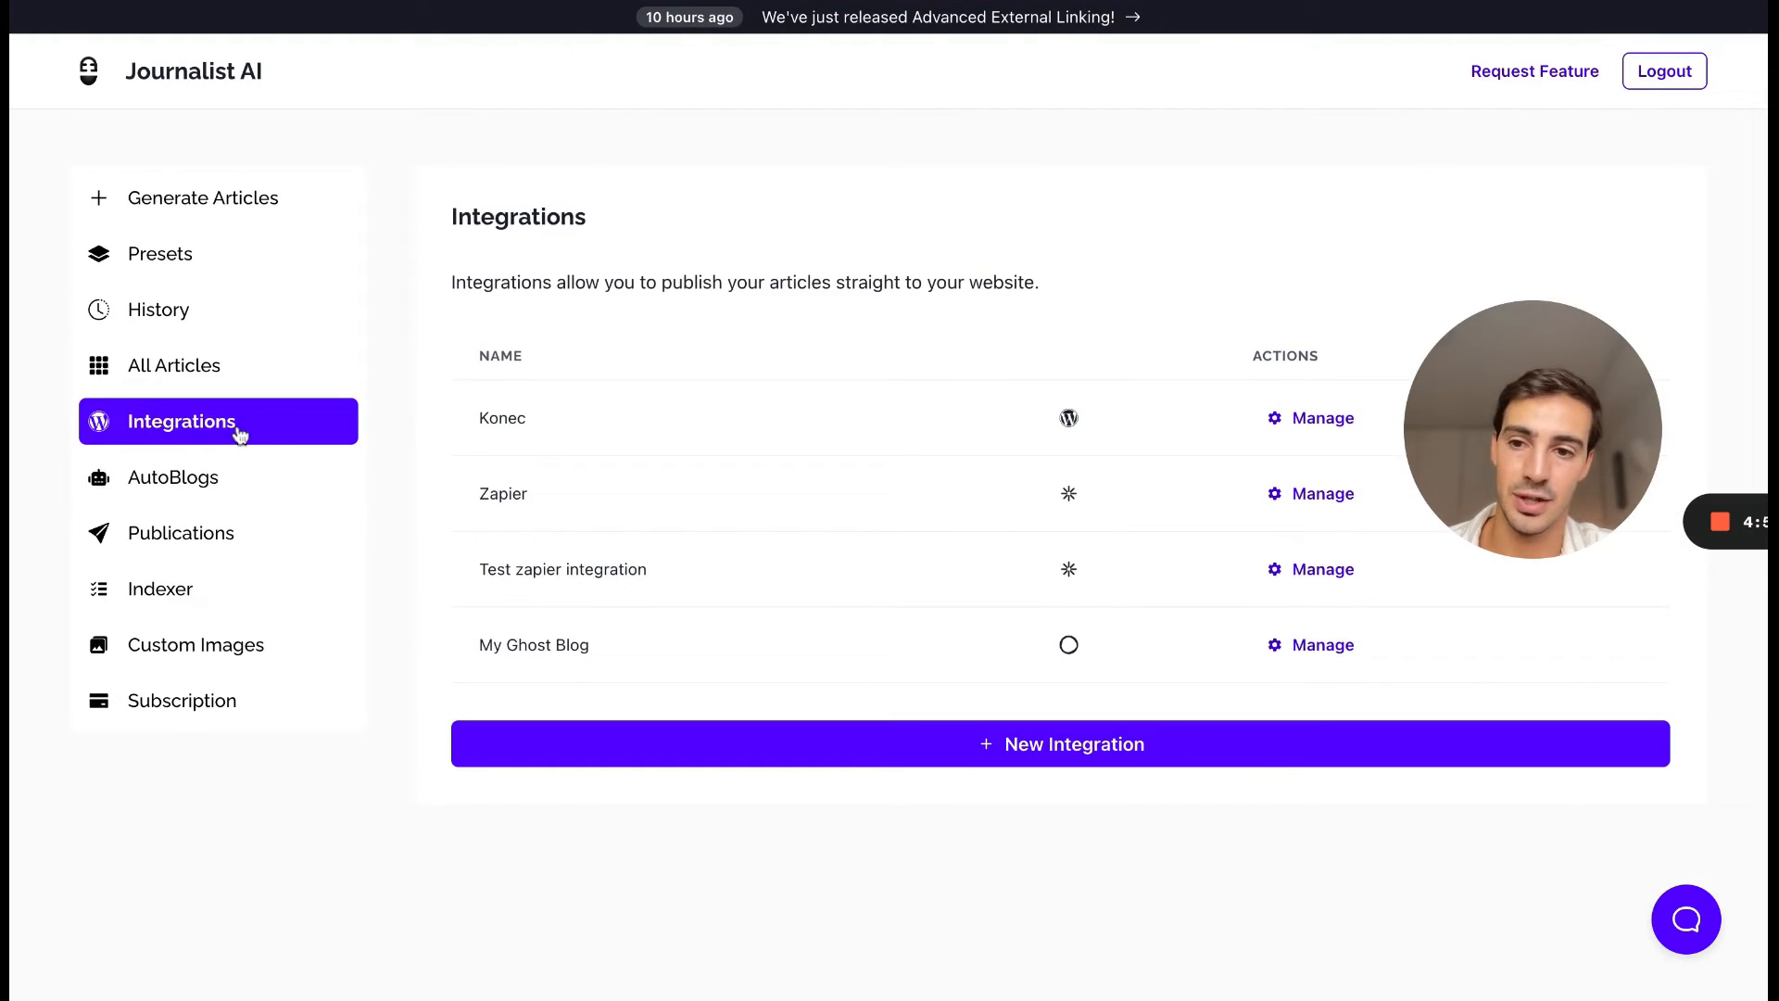
left_click(1058, 745)
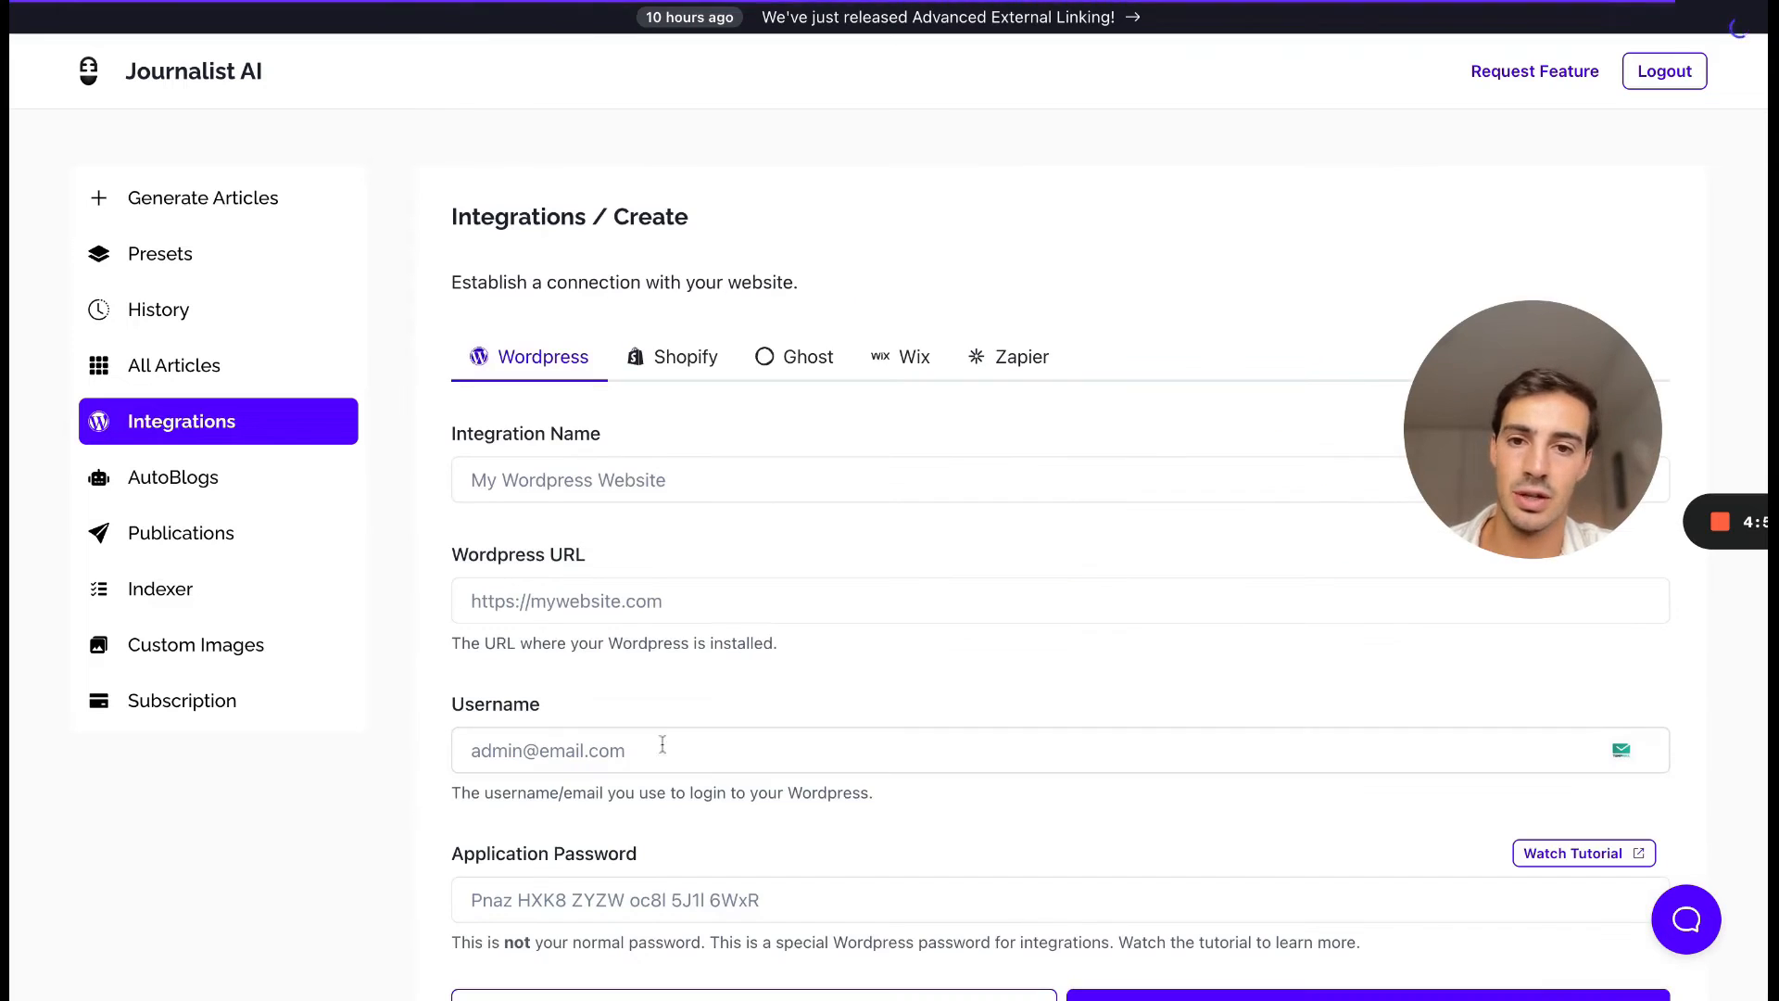
Step: Review the Wix connection form, then return to the AutoBlogs overview
left_click(912, 357)
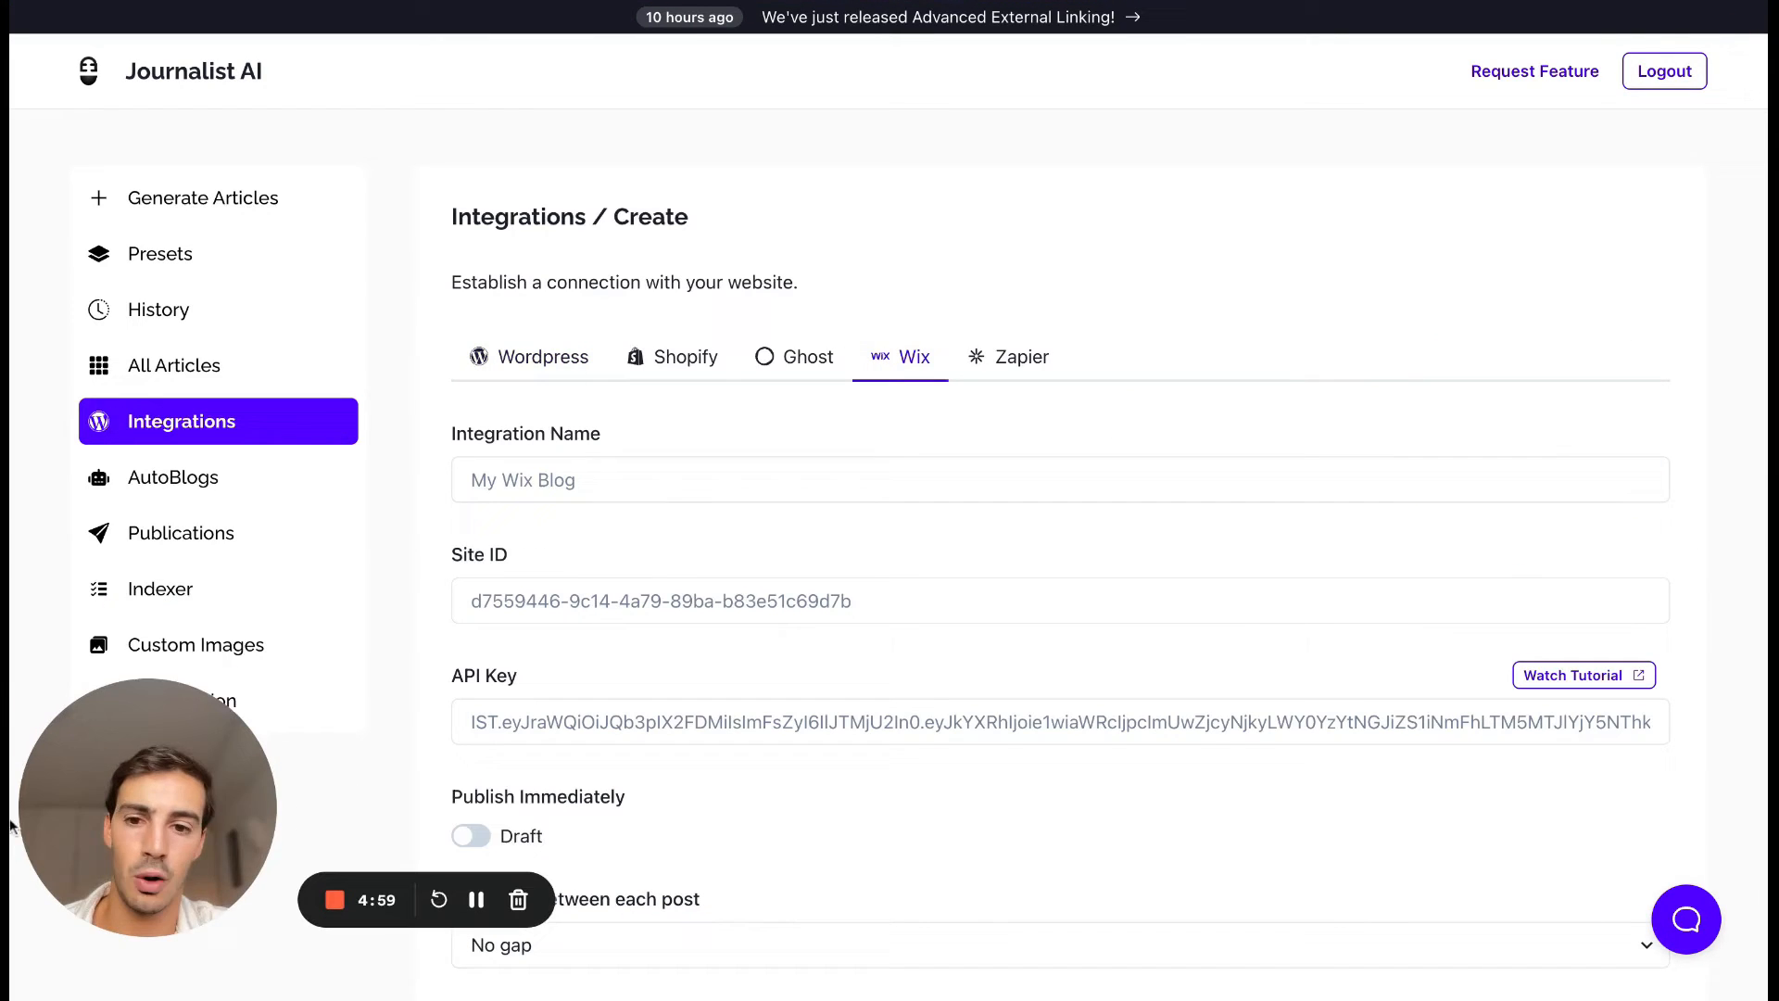
scroll("down", 3)
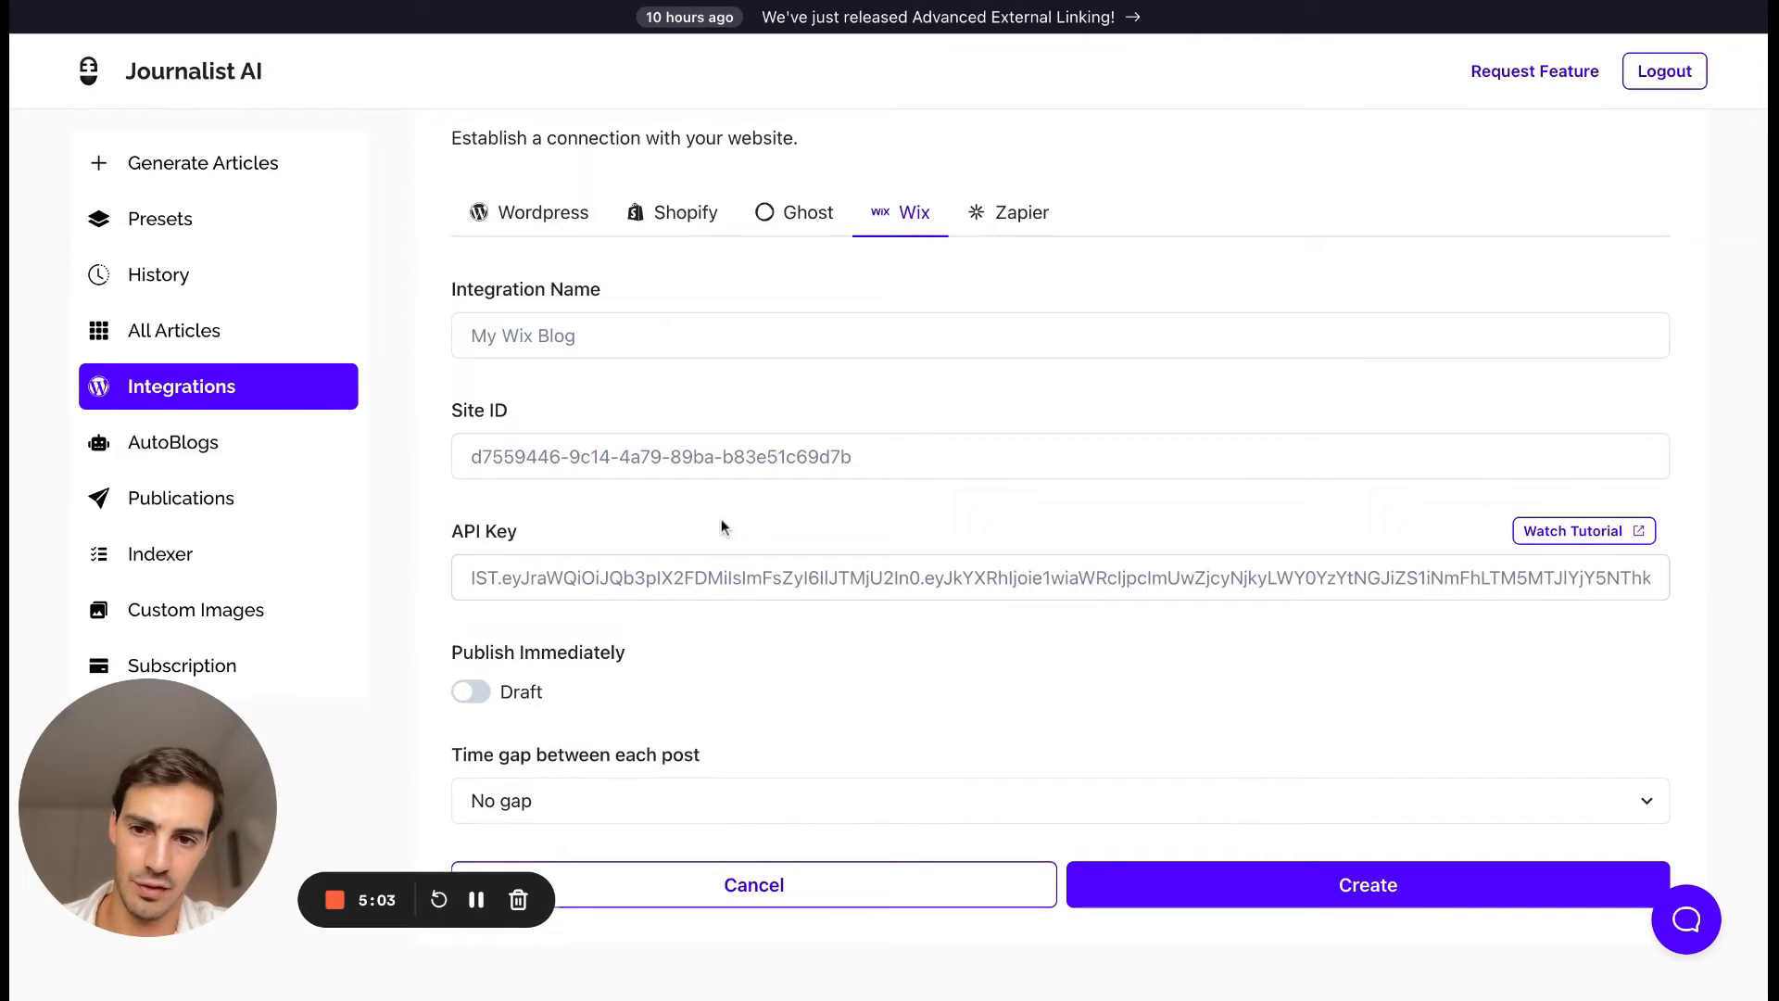
mouse_move(1597, 535)
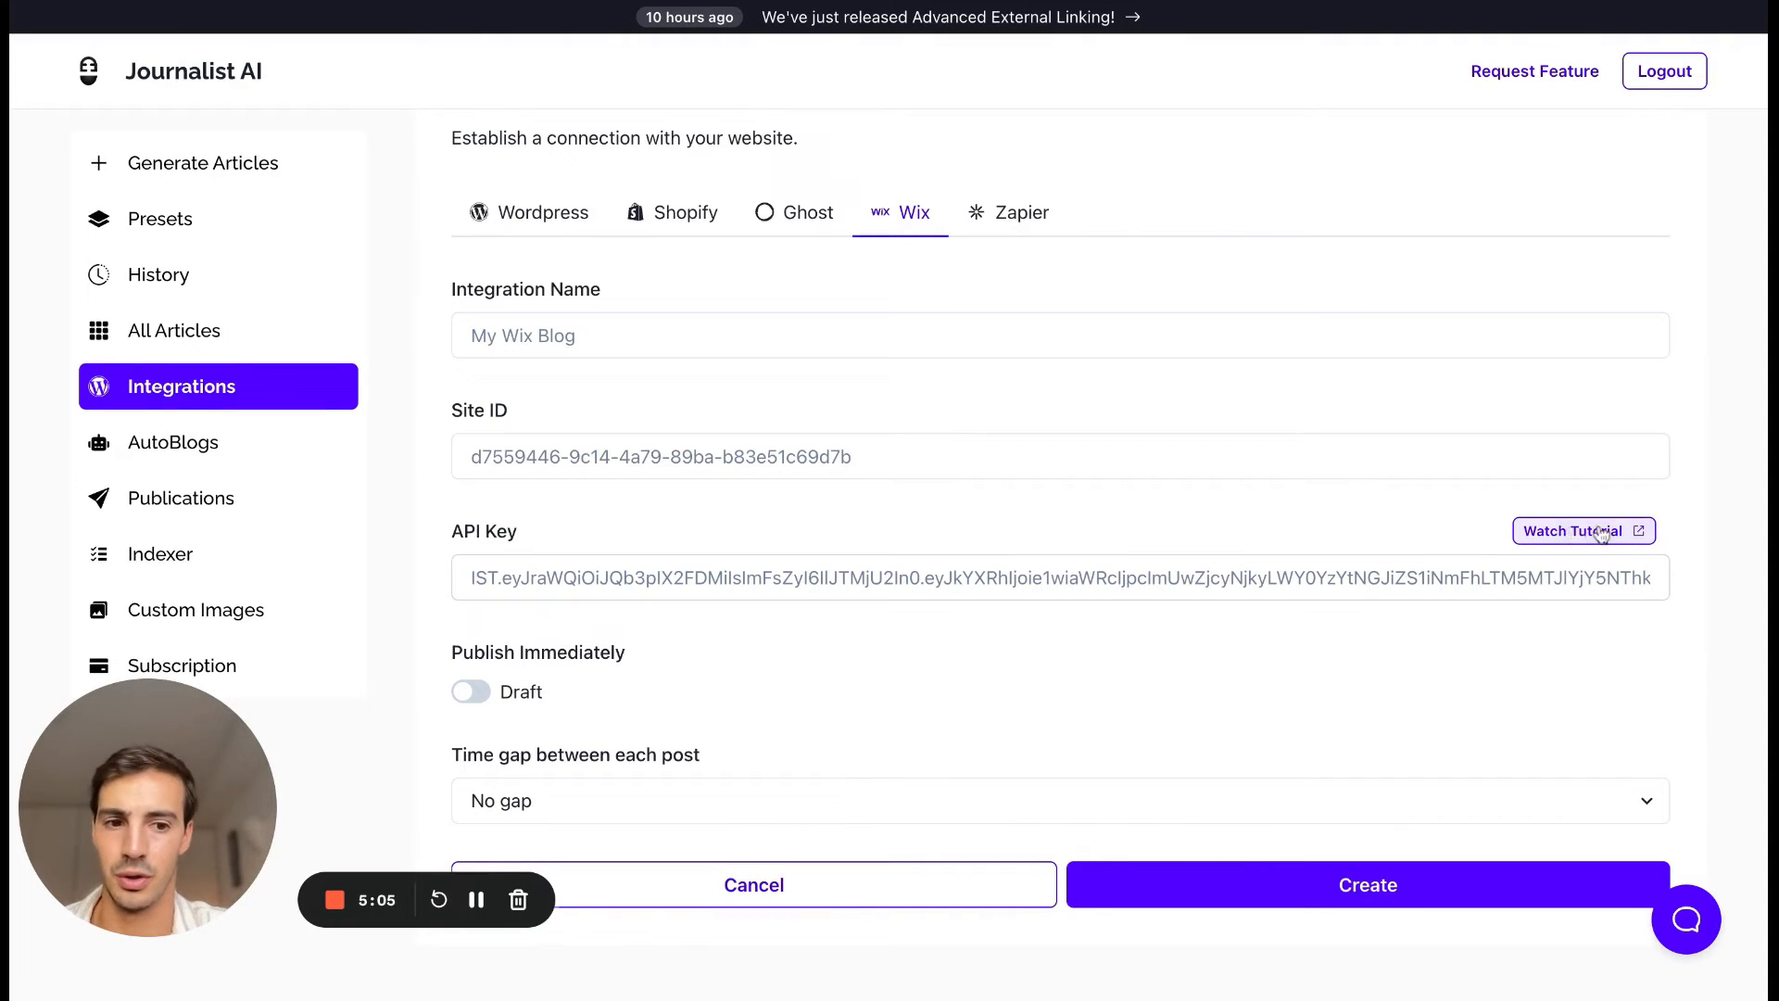
mouse_move(1401, 533)
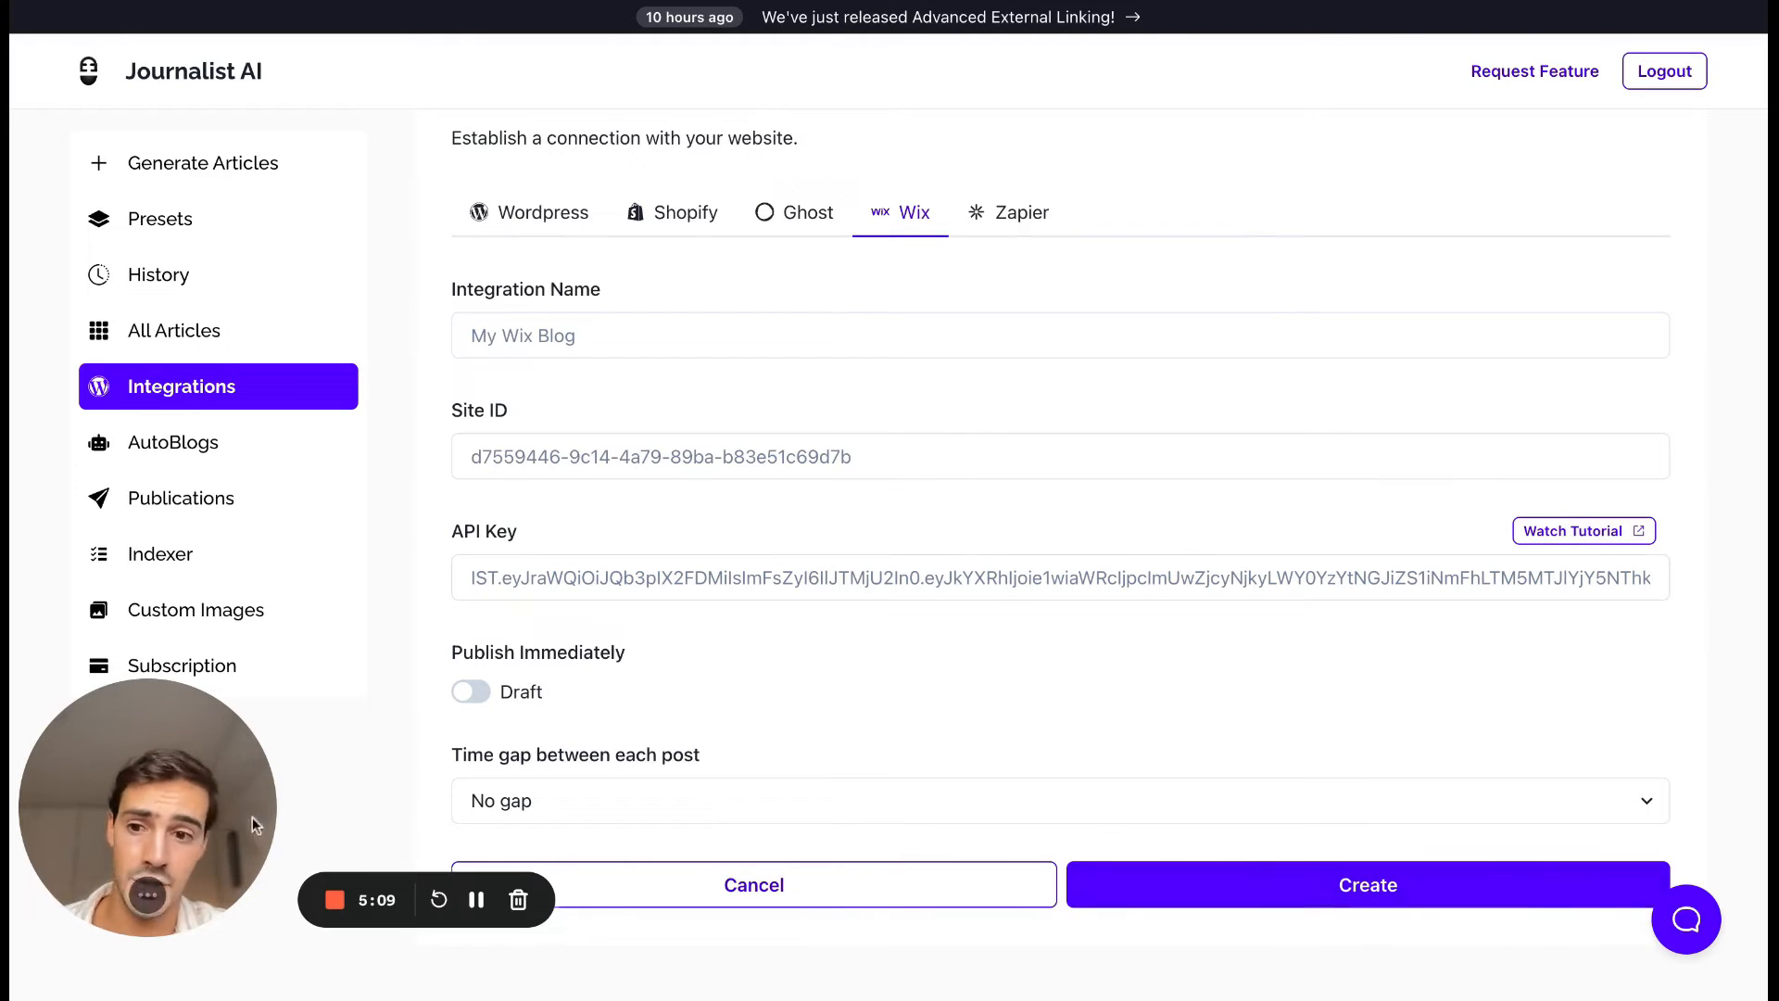
left_click(172, 441)
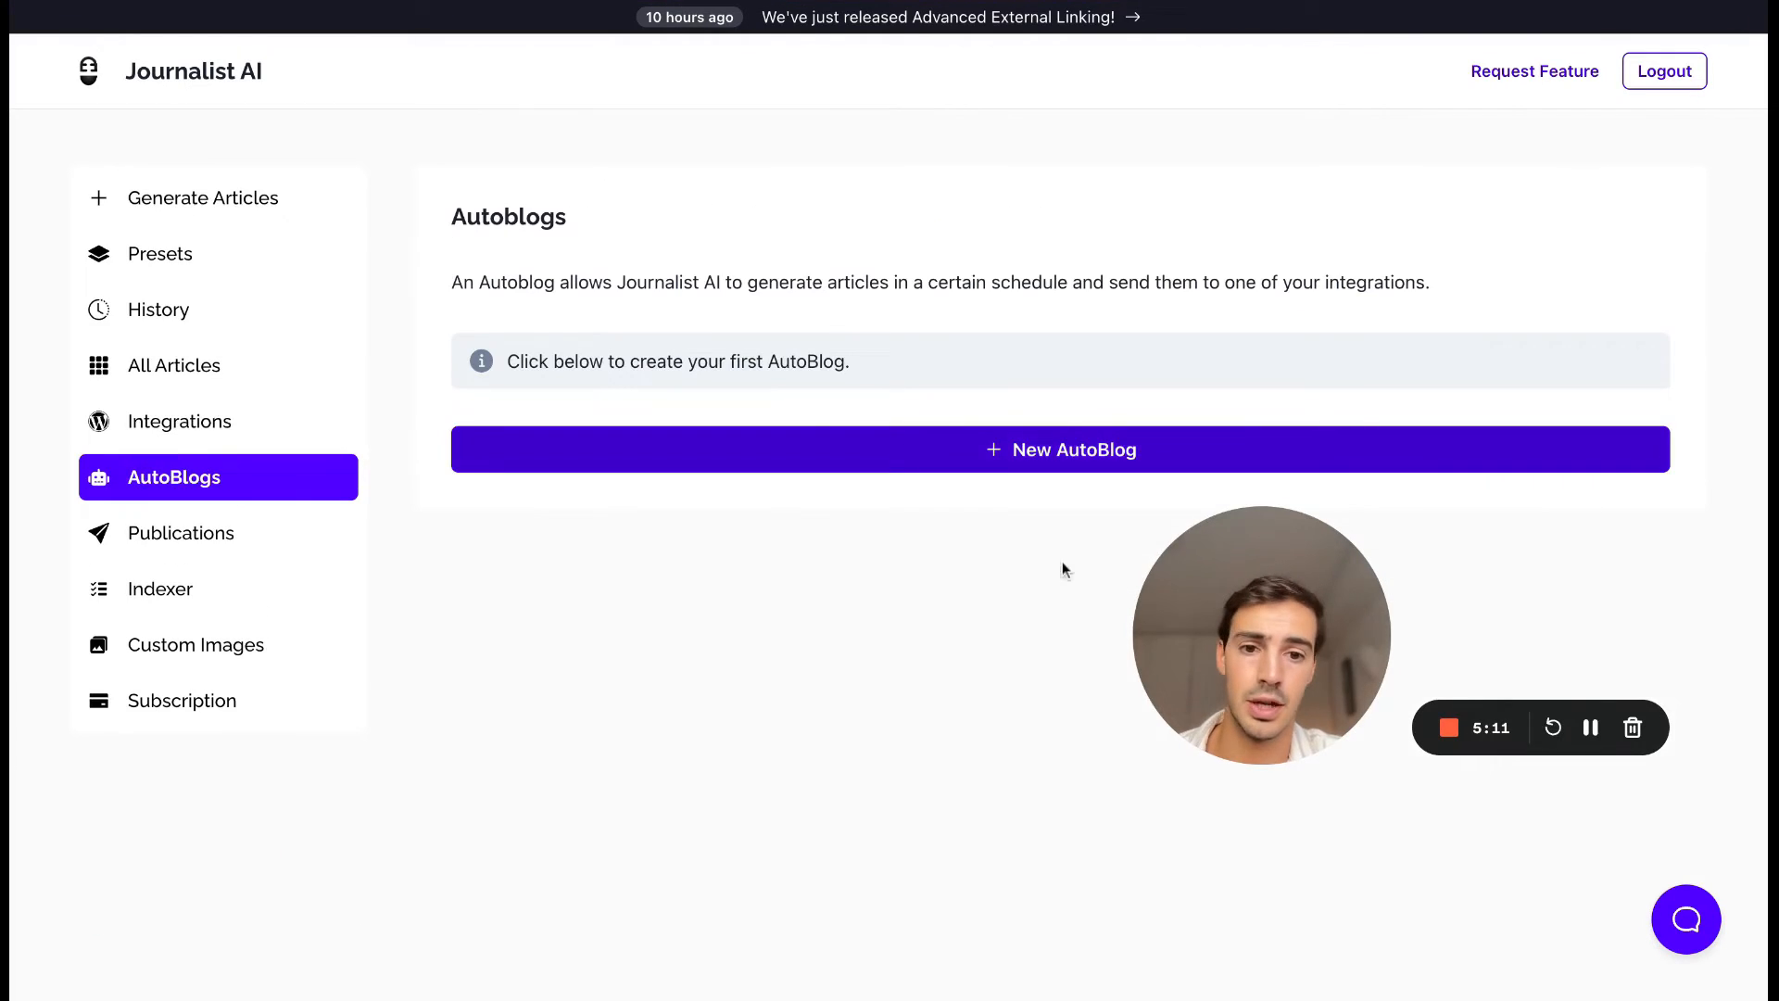
Step: Start a new AutoBlog named 'sdf' with the video preset and a weekly publishing schedule
left_click(1060, 448)
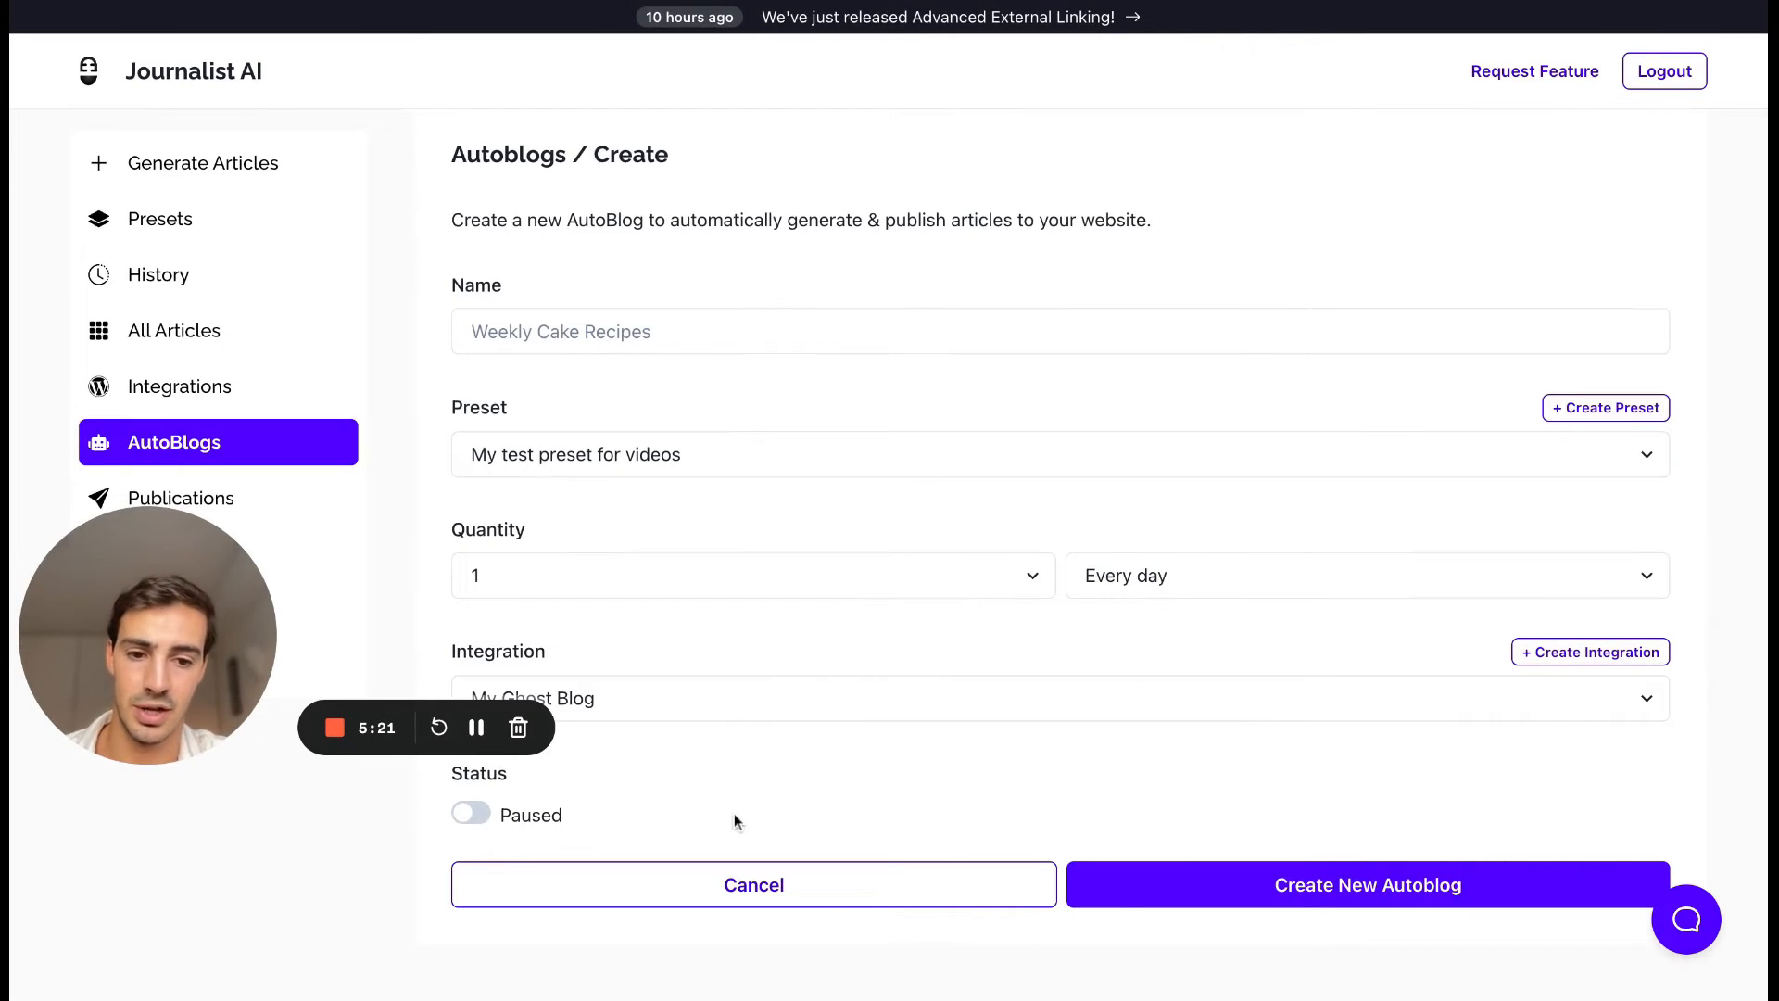
type("sdffsd")
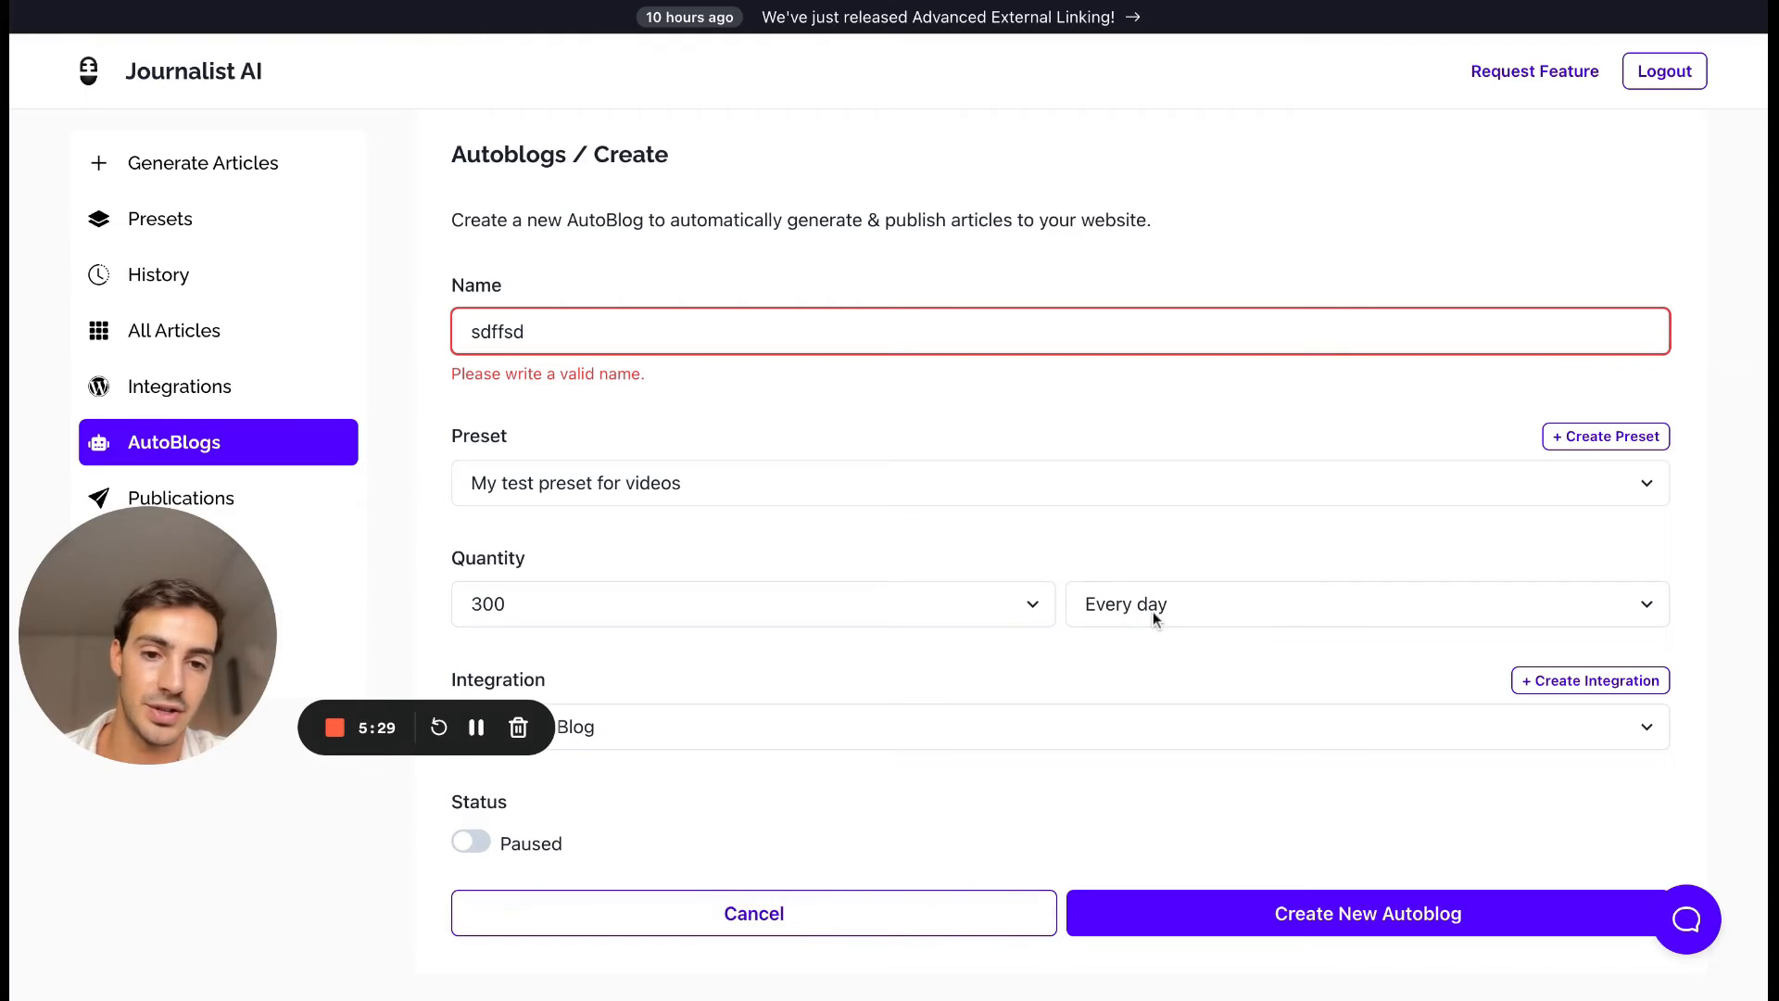
left_click(1368, 604)
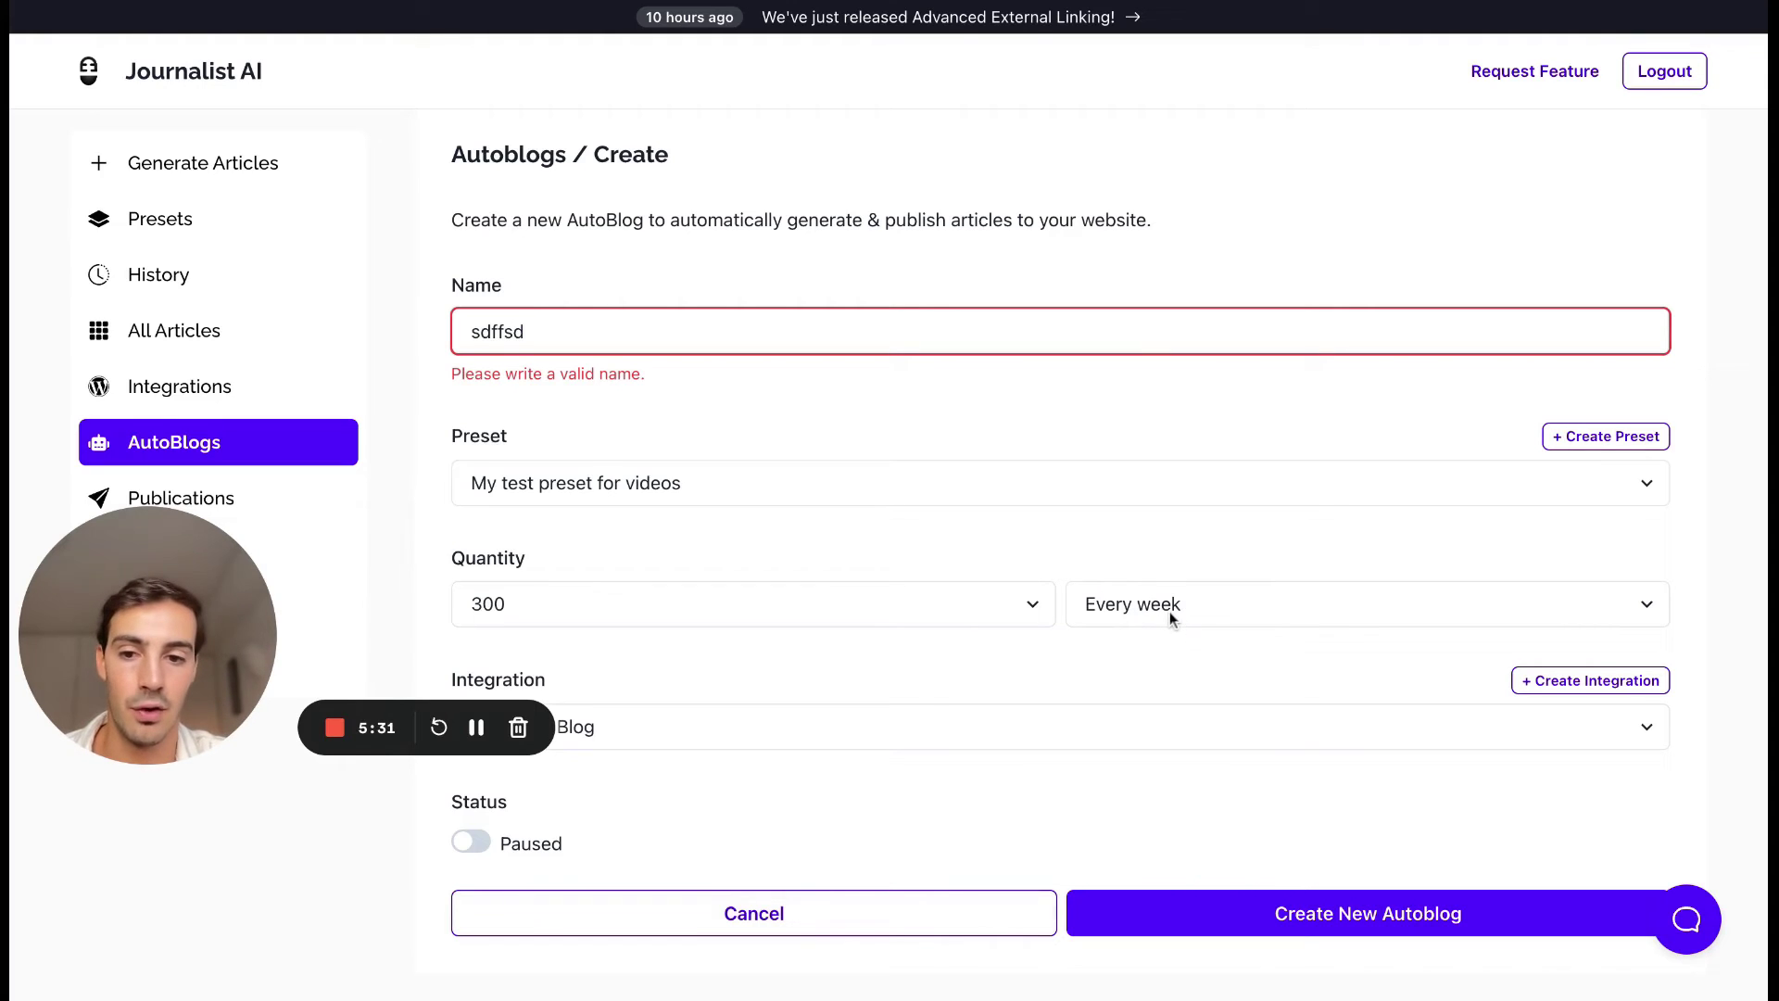
mouse_move(786, 621)
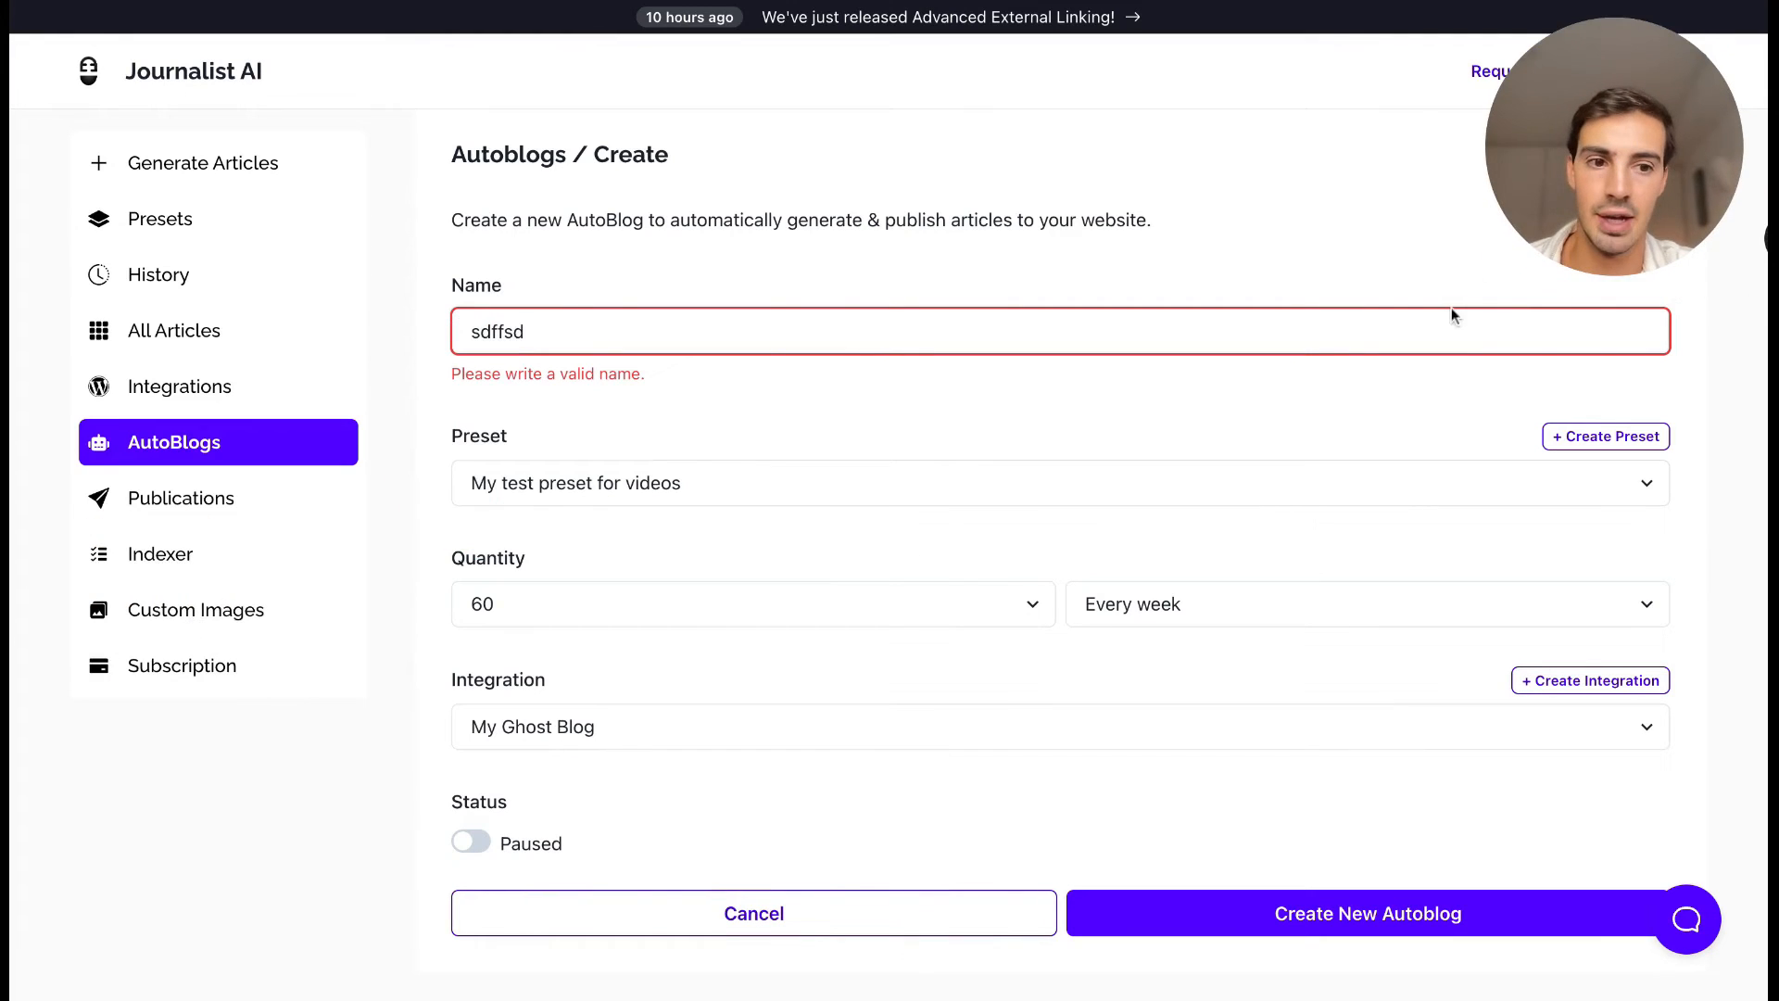
mouse_move(1234, 511)
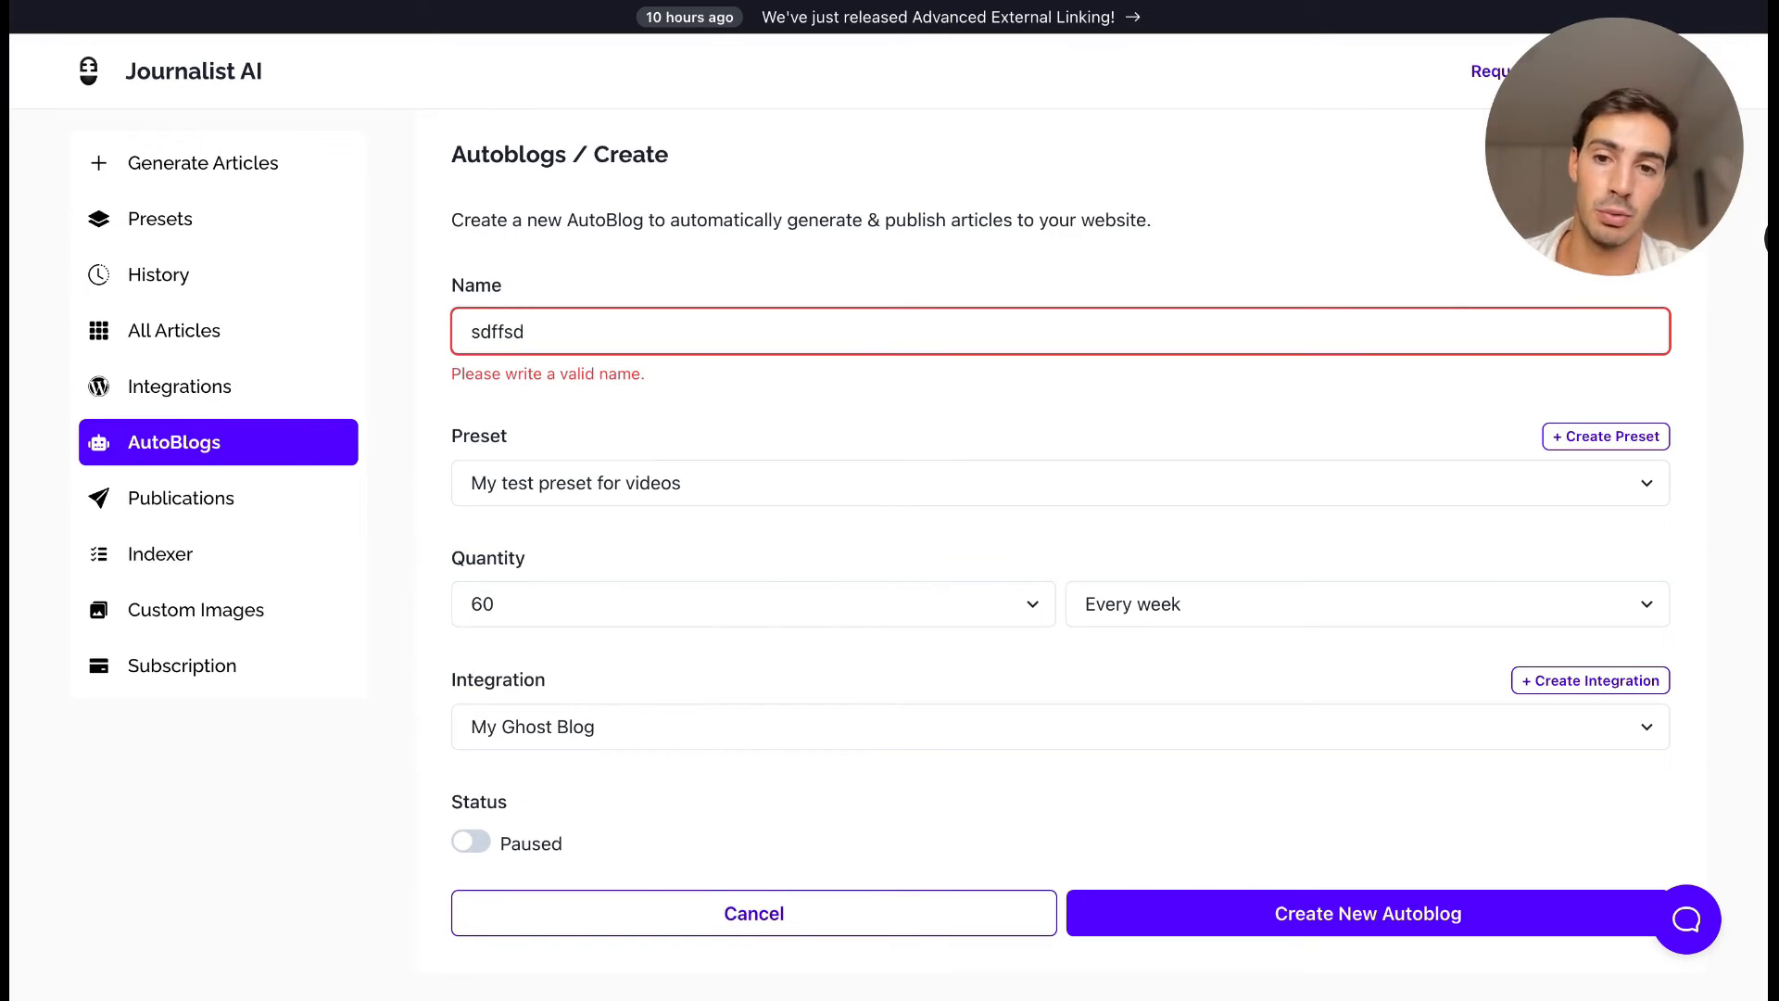
mouse_move(187, 218)
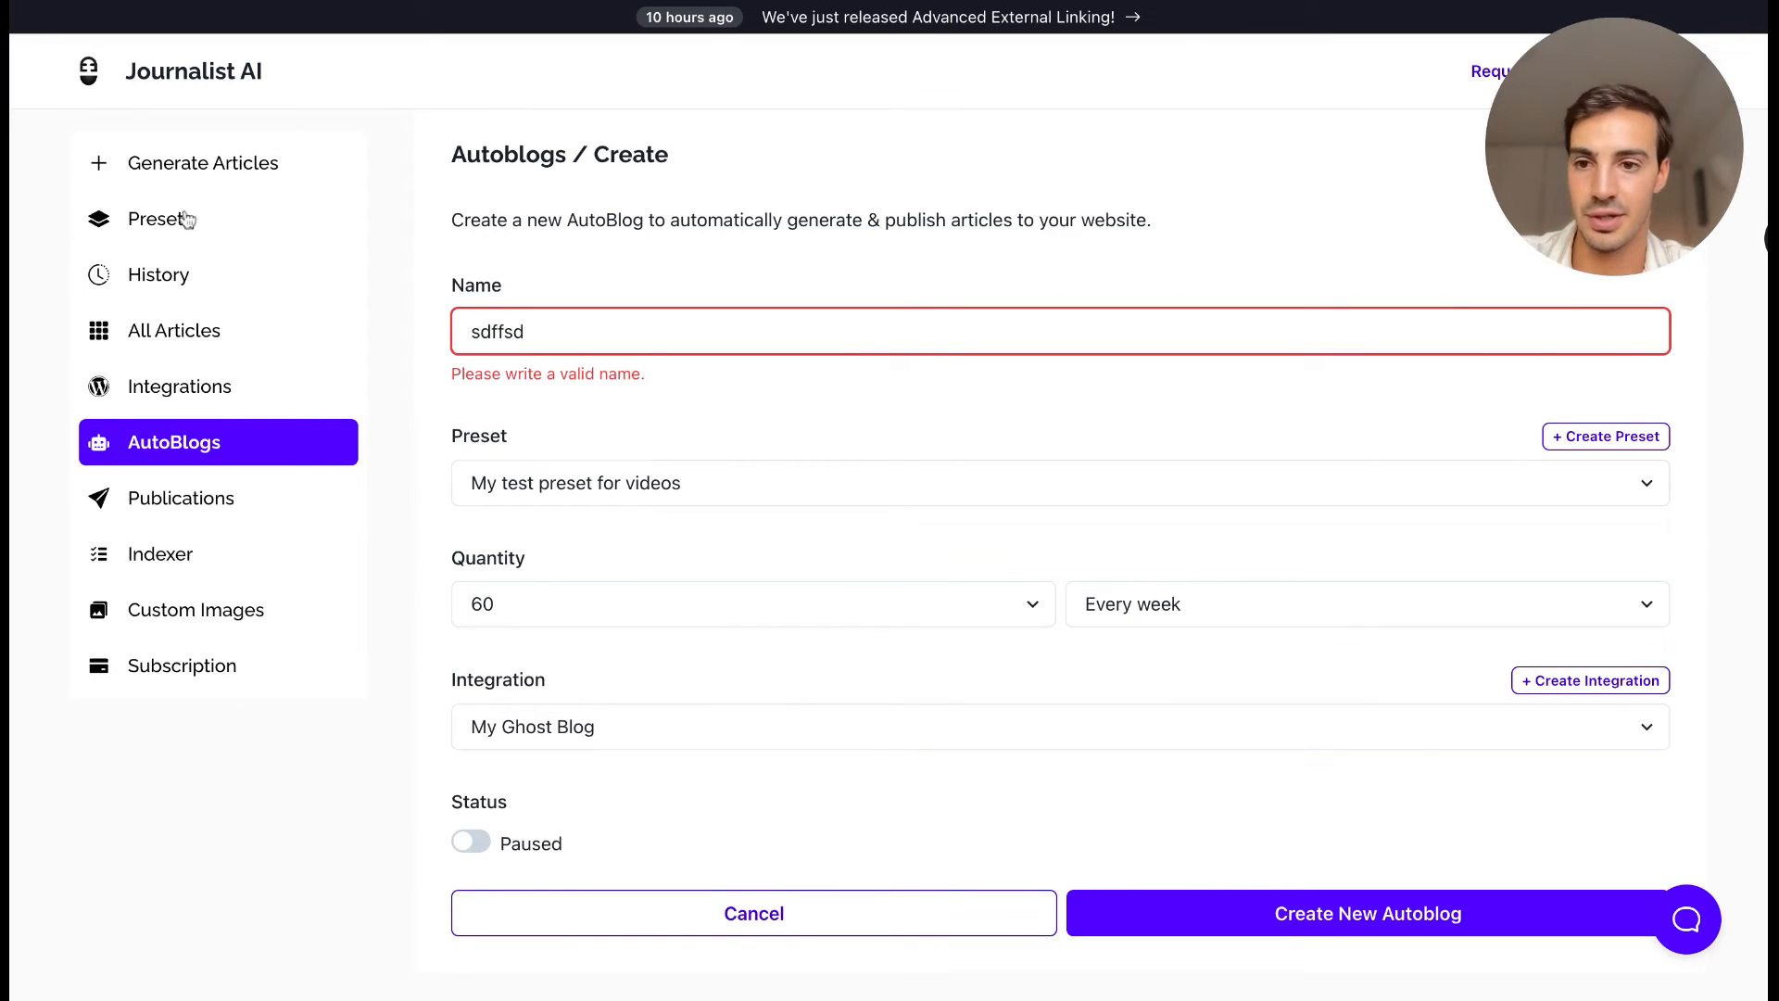
Step: Edit My test preset for videos from the Presets list
left_click(160, 219)
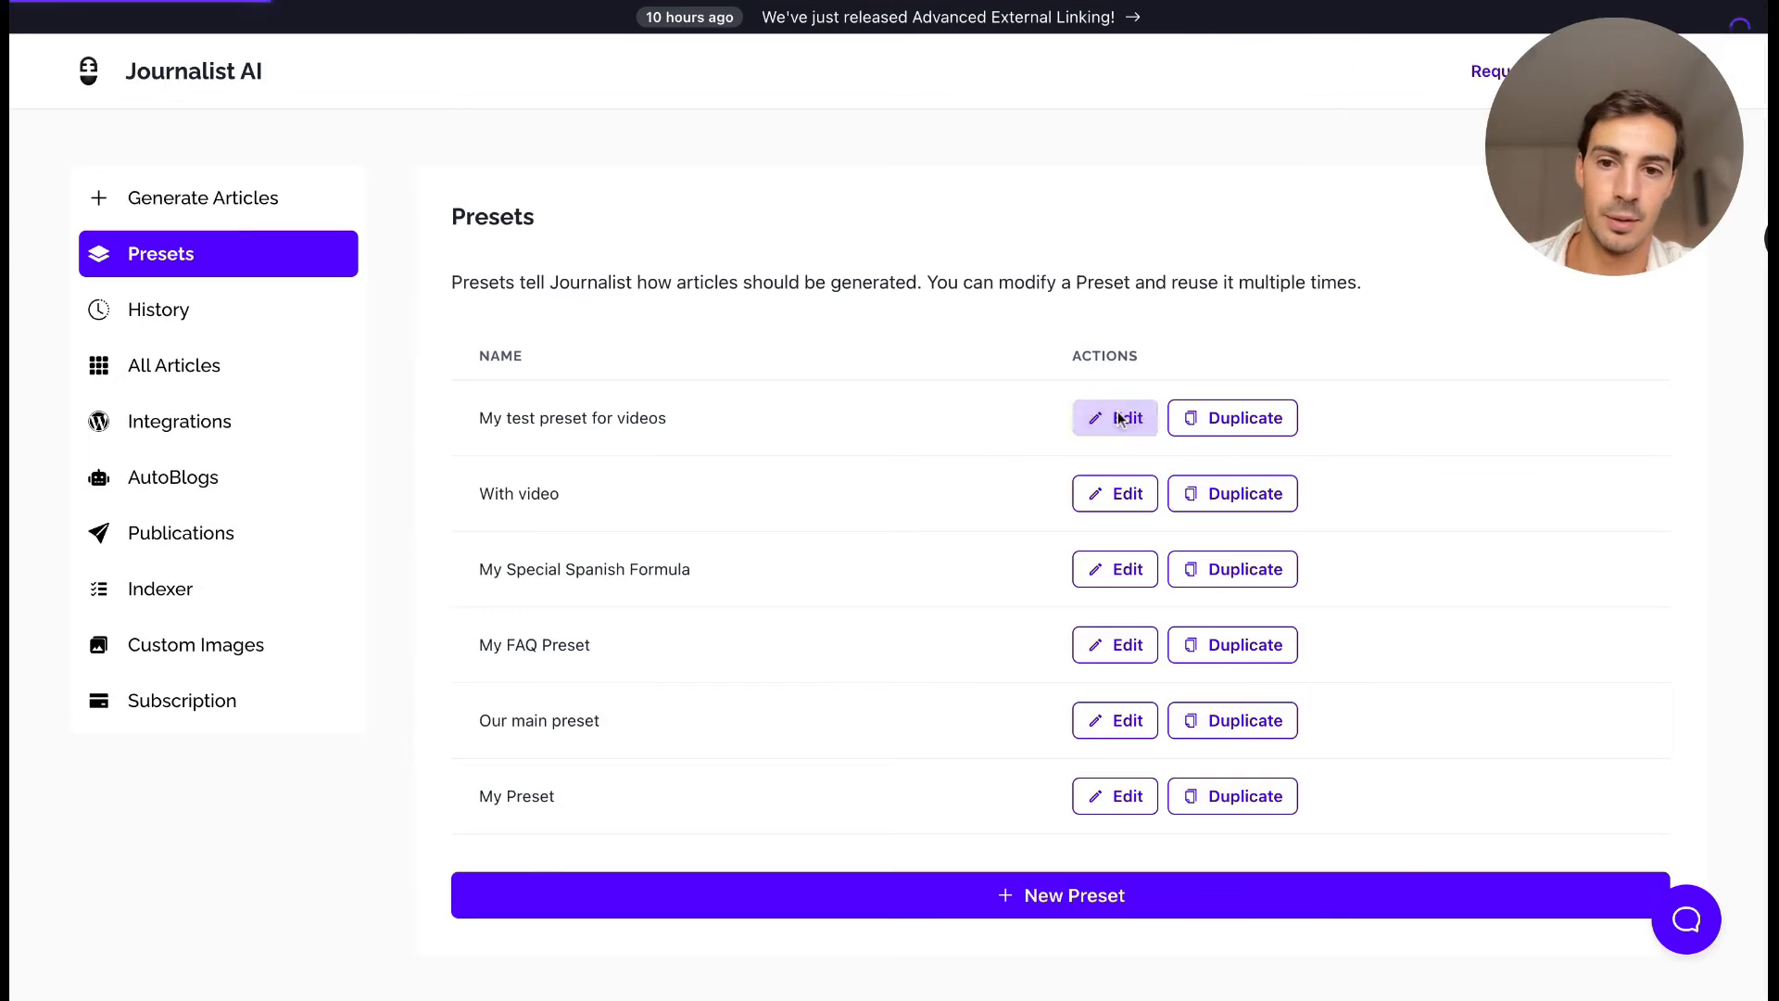
left_click(1114, 419)
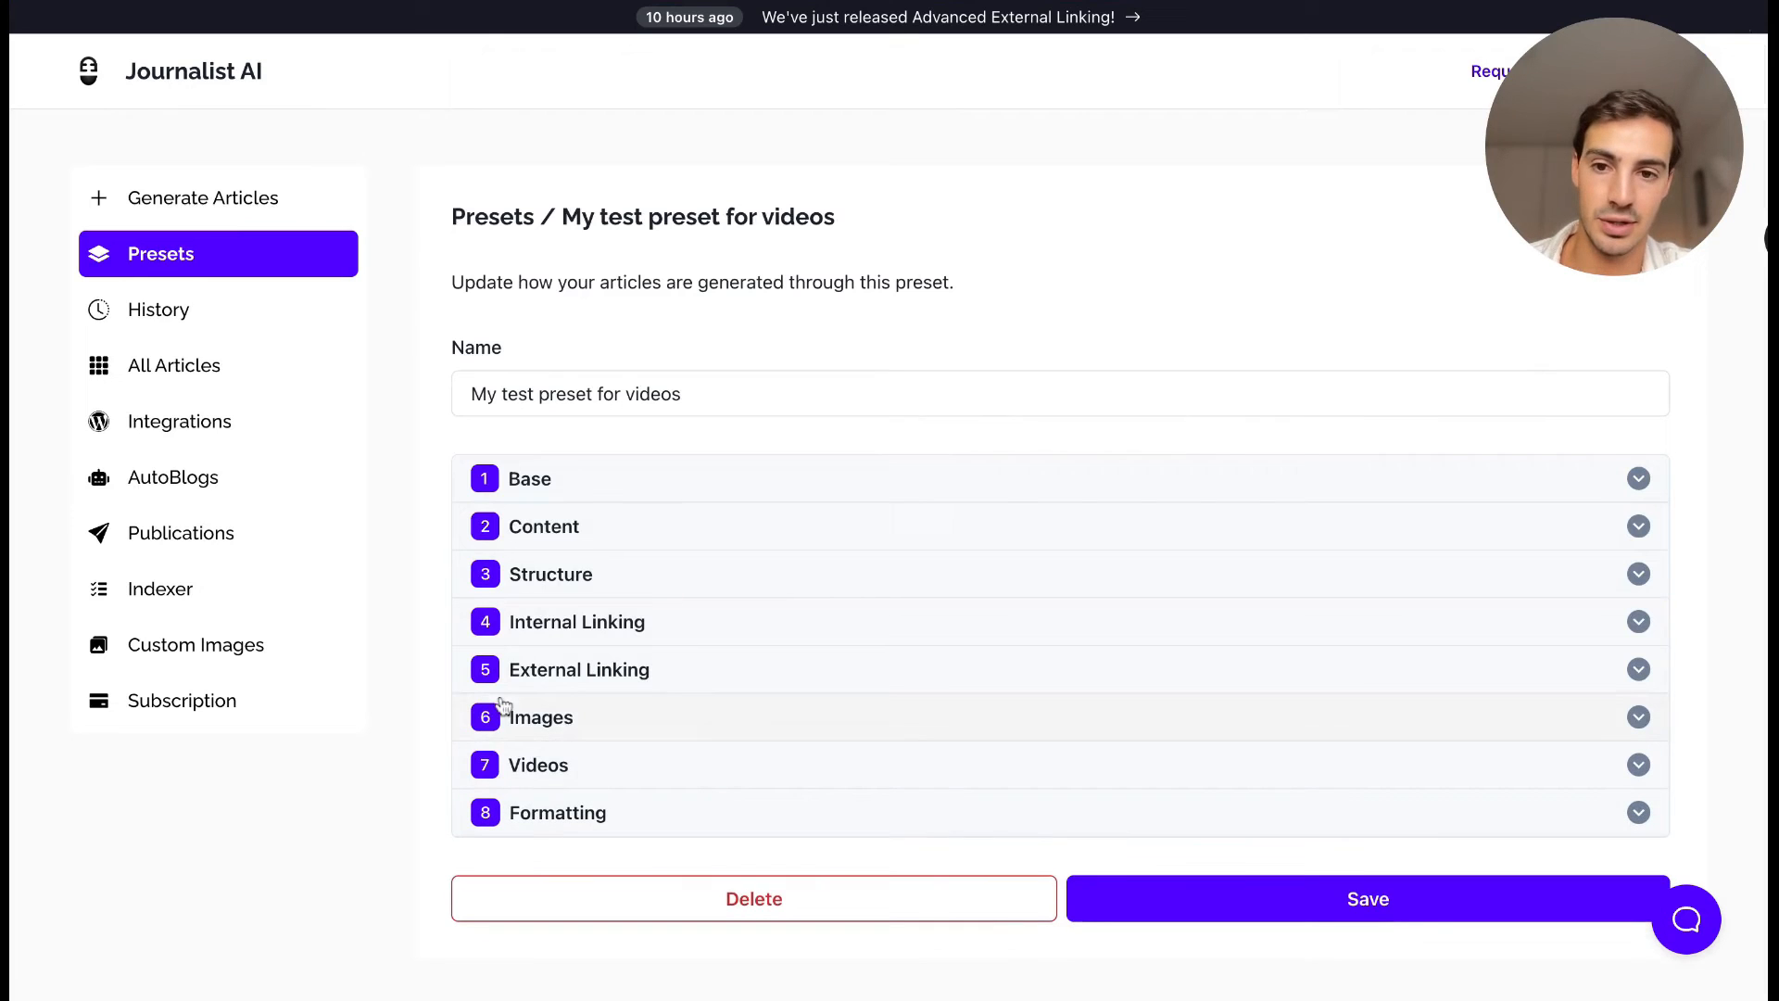
left_click(530, 478)
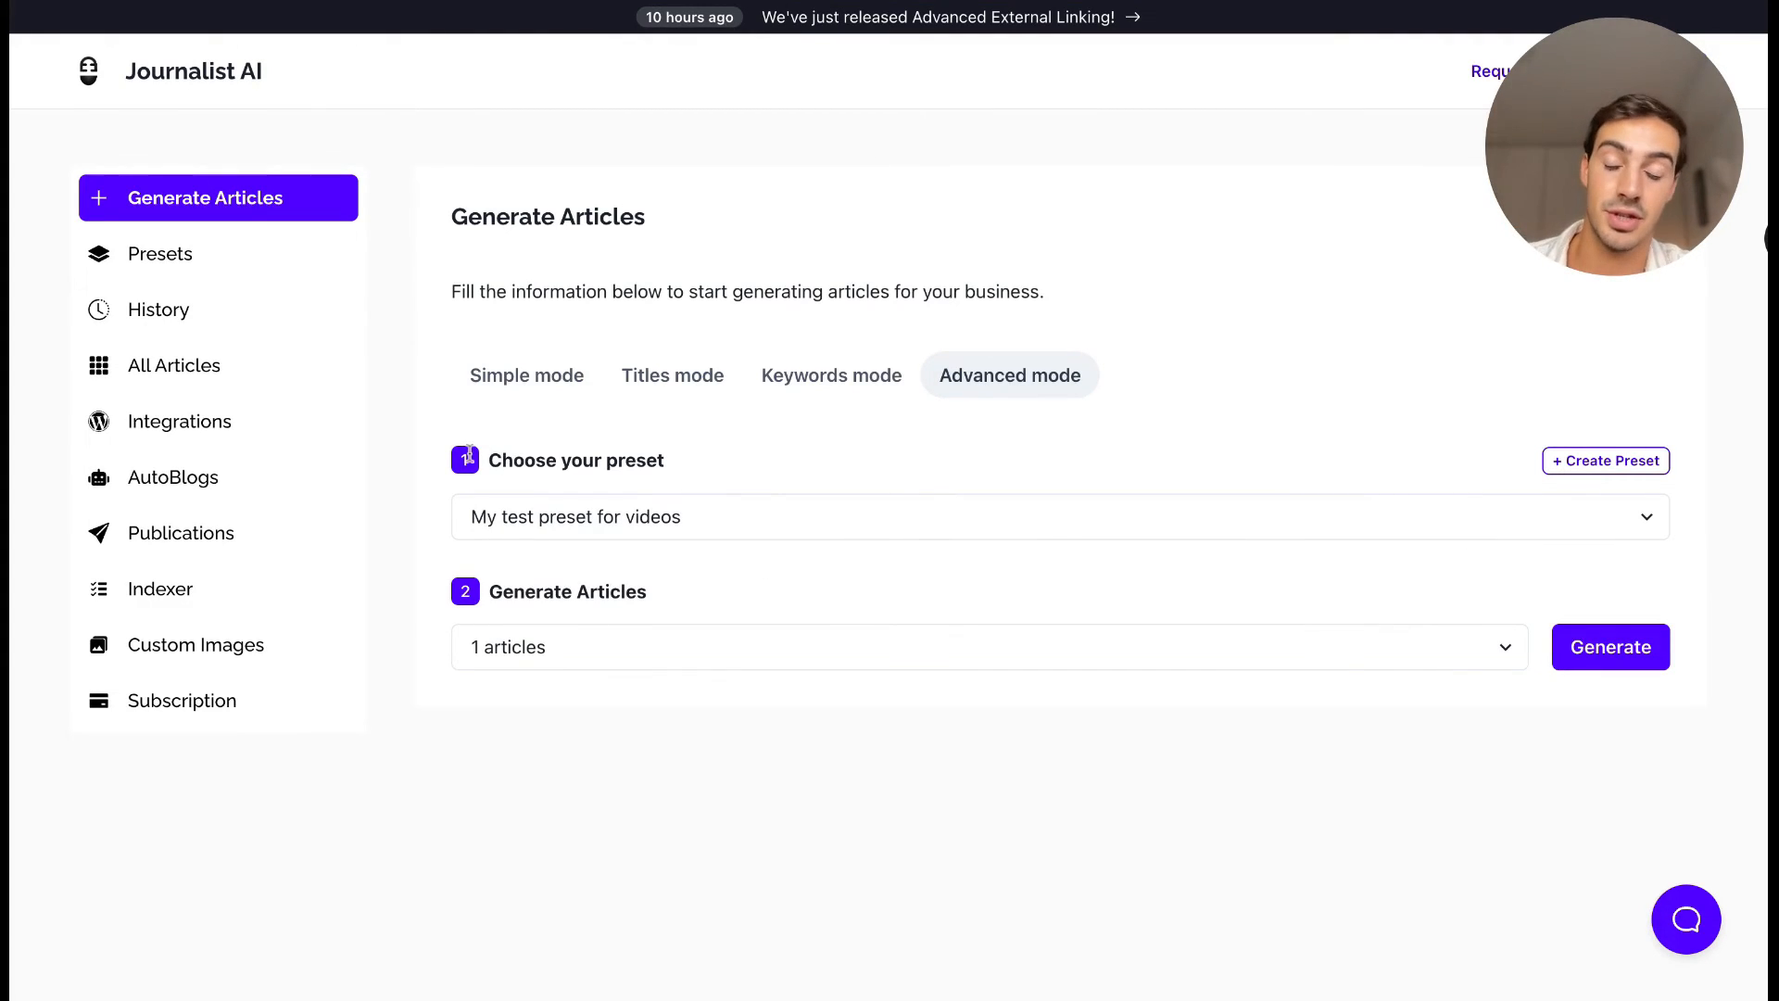
Step: Start a new AutoBlog from the AutoBlogs section with the With video preset selected
left_click(174, 478)
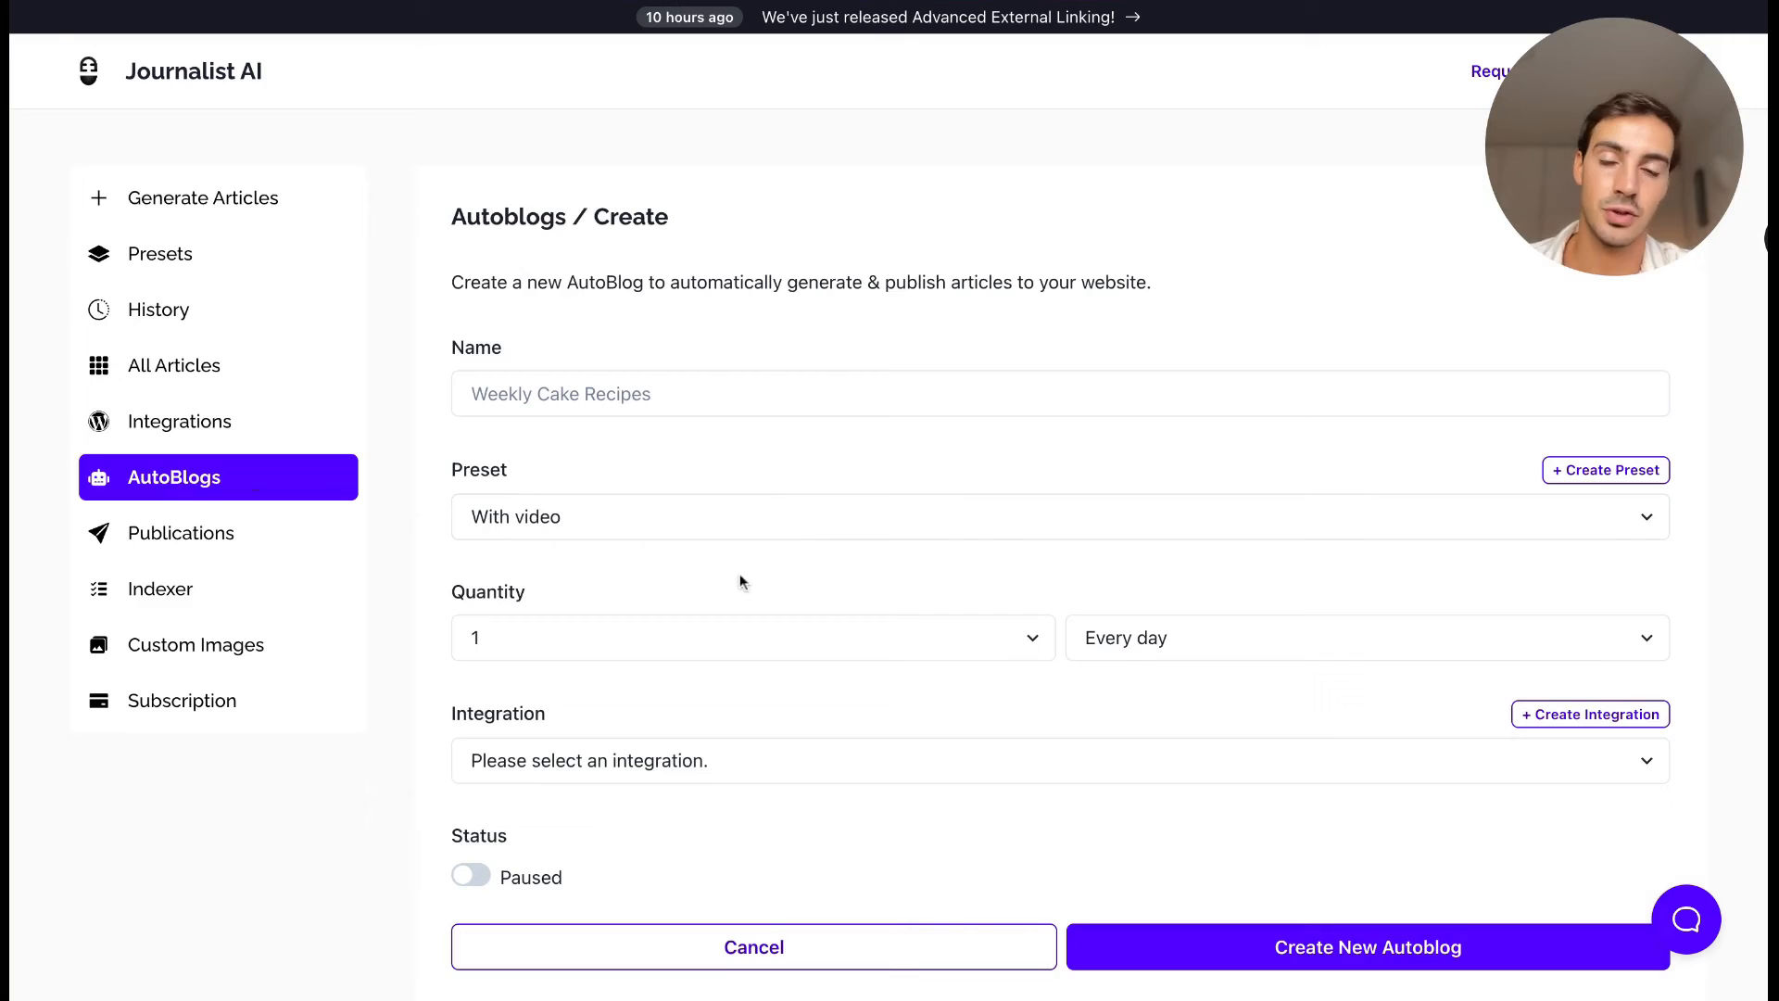
mouse_move(797, 519)
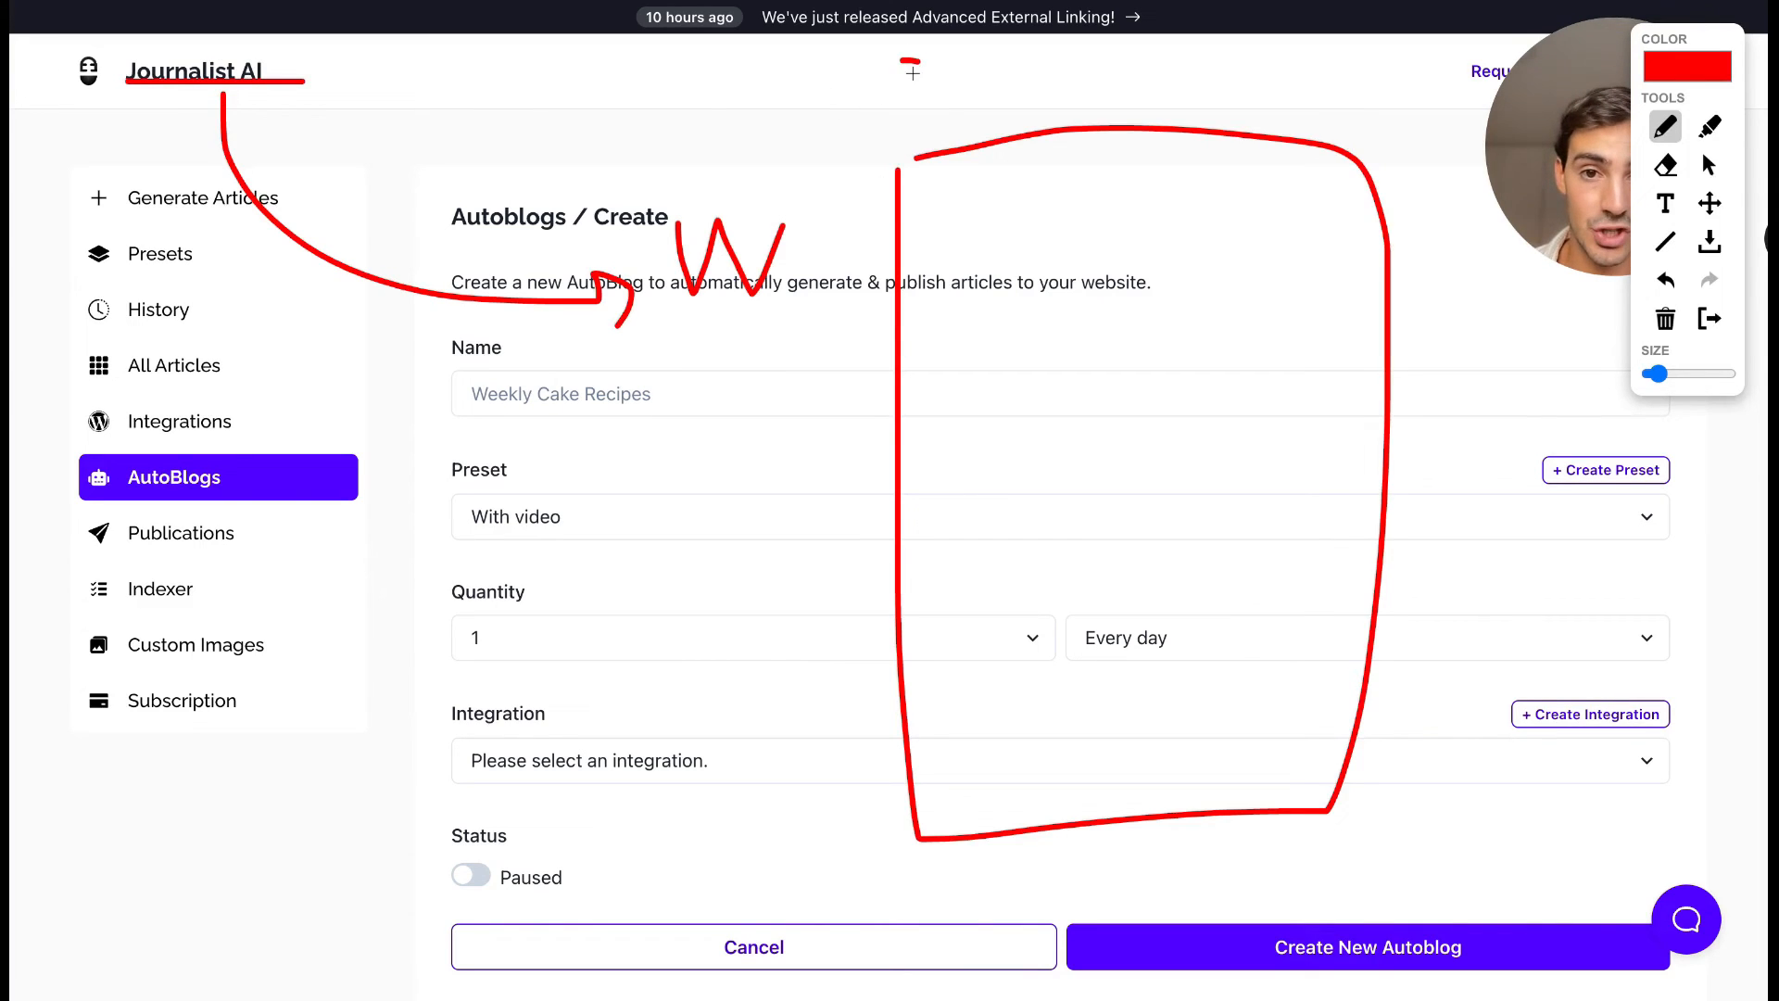
left_click_drag(908, 113, 1067, 80)
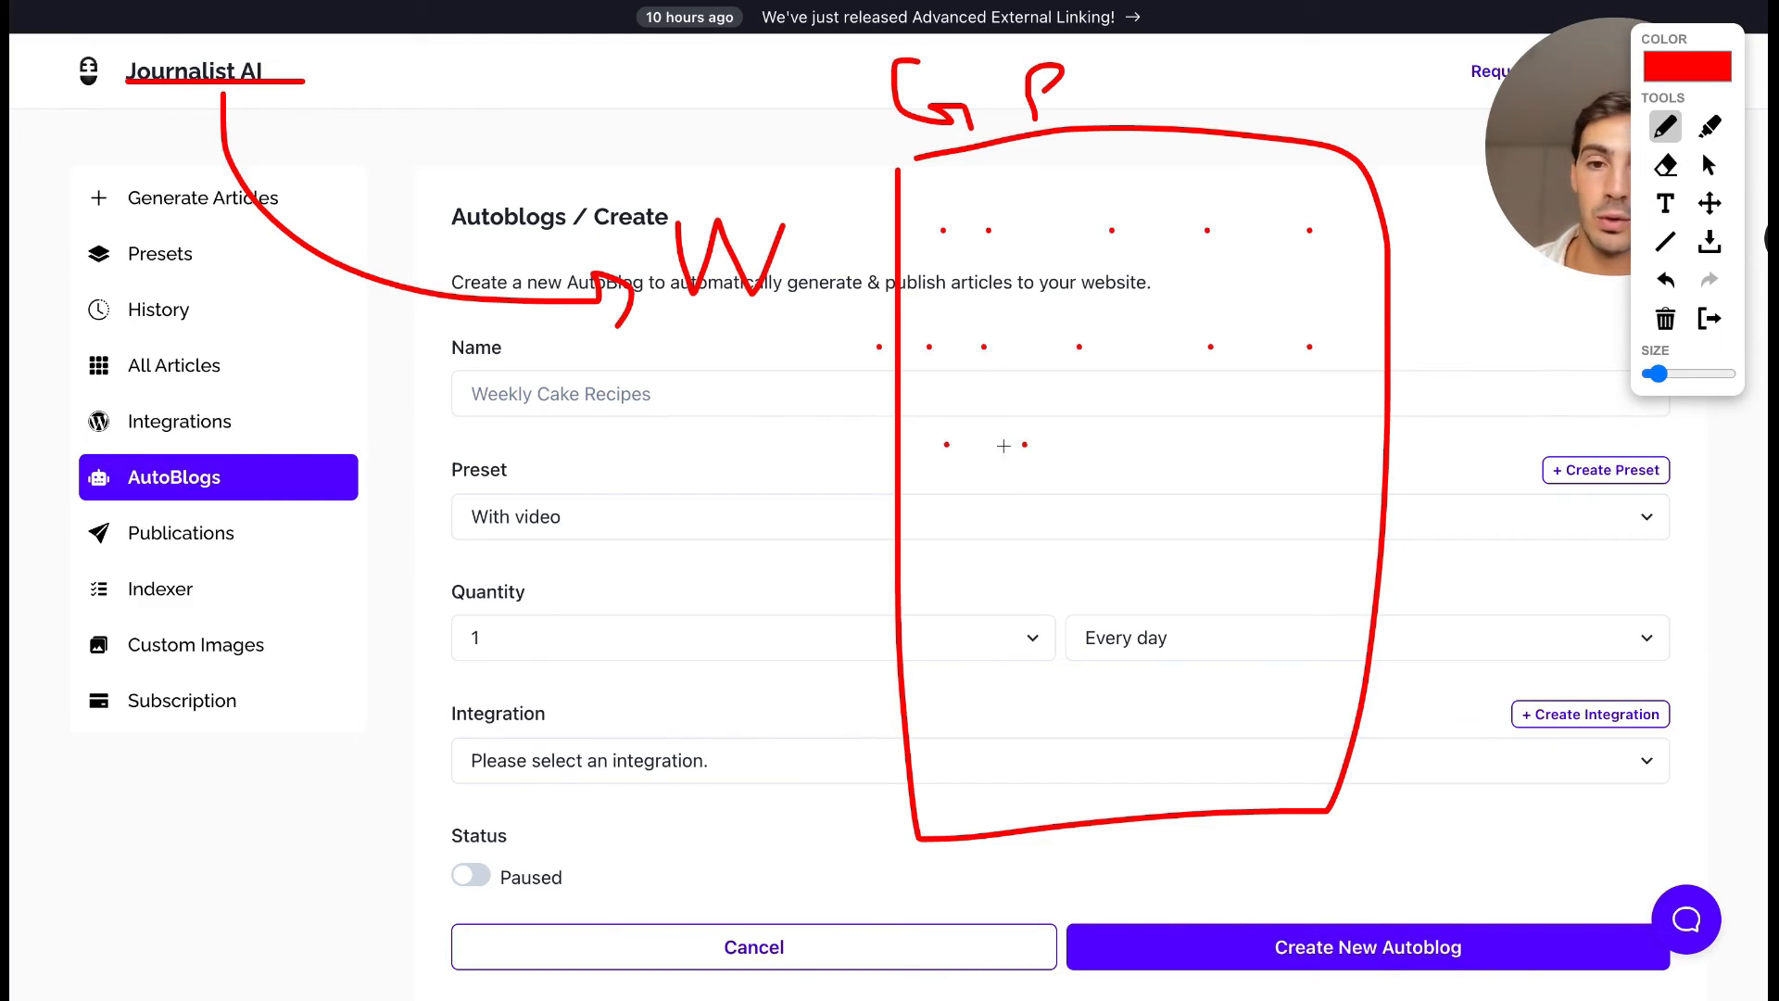
left_click_drag(771, 457, 942, 449)
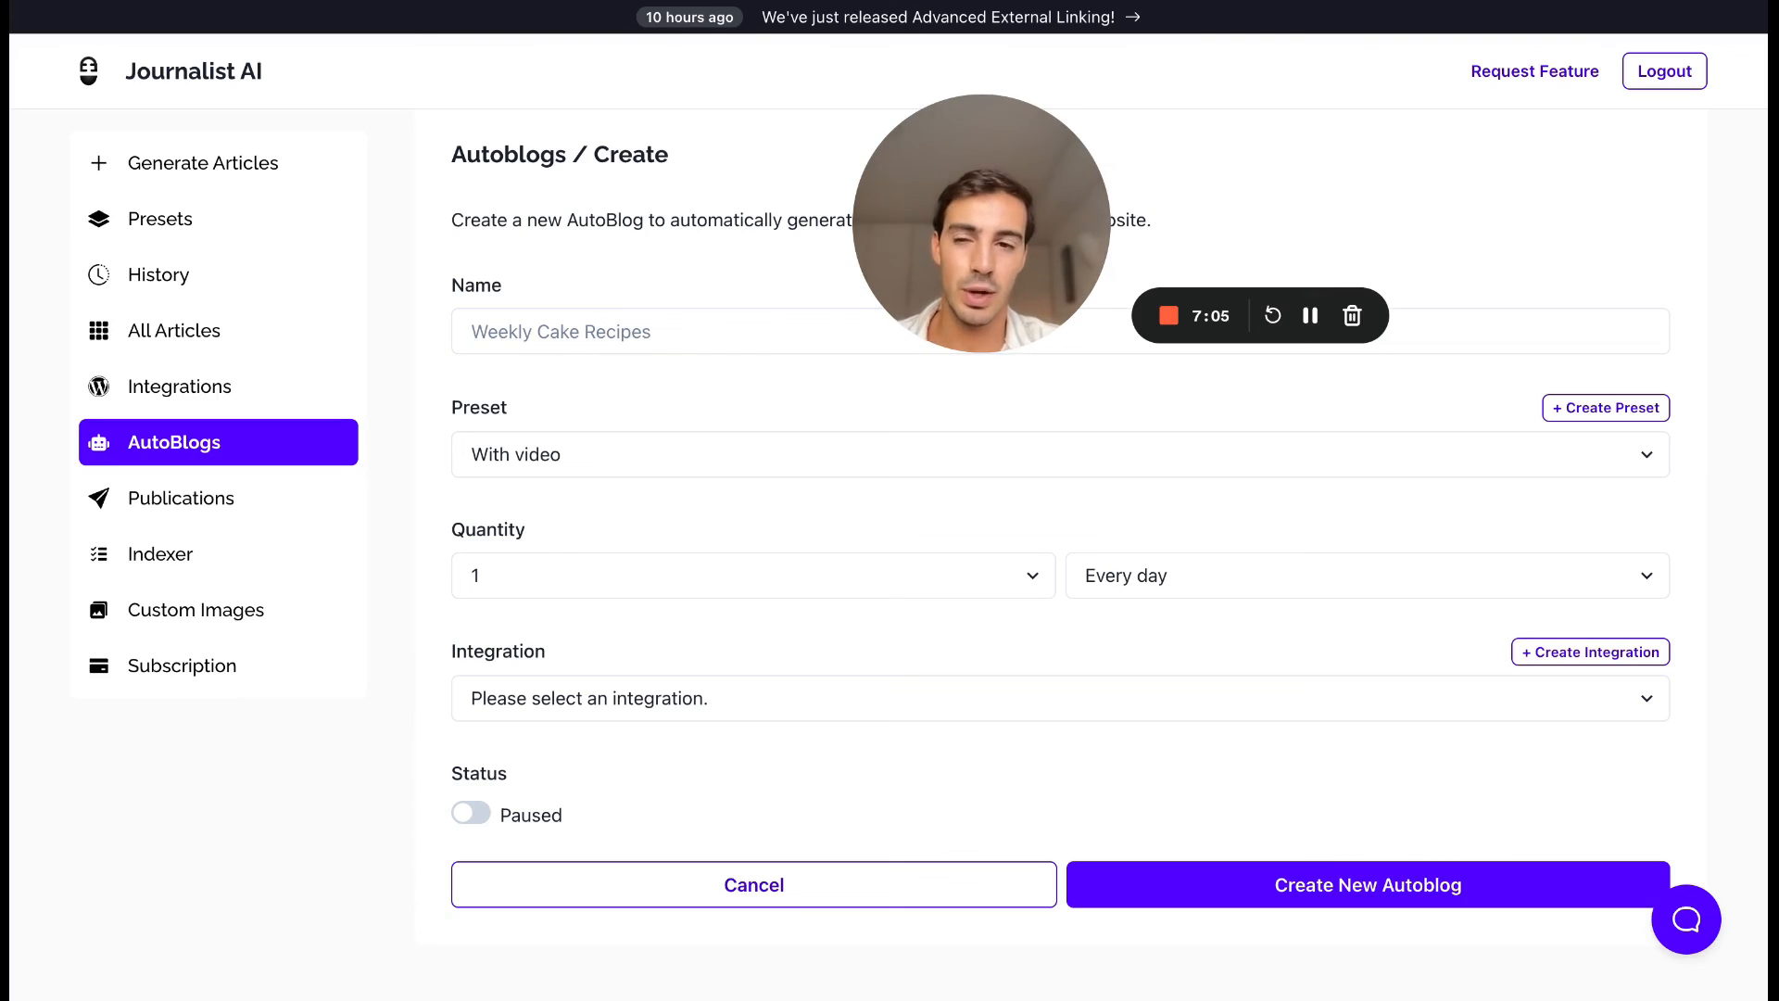
mouse_move(261, 522)
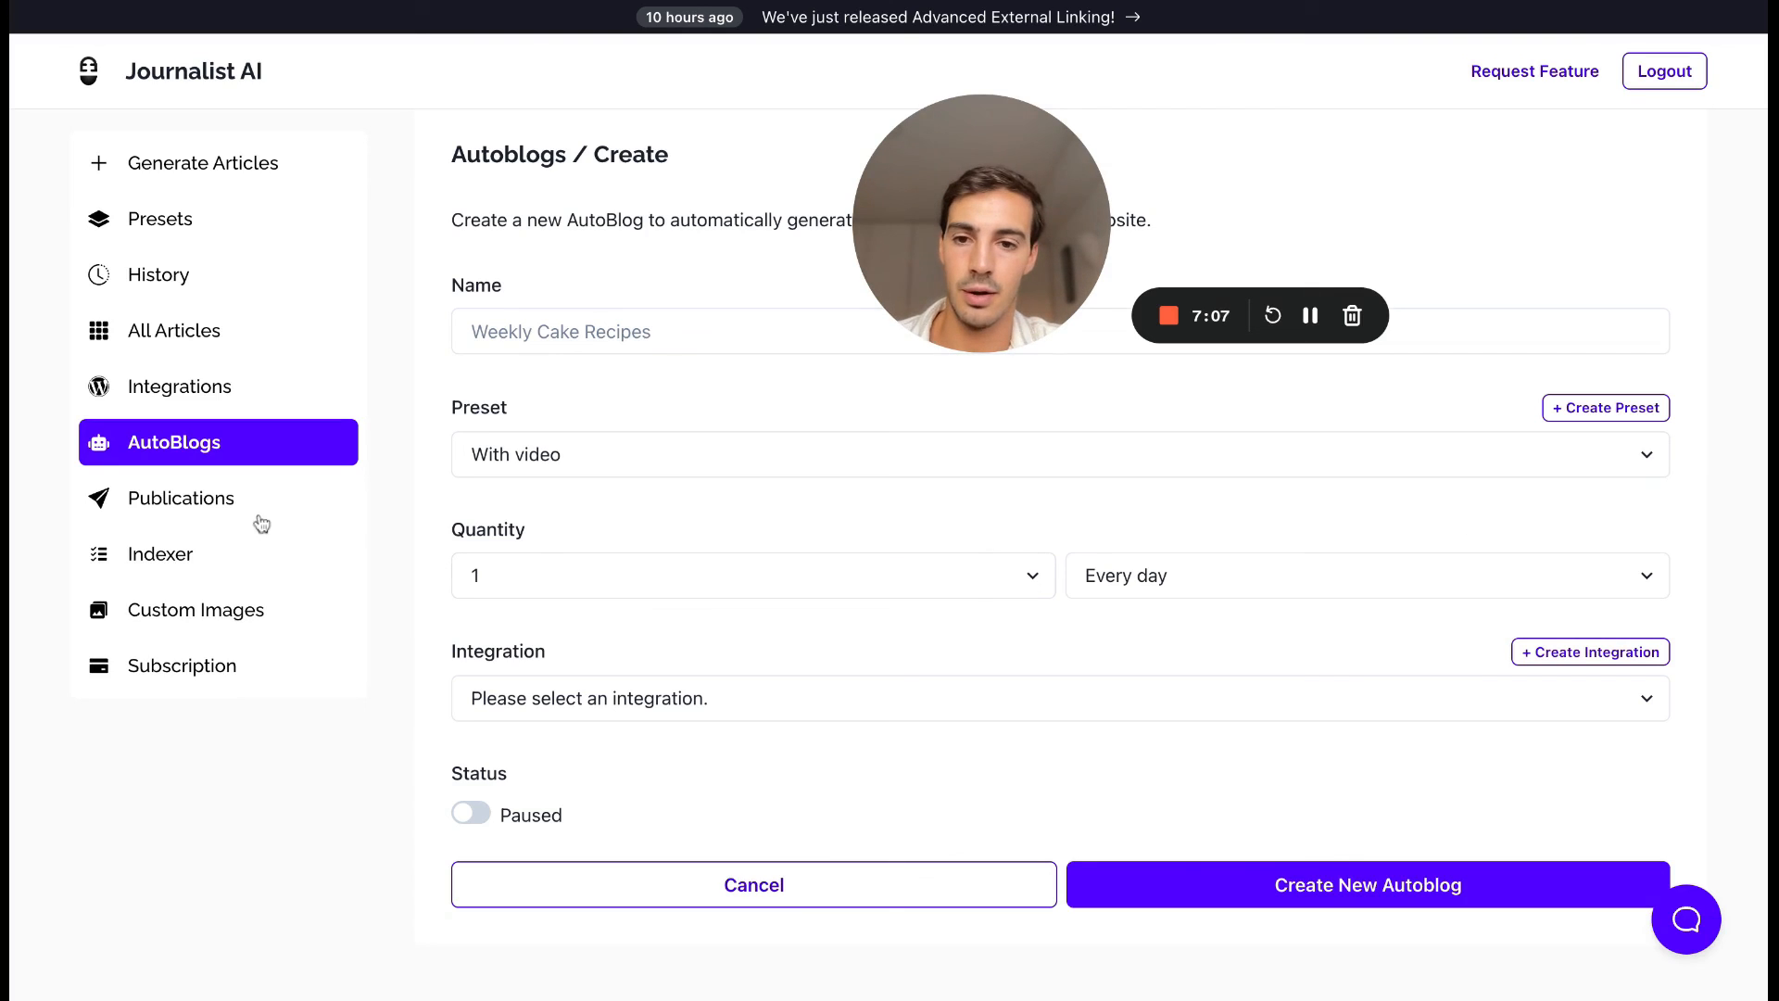
mouse_move(1214, 224)
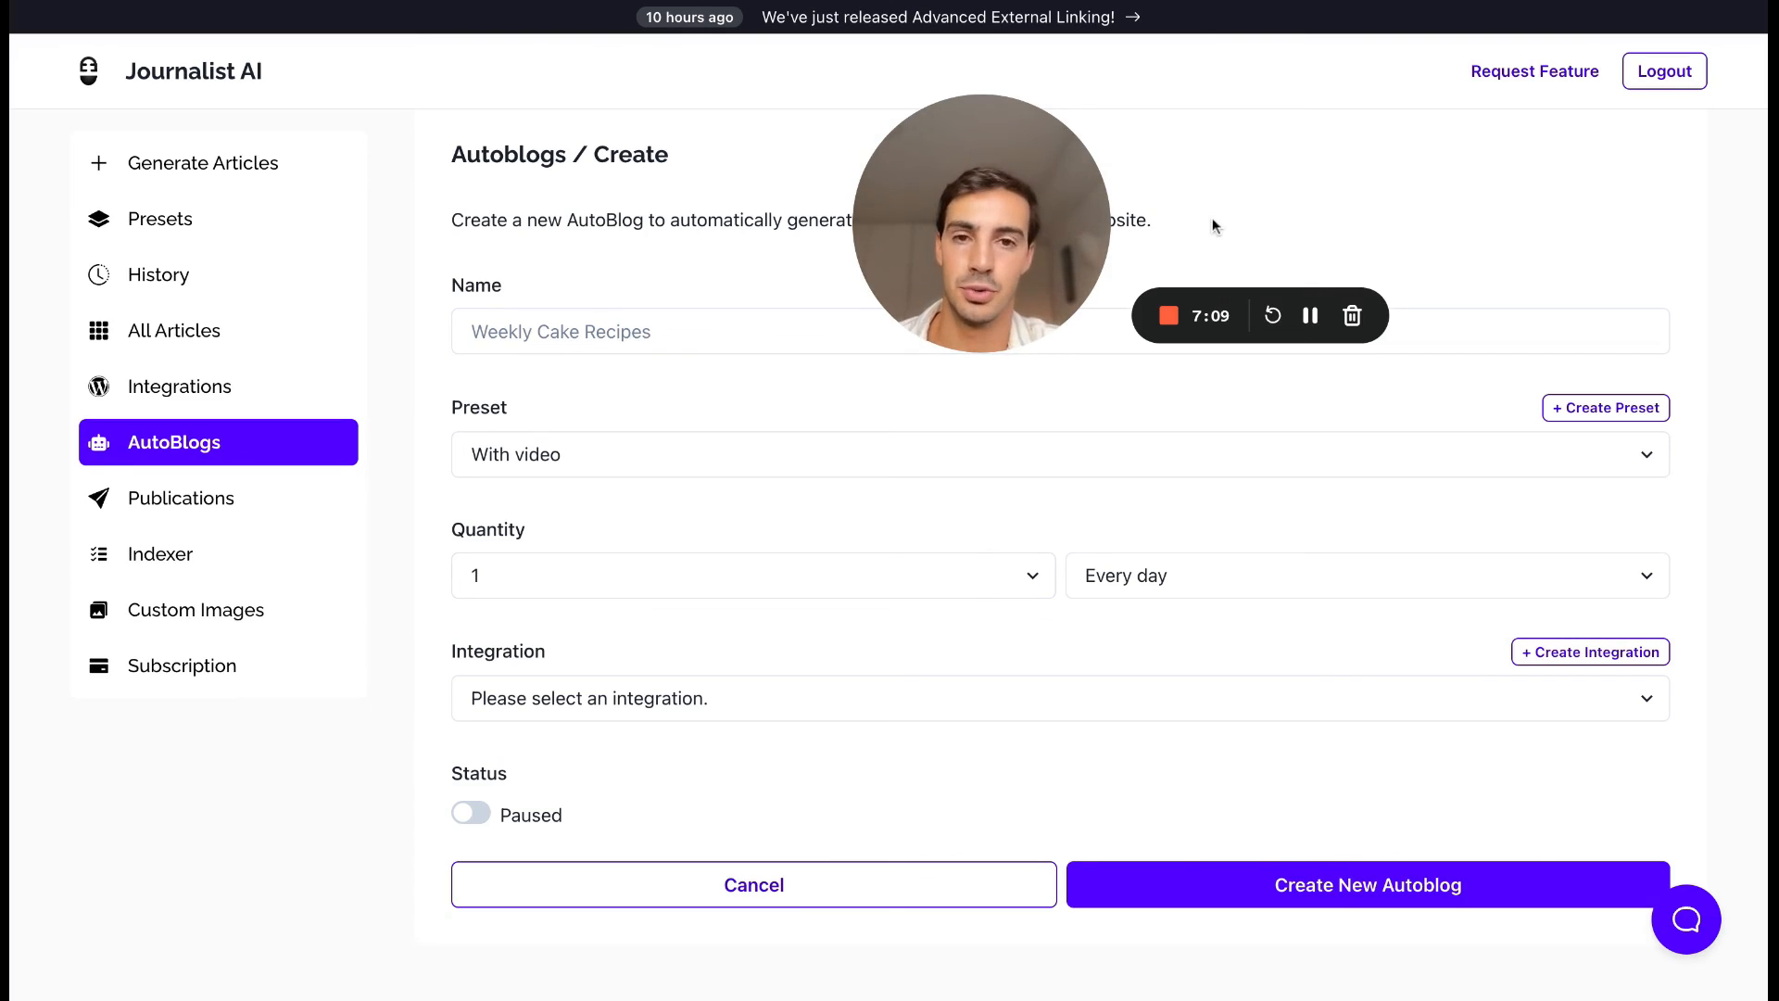